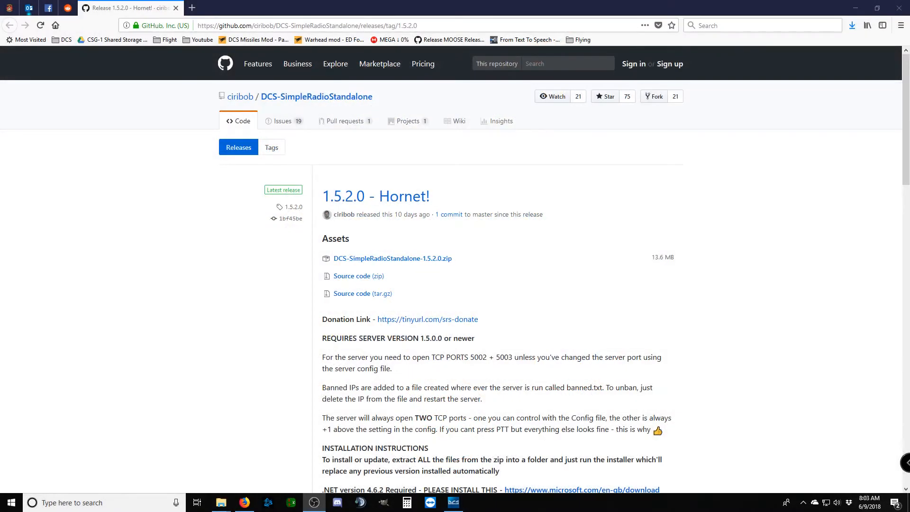
pyautogui.moveTo(270, 363)
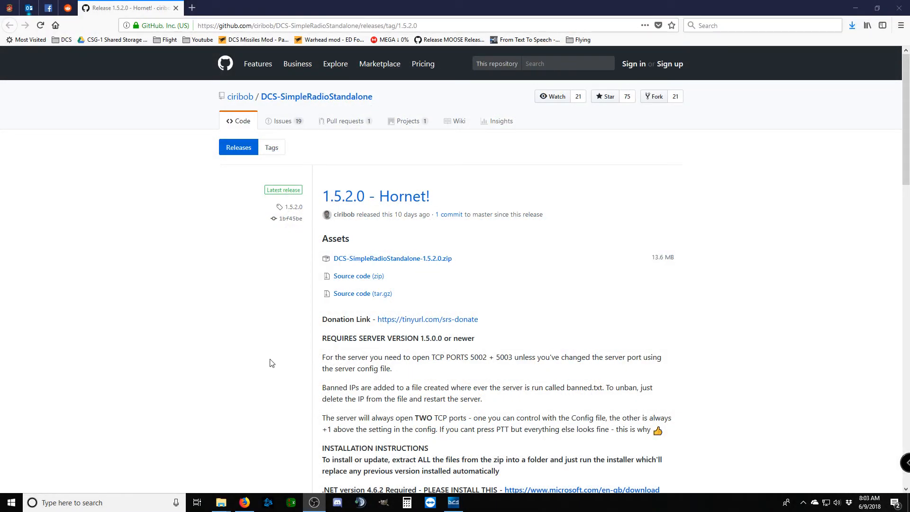
pyautogui.moveTo(312, 261)
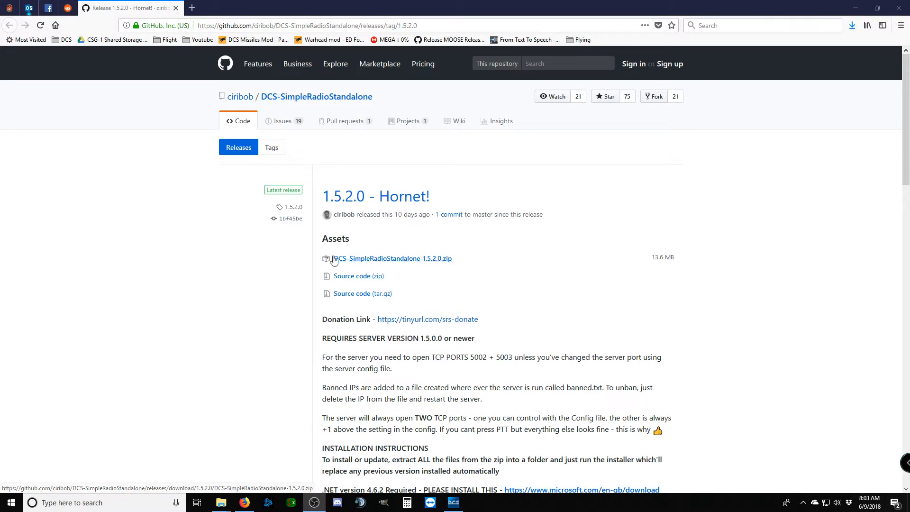
pyautogui.moveTo(351, 271)
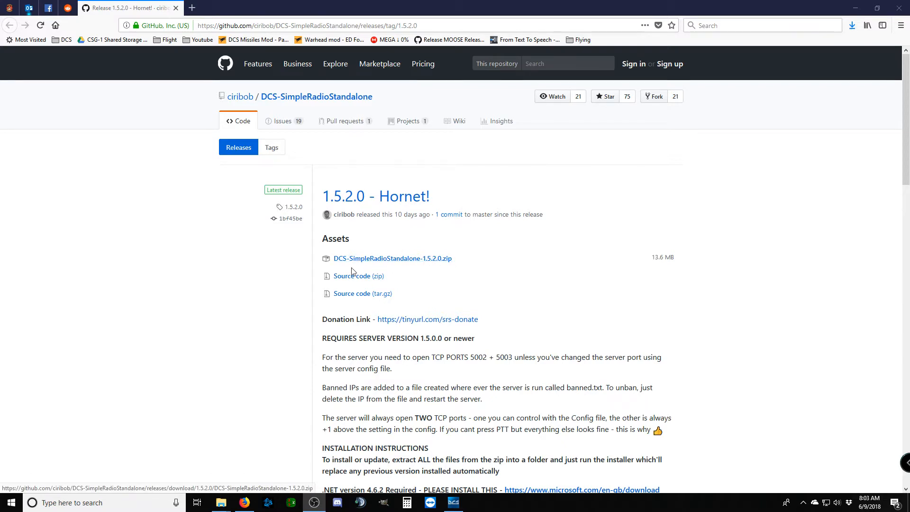
pyautogui.moveTo(220, 502)
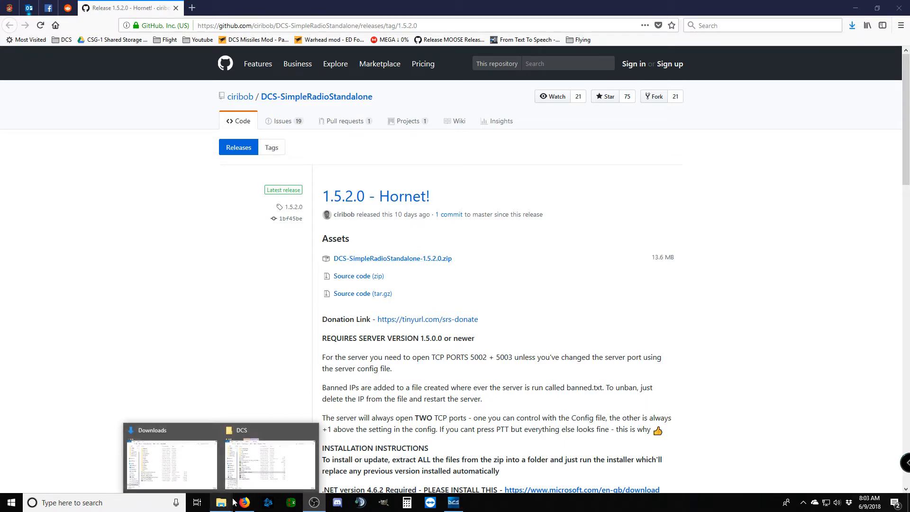
# Extract the DCS-SimpleRadioStandalone-1.5.2.0 zip in Downloads and enter the extracted folder
pyautogui.click(171, 465)
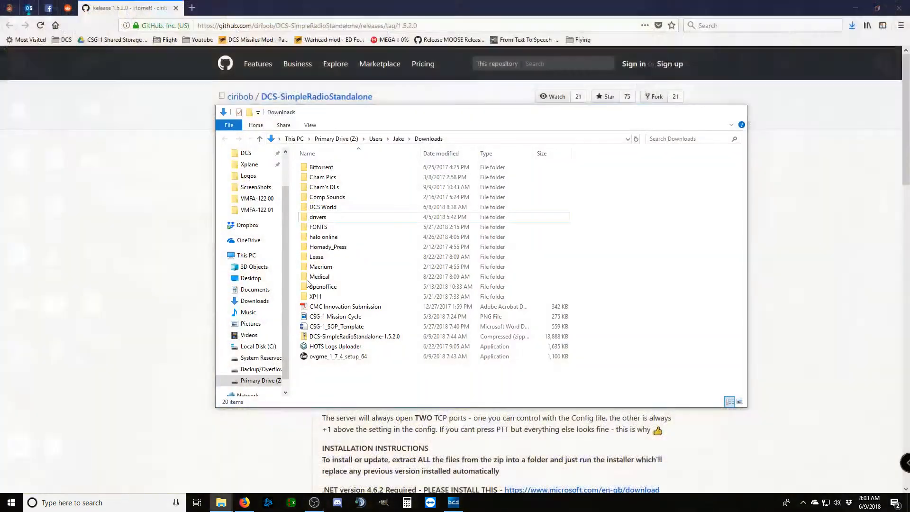
pyautogui.click(354, 336)
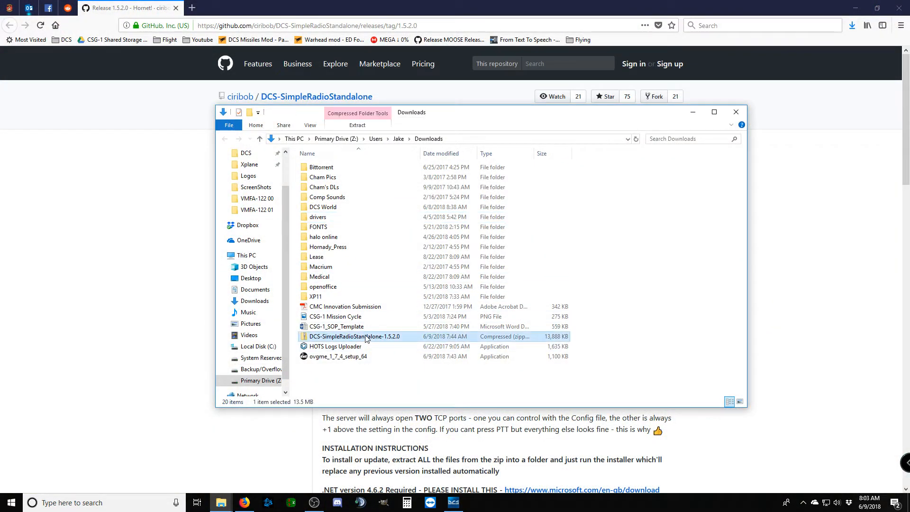
pyautogui.rightClick(355, 336)
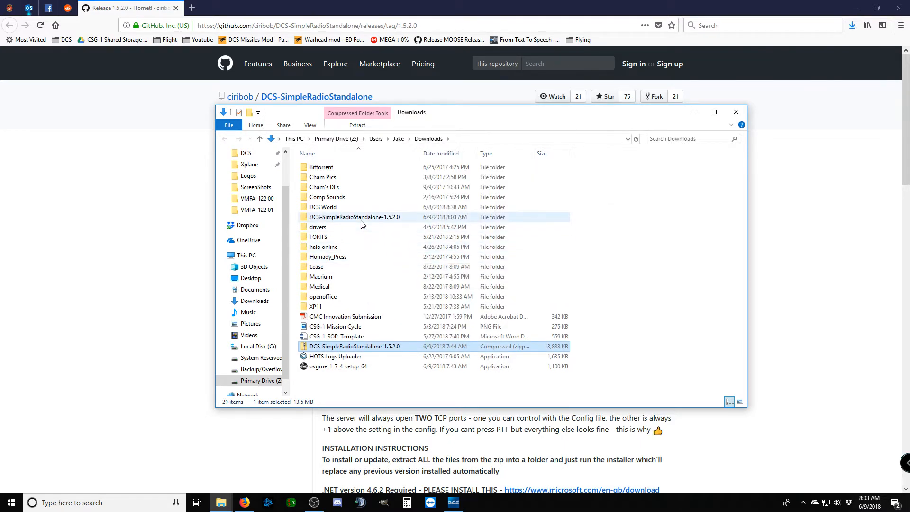
pyautogui.doubleClick(354, 217)
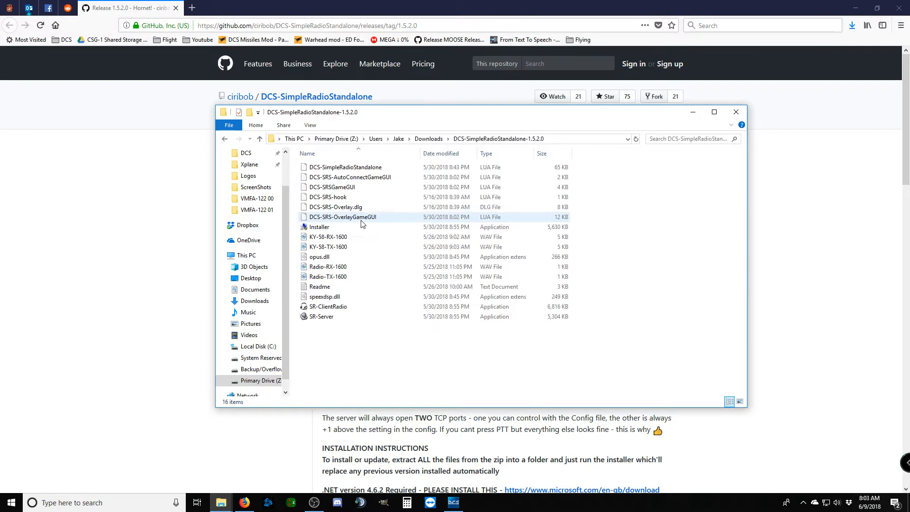
pyautogui.click(406, 376)
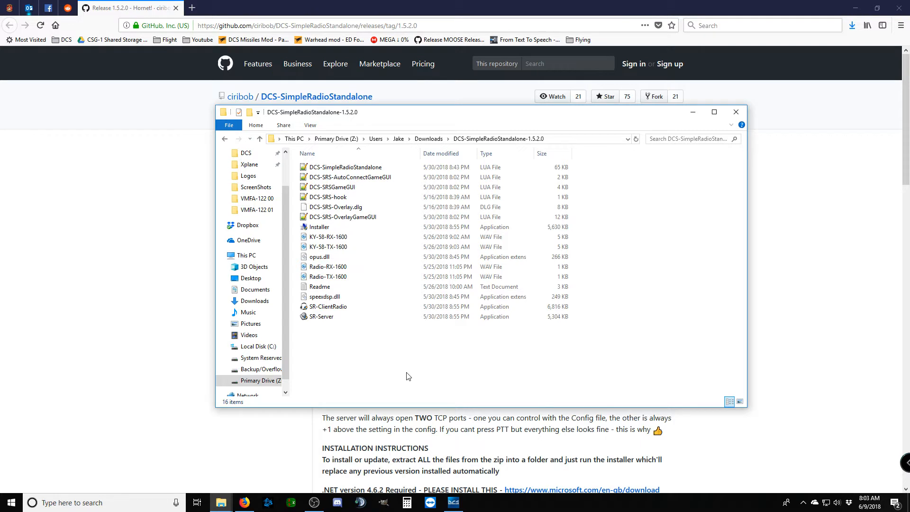
pyautogui.moveTo(362, 240)
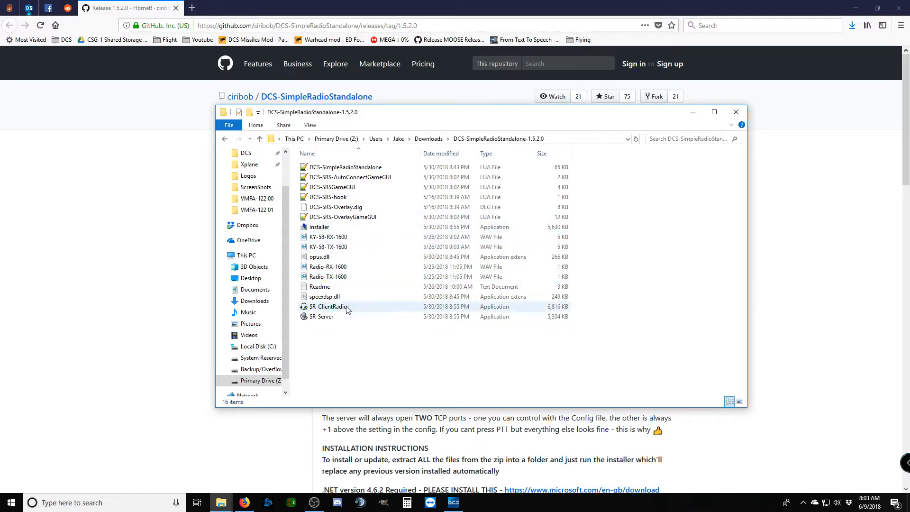
pyautogui.moveTo(329, 307)
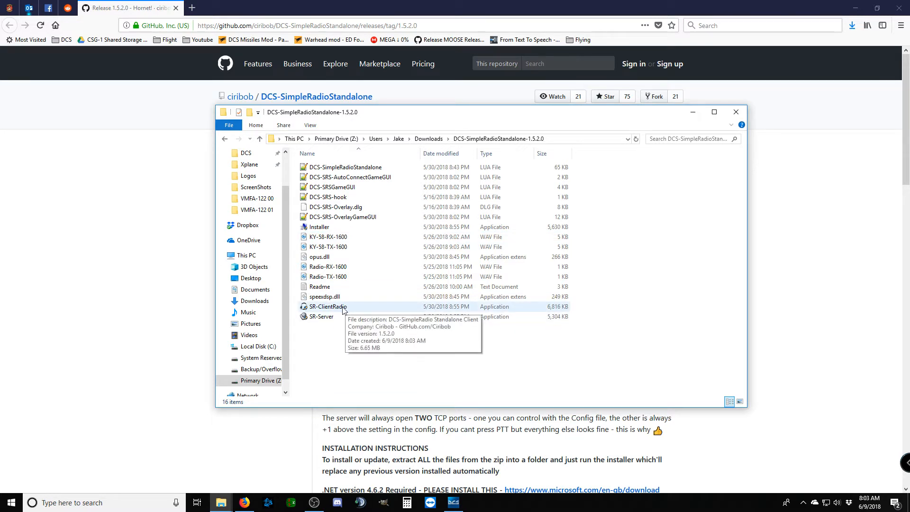
pyautogui.moveTo(331, 316)
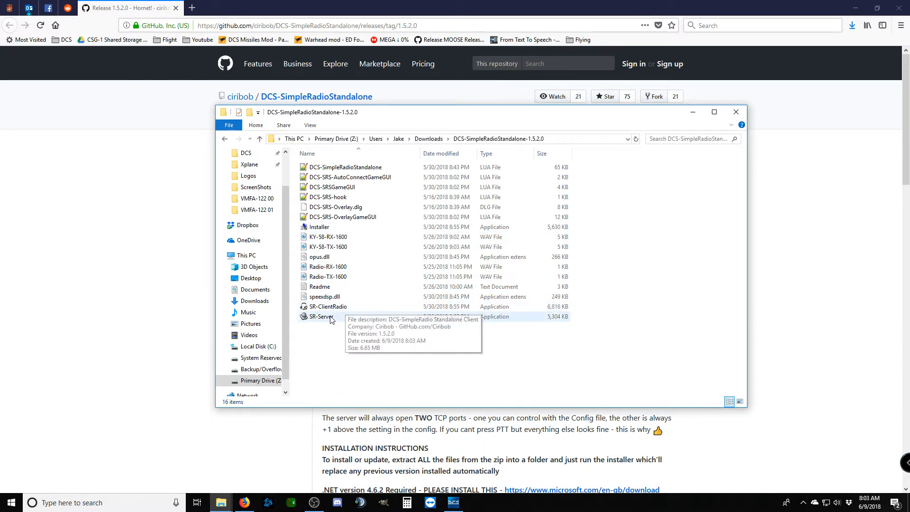
pyautogui.moveTo(321, 316)
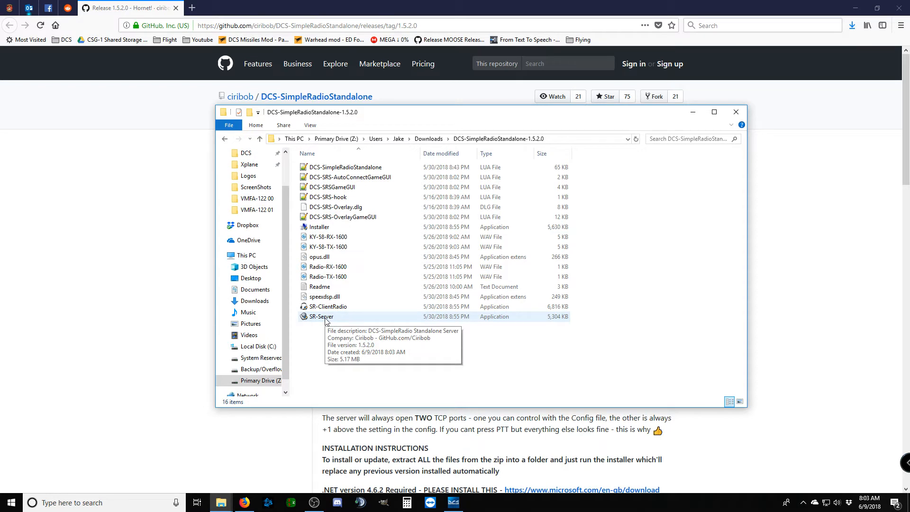
pyautogui.moveTo(328, 316)
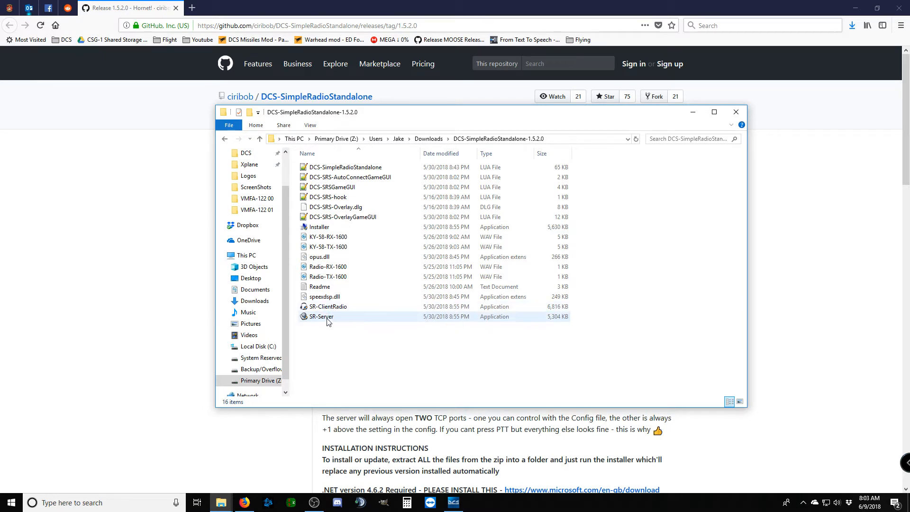
pyautogui.click(329, 307)
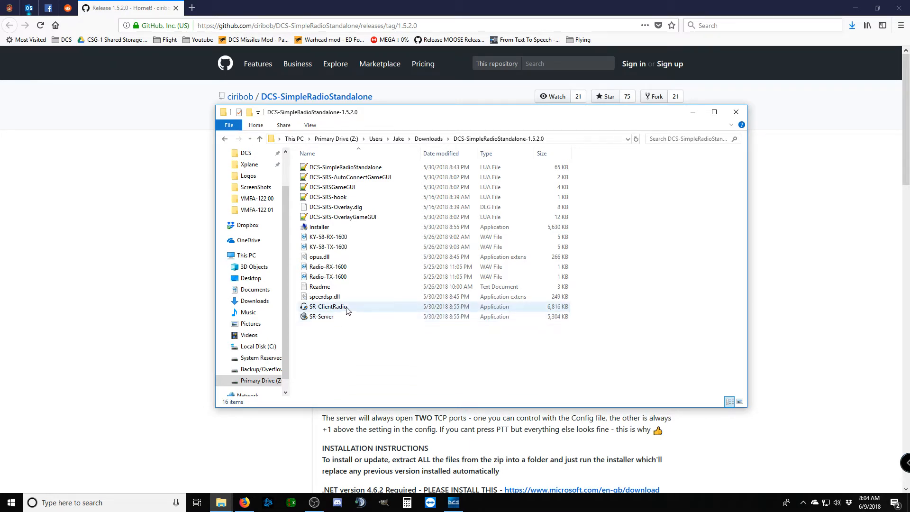
pyautogui.moveTo(354, 306)
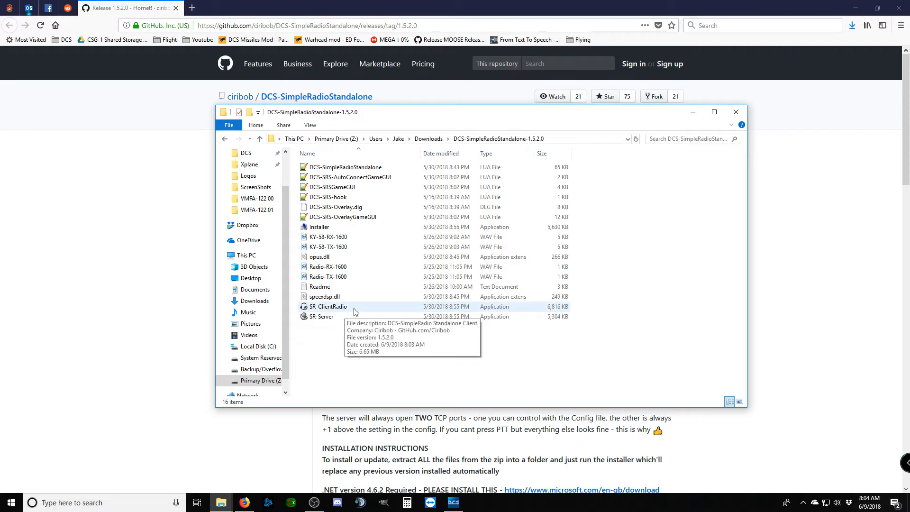
pyautogui.moveTo(351, 316)
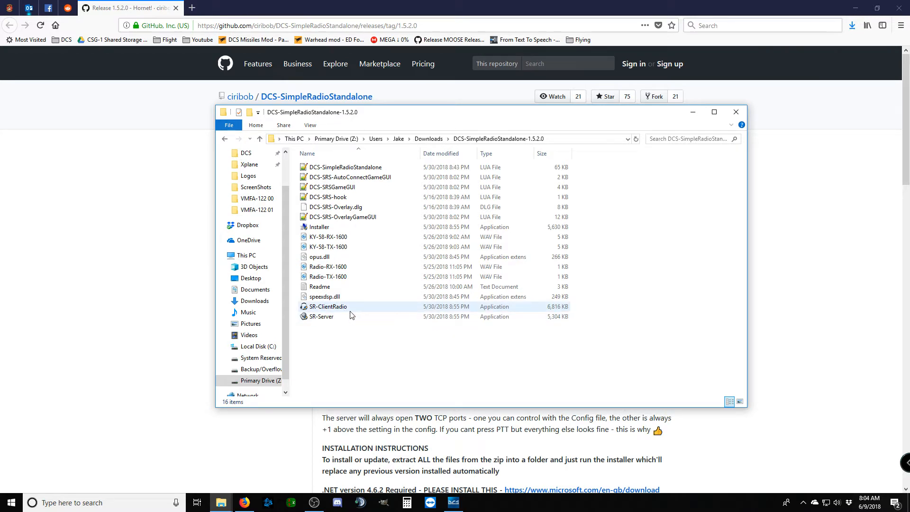
pyautogui.moveTo(349, 313)
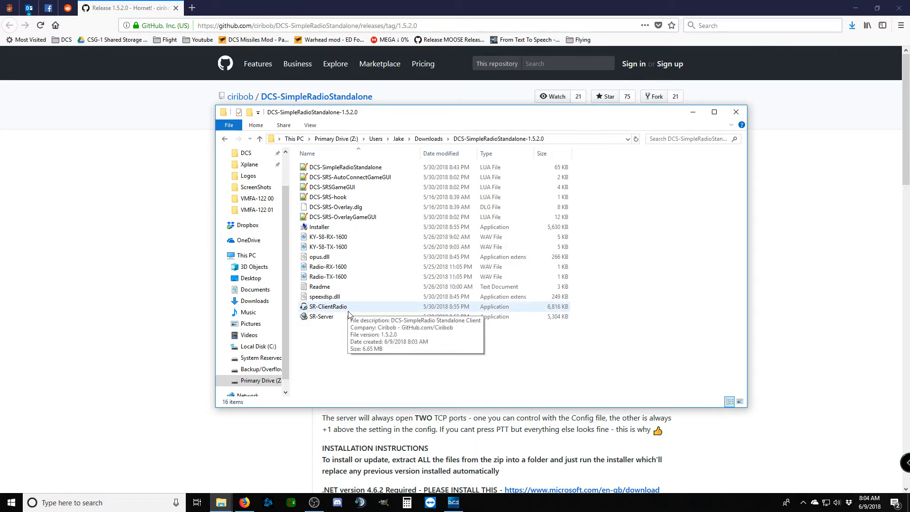
pyautogui.moveTo(339, 319)
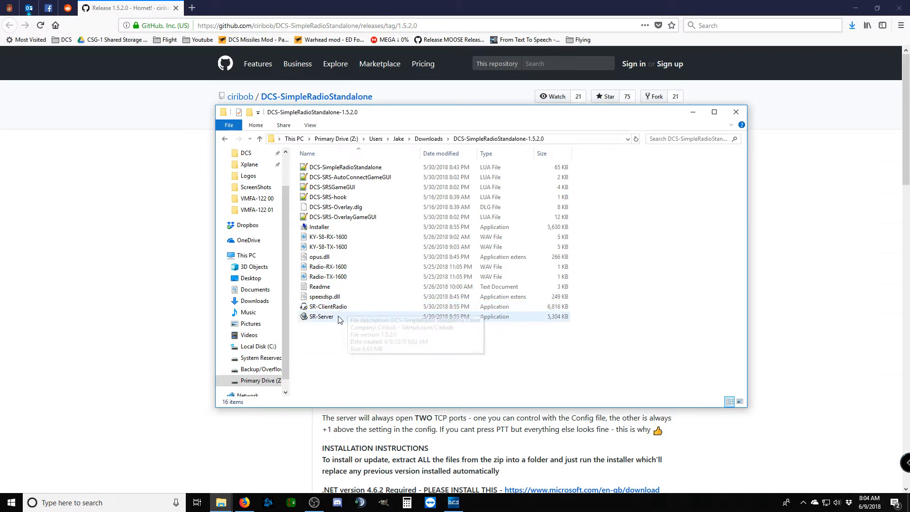
pyautogui.moveTo(348, 306)
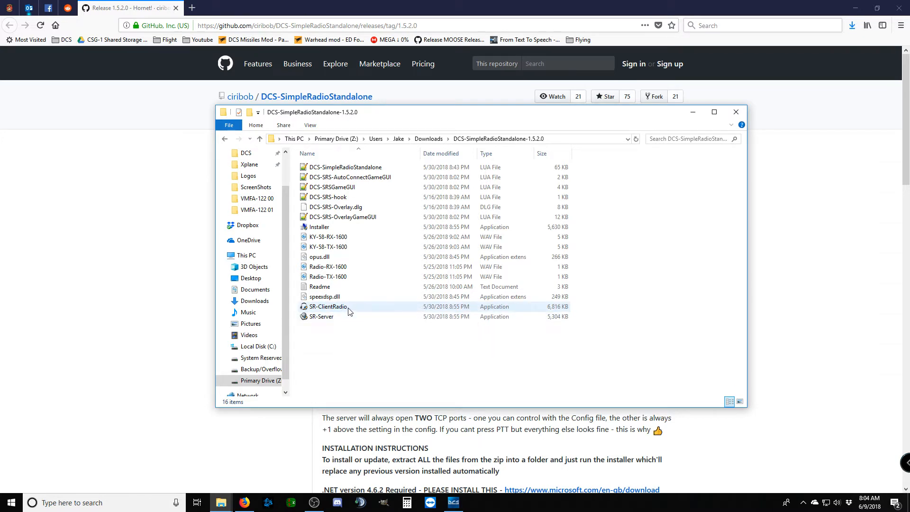
pyautogui.moveTo(328, 307)
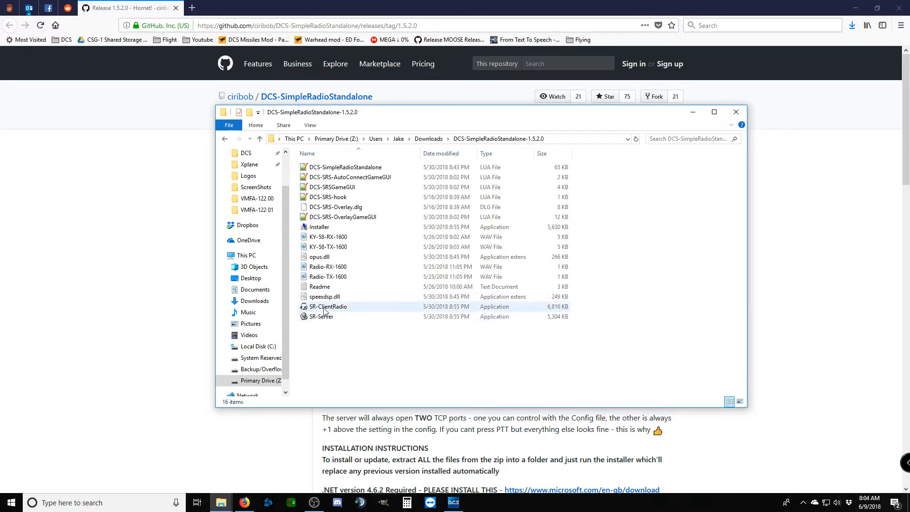
pyautogui.moveTo(320, 316)
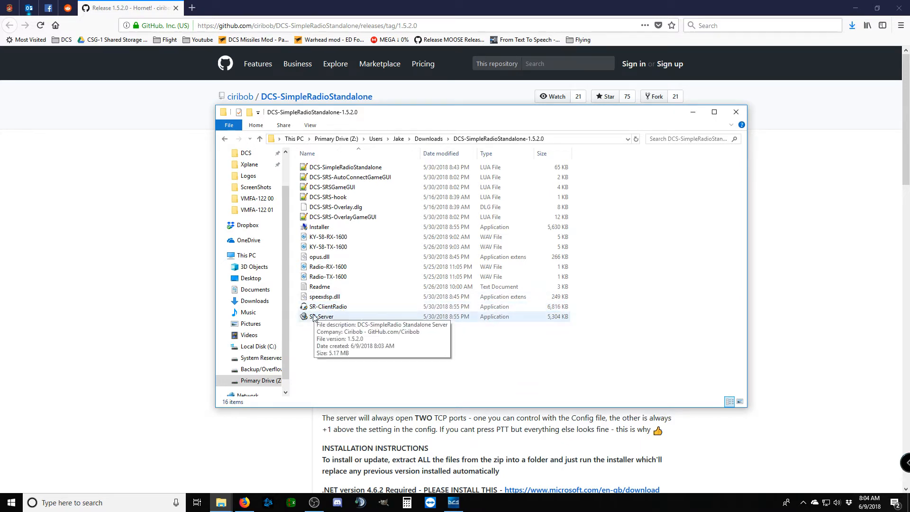
pyautogui.click(327, 306)
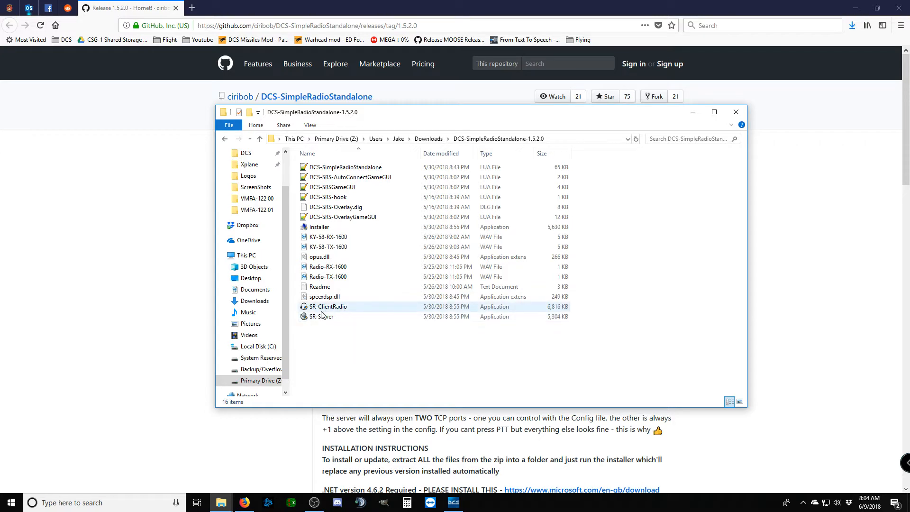
pyautogui.moveTo(325, 229)
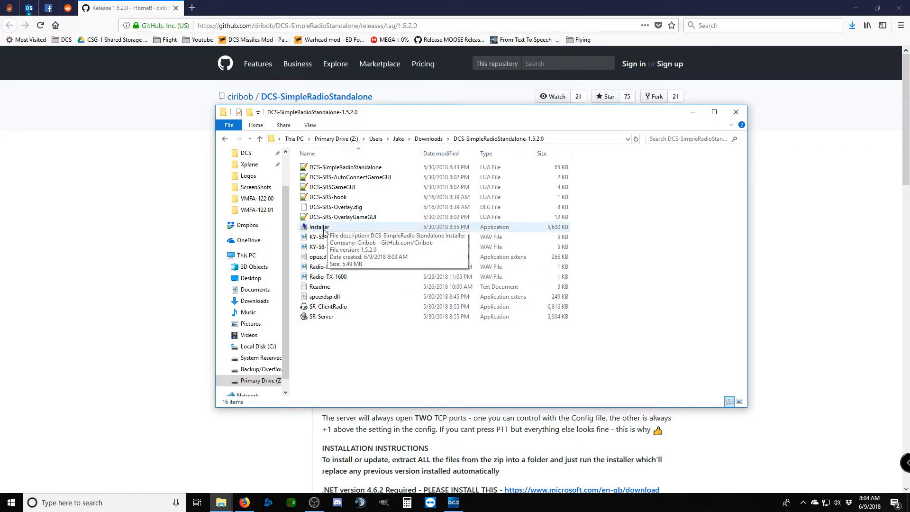
# Run the installer, keep the default install location, and start Install / Update DCS-SRS
pyautogui.doubleClick(319, 226)
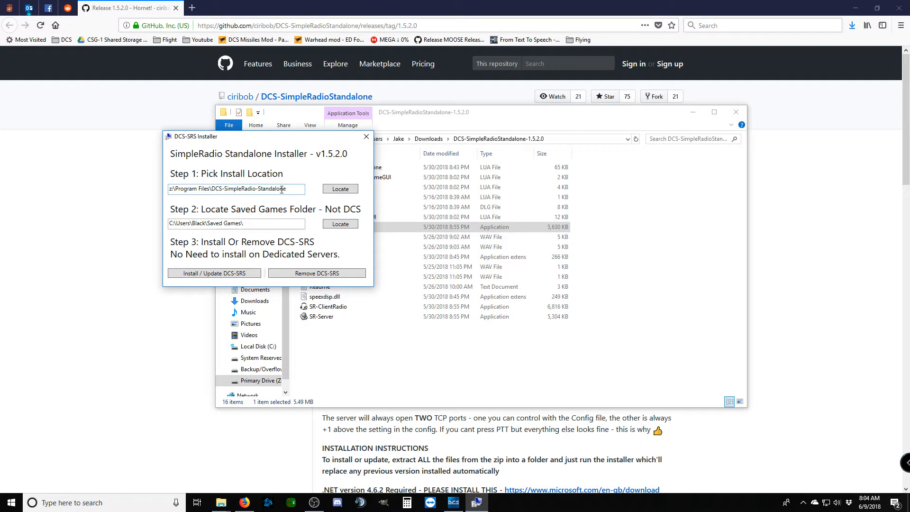
pyautogui.moveTo(265, 186)
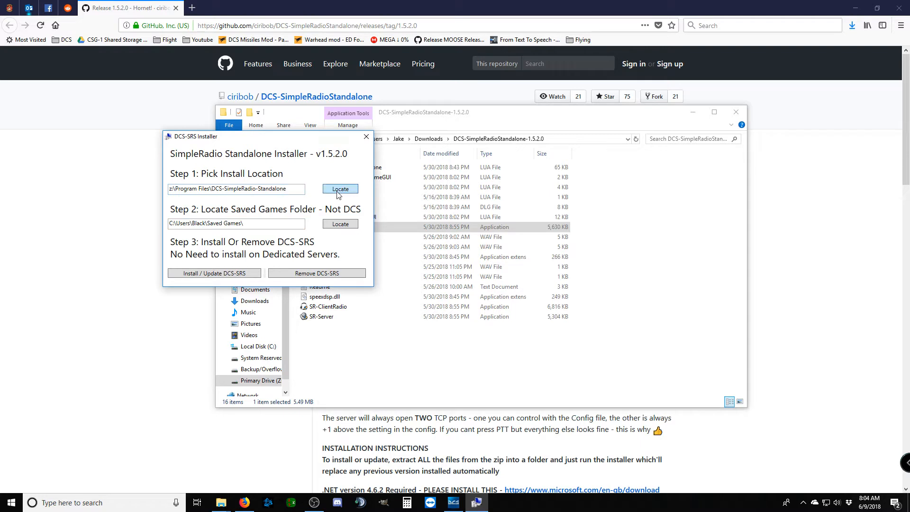
pyautogui.click(339, 189)
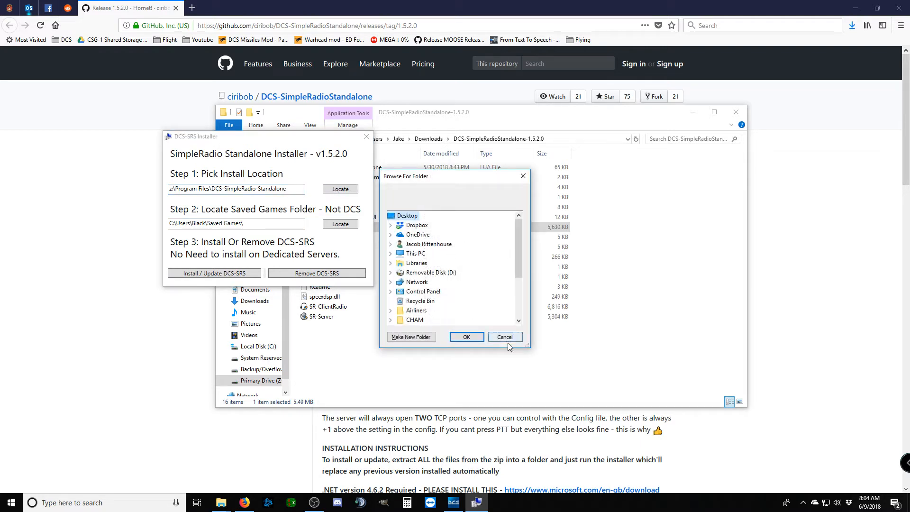
pyautogui.moveTo(505, 337)
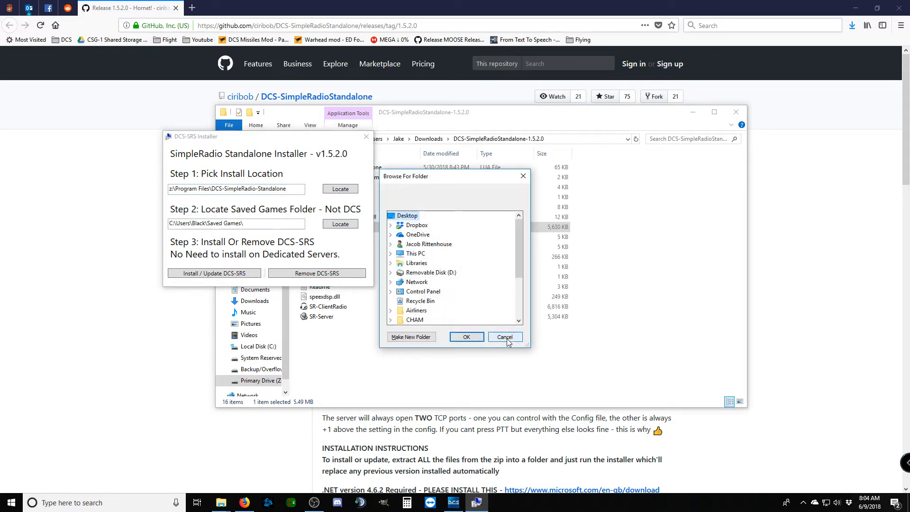
pyautogui.click(504, 337)
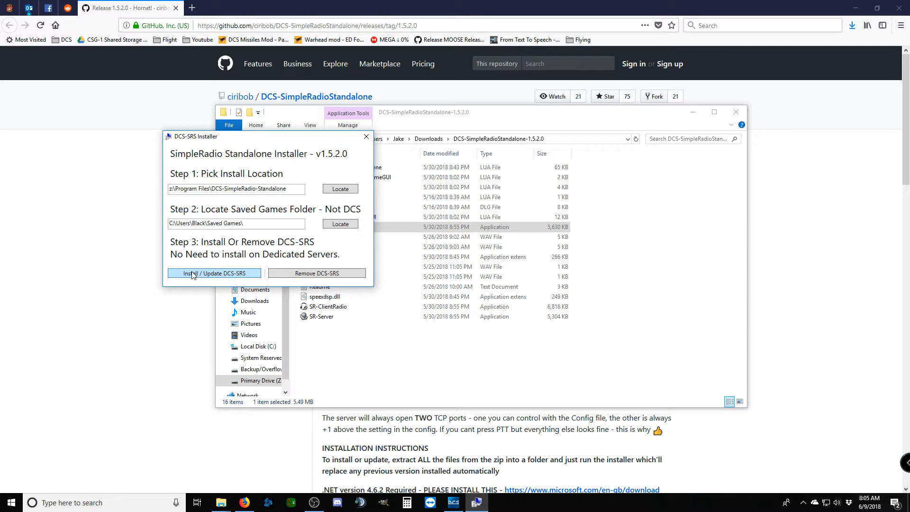
pyautogui.click(213, 273)
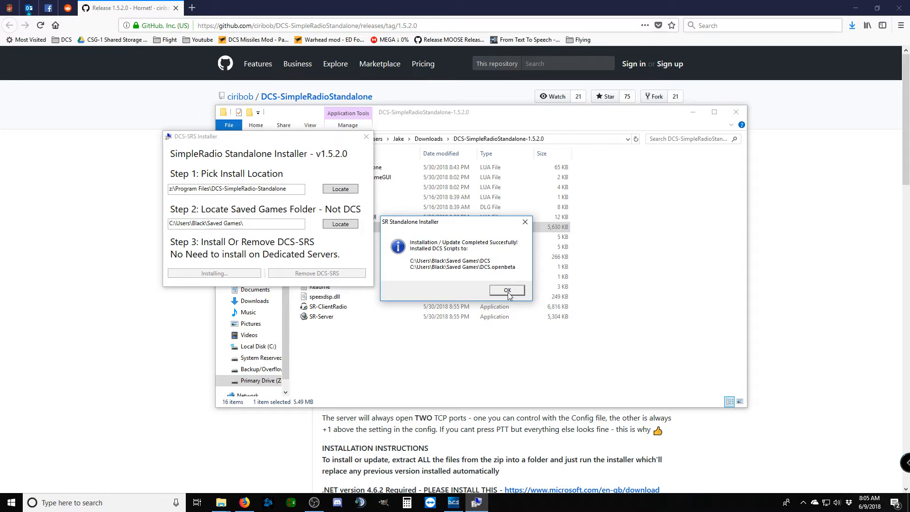
# Acknowledge the successful install notice and select SR-ClientRadio in the extracted folder
pyautogui.click(506, 290)
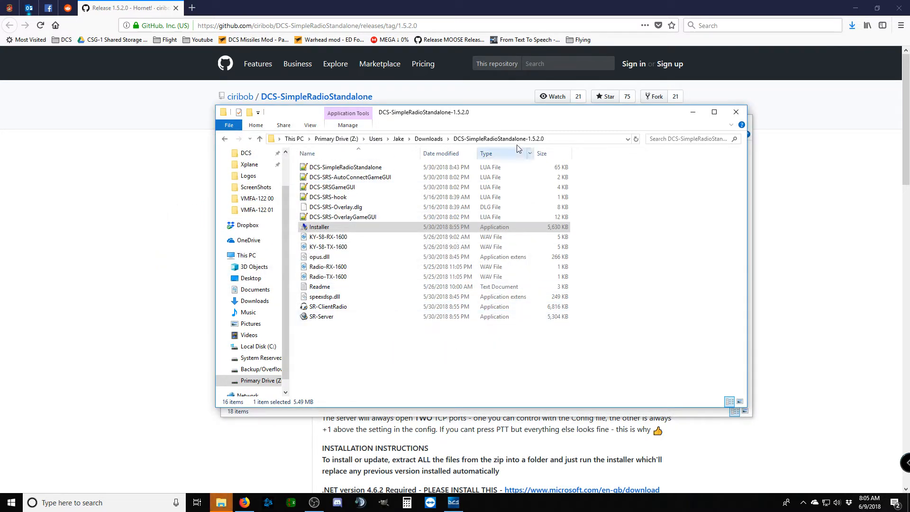
pyautogui.moveTo(424, 364)
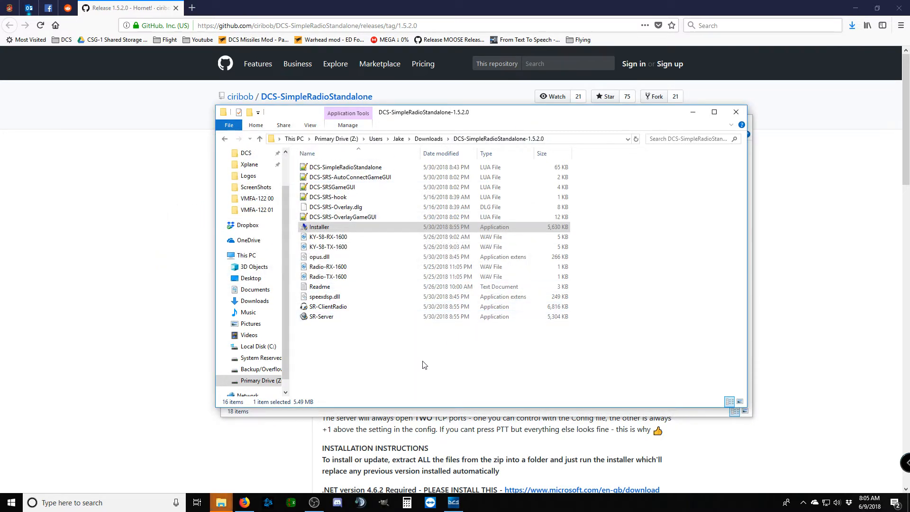
pyautogui.moveTo(599, 269)
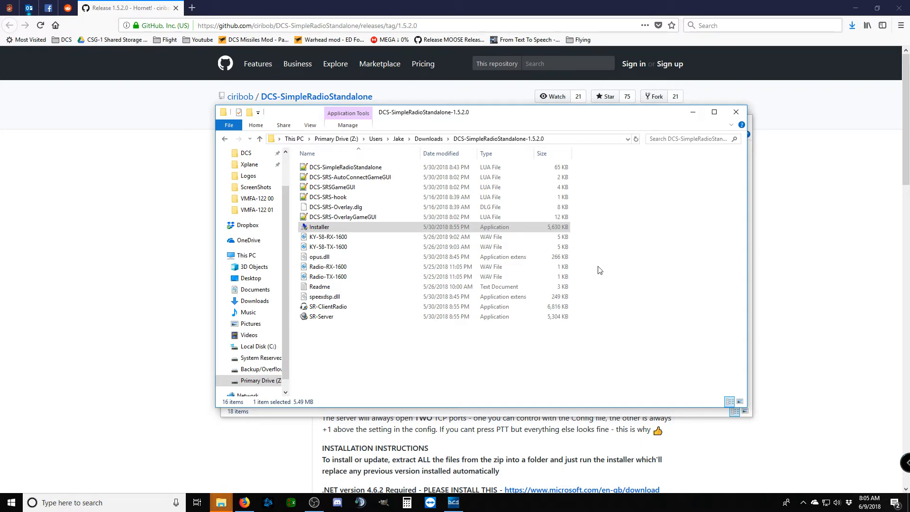
pyautogui.moveTo(382, 220)
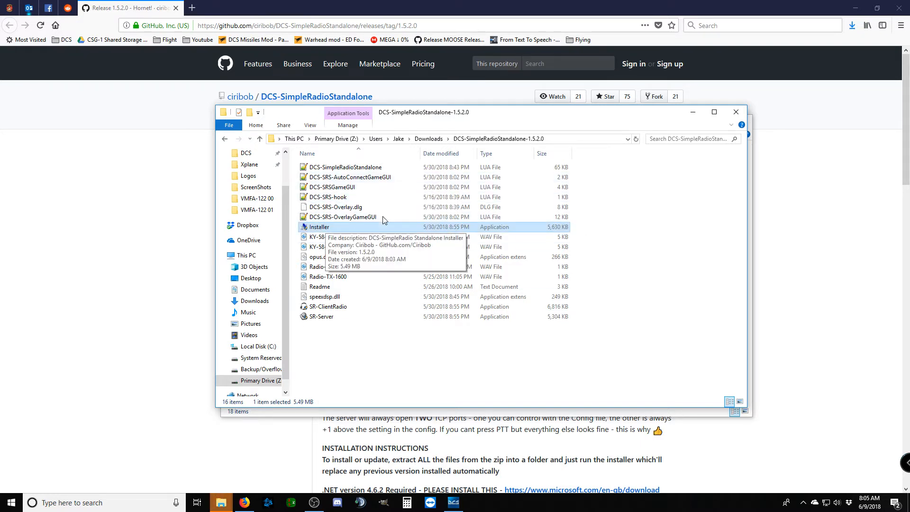
pyautogui.moveTo(336, 305)
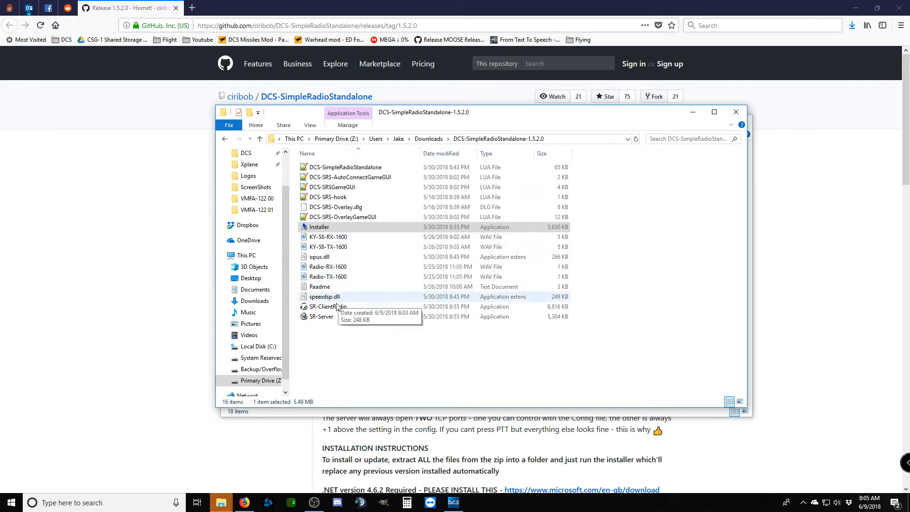
pyautogui.moveTo(321, 316)
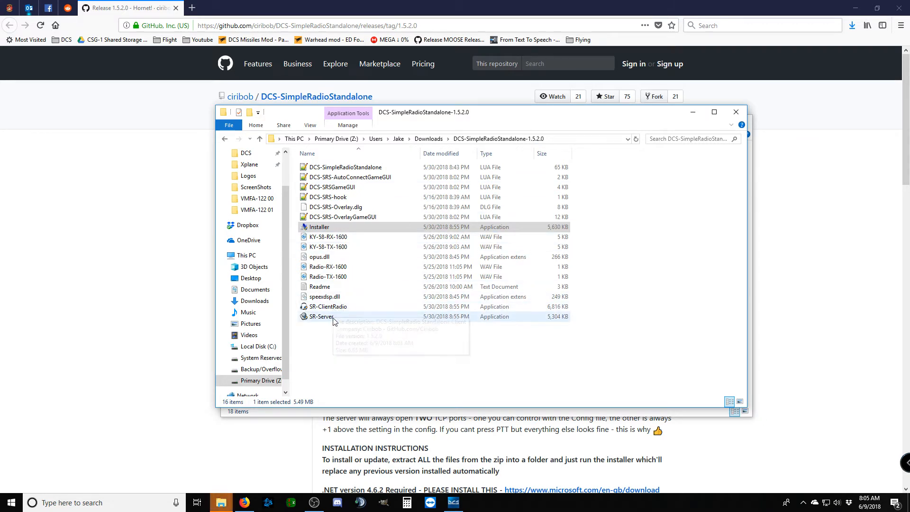
pyautogui.moveTo(320, 316)
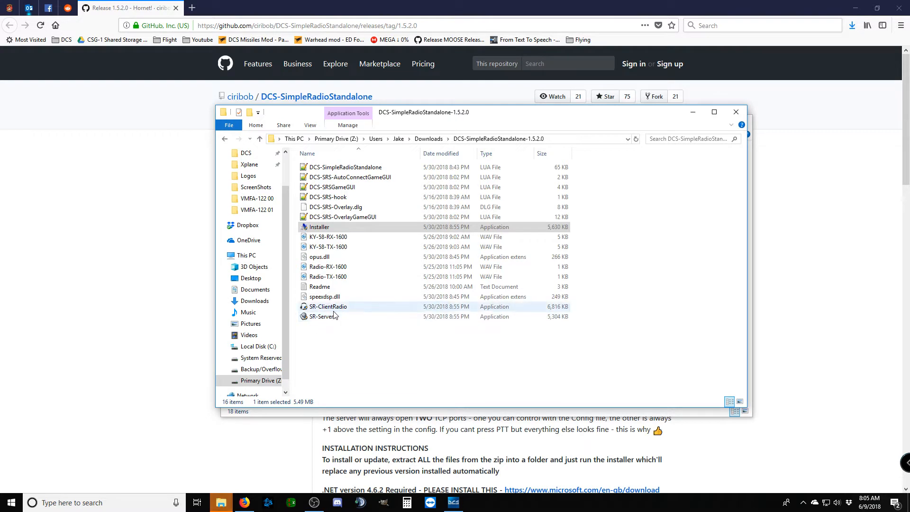
pyautogui.click(328, 307)
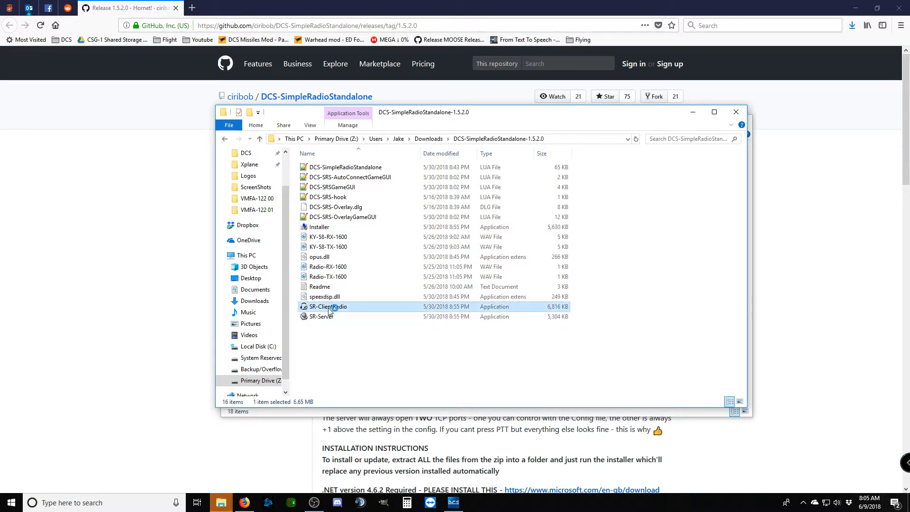
# Launch SR-ClientRadio once, close it, and select all files in the extracted folder
pyautogui.doubleClick(330, 306)
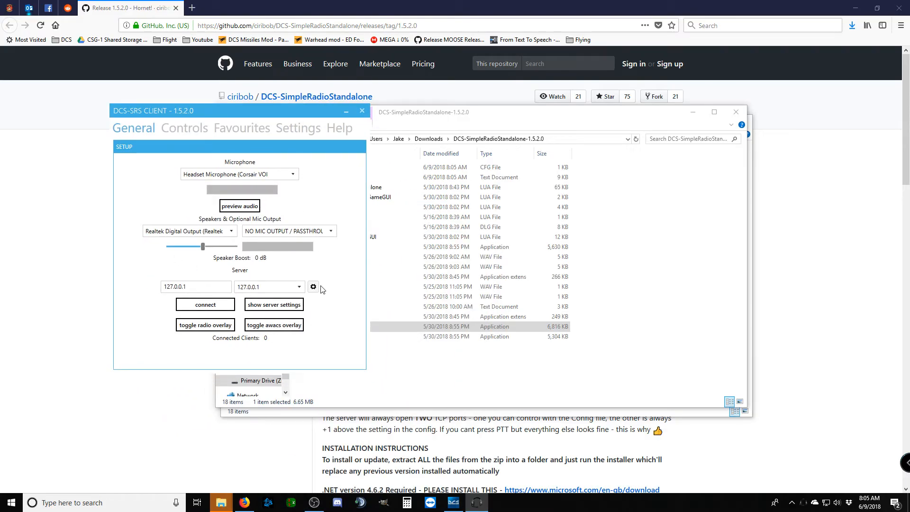
pyautogui.moveTo(243, 326)
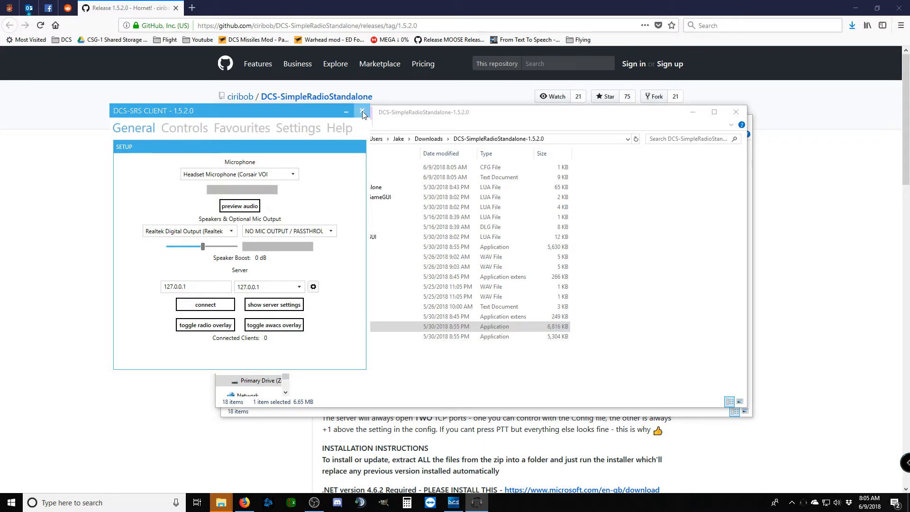
pyautogui.click(346, 111)
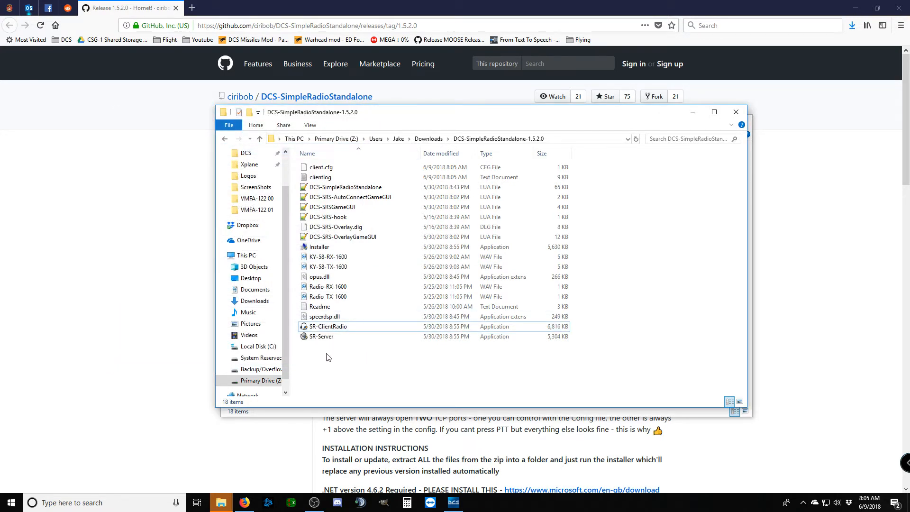
pyautogui.press('ctrl+a')
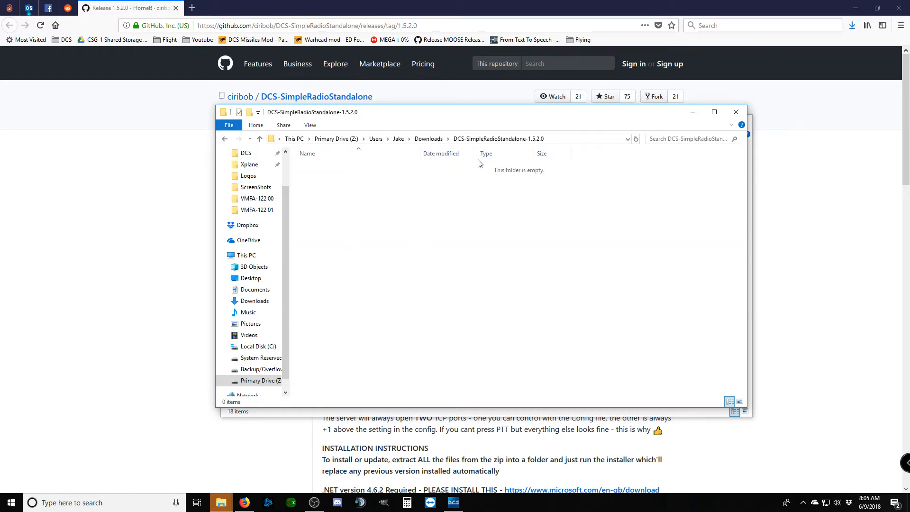
pyautogui.moveTo(460, 261)
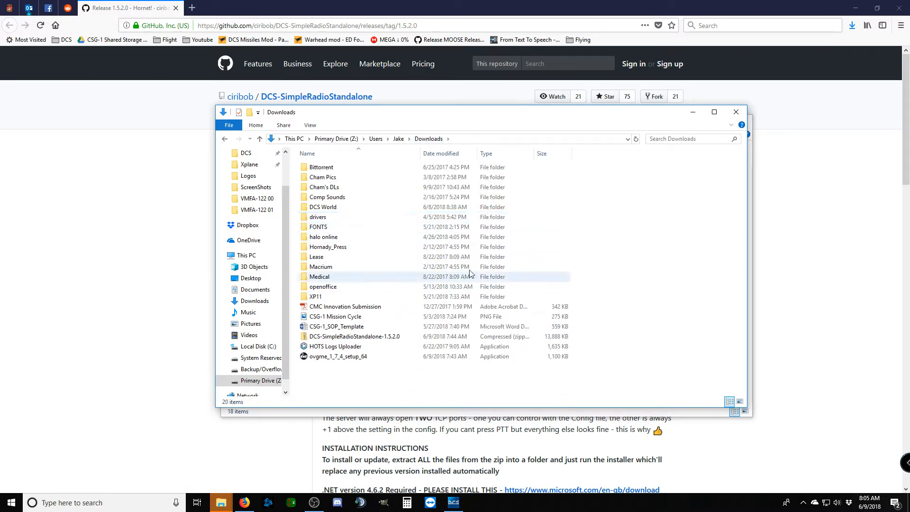
pyautogui.moveTo(433, 266)
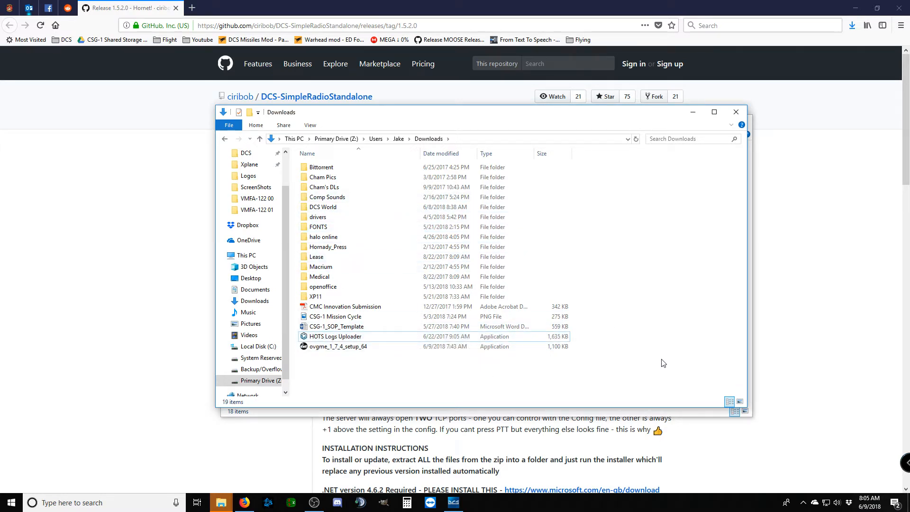
pyautogui.moveTo(640, 368)
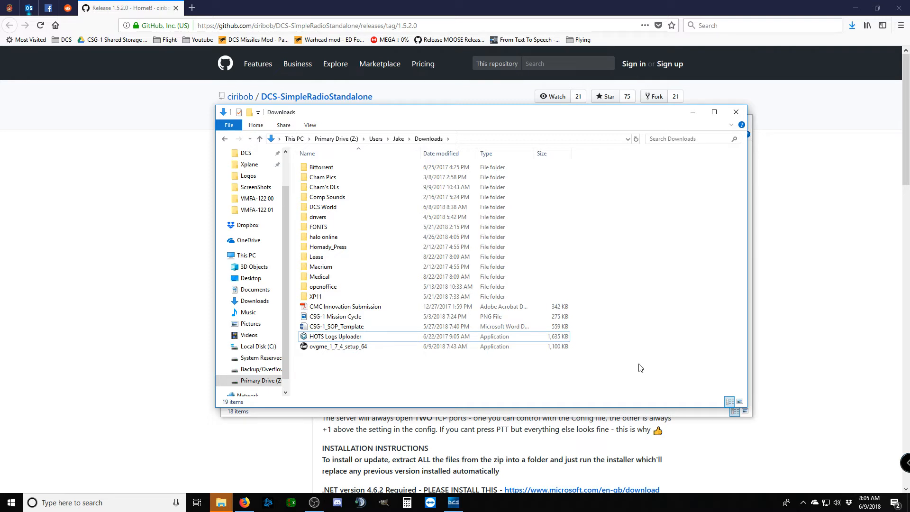
pyautogui.moveTo(604, 377)
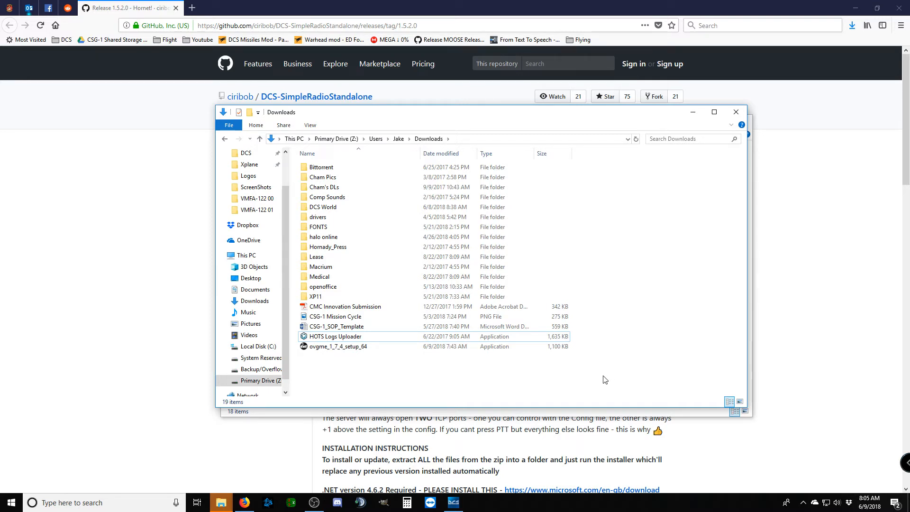
pyautogui.moveTo(592, 374)
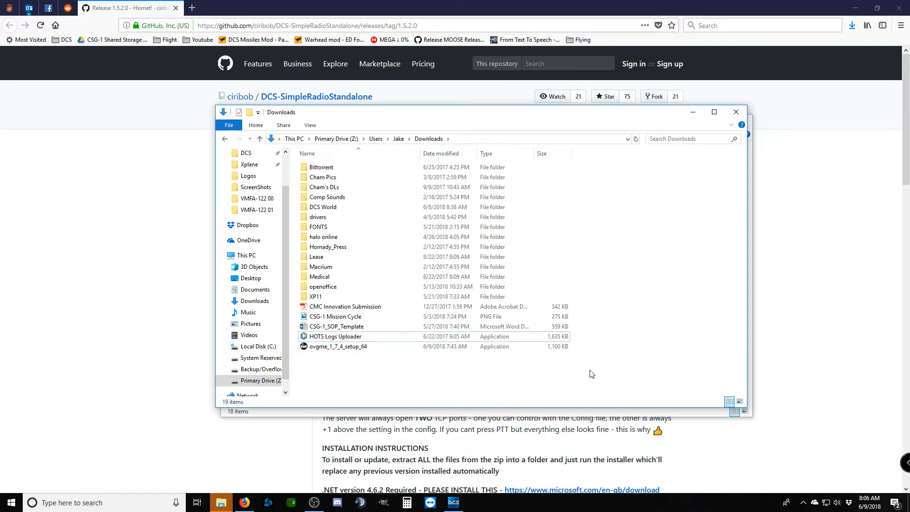
pyautogui.moveTo(646, 216)
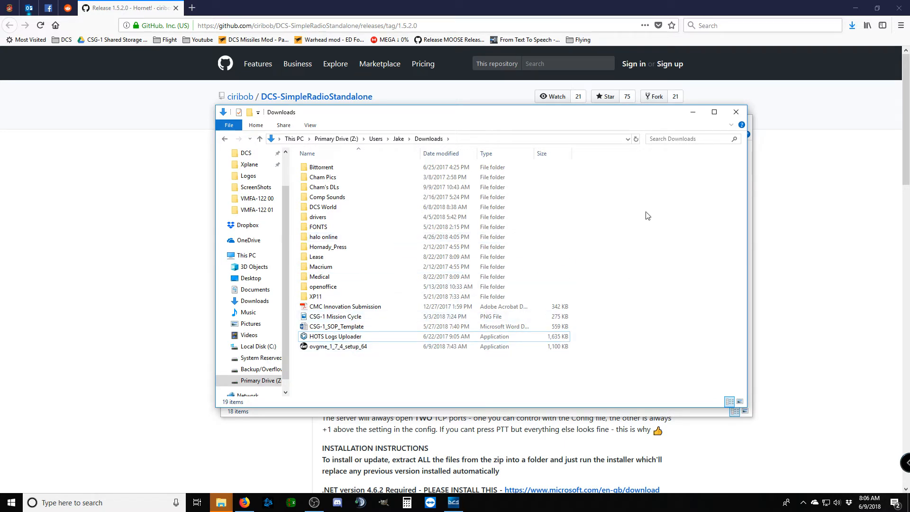
pyautogui.moveTo(669, 183)
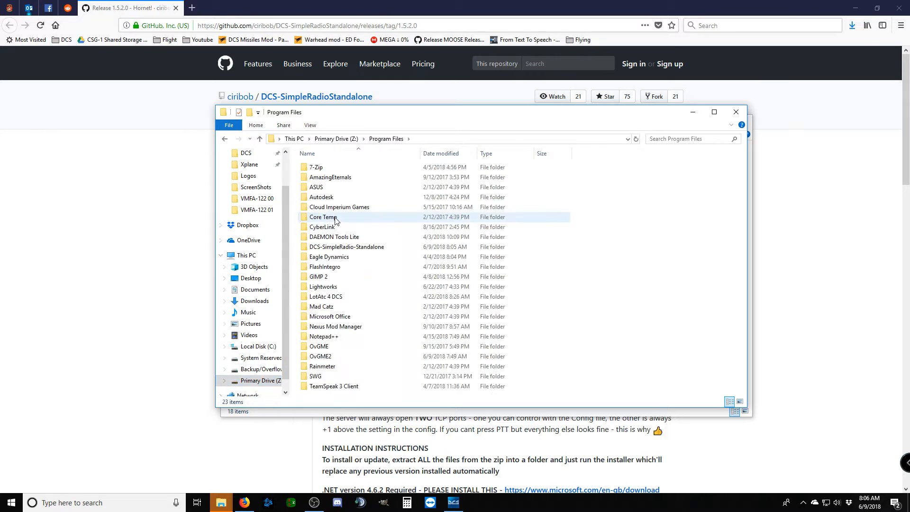
# Browse the program files folders and select DCS-SimpleRadio-Standalone on the Primary Drive (Z:)
pyautogui.click(315, 376)
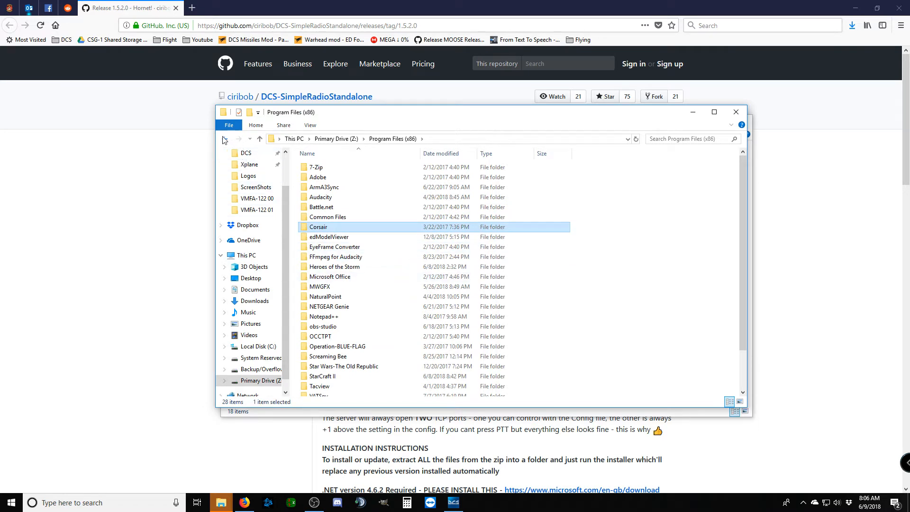
pyautogui.click(257, 346)
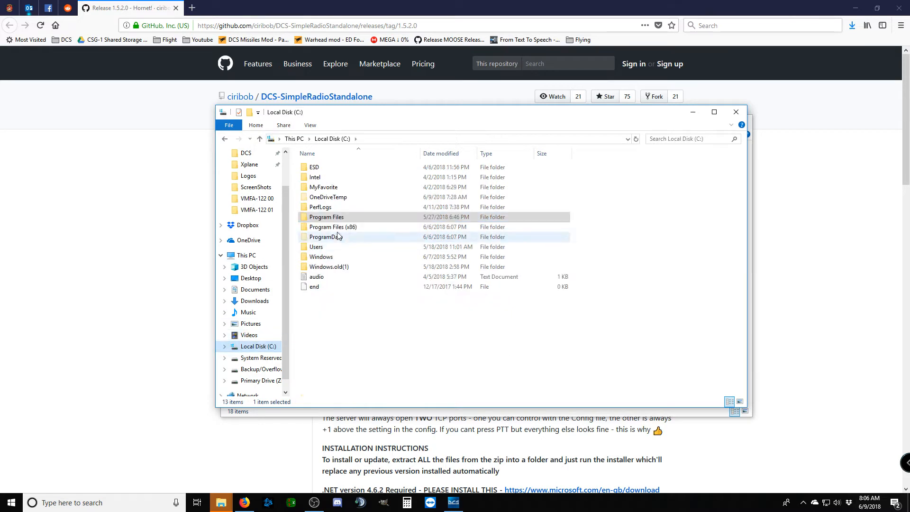
pyautogui.doubleClick(333, 227)
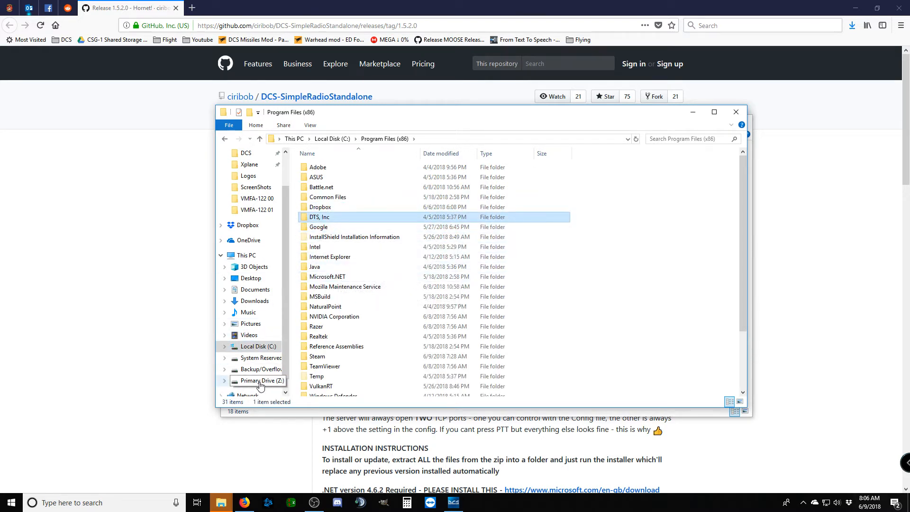
pyautogui.click(259, 380)
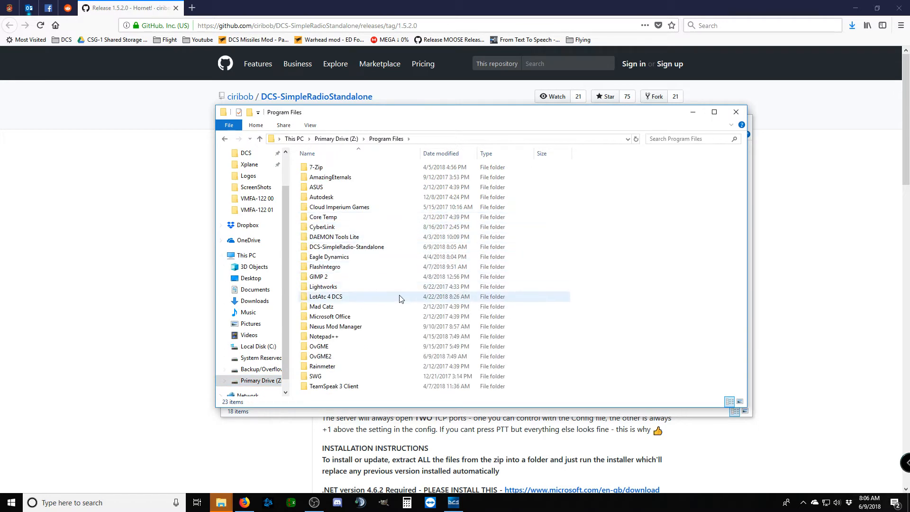
pyautogui.moveTo(370, 299)
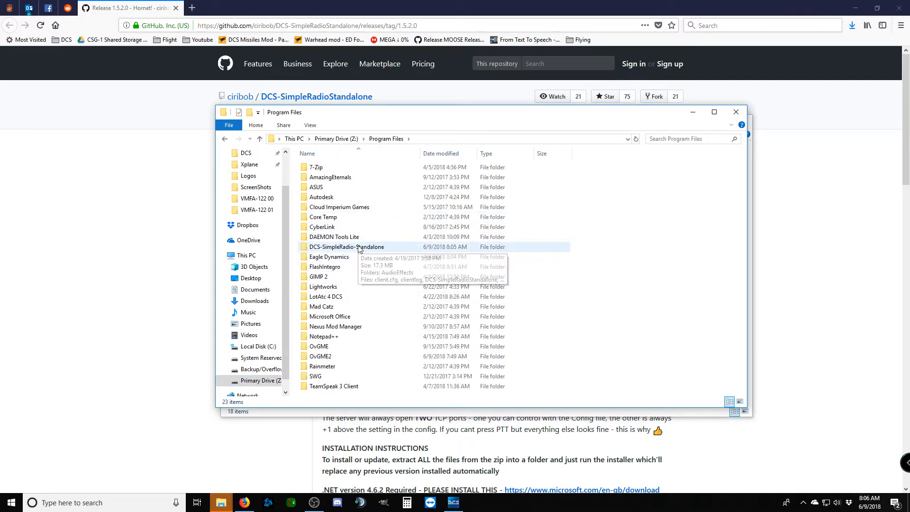
pyautogui.click(346, 246)
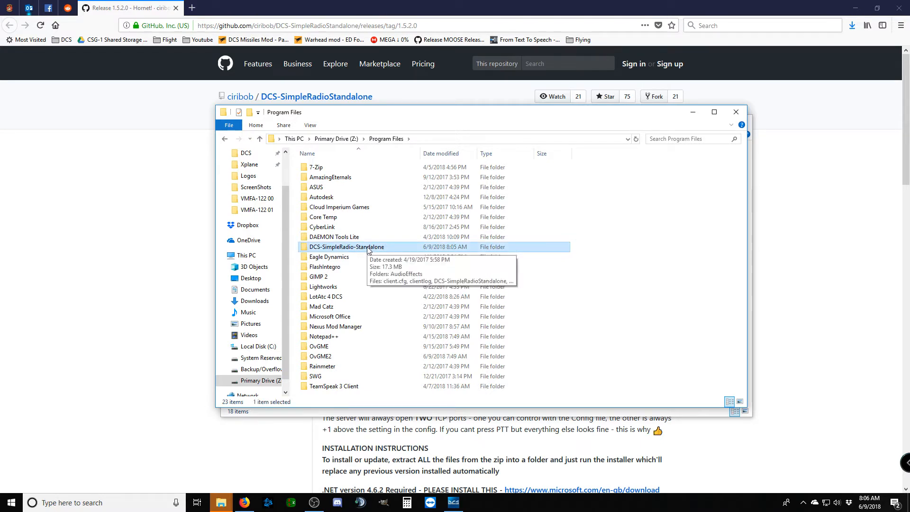
pyautogui.moveTo(364, 251)
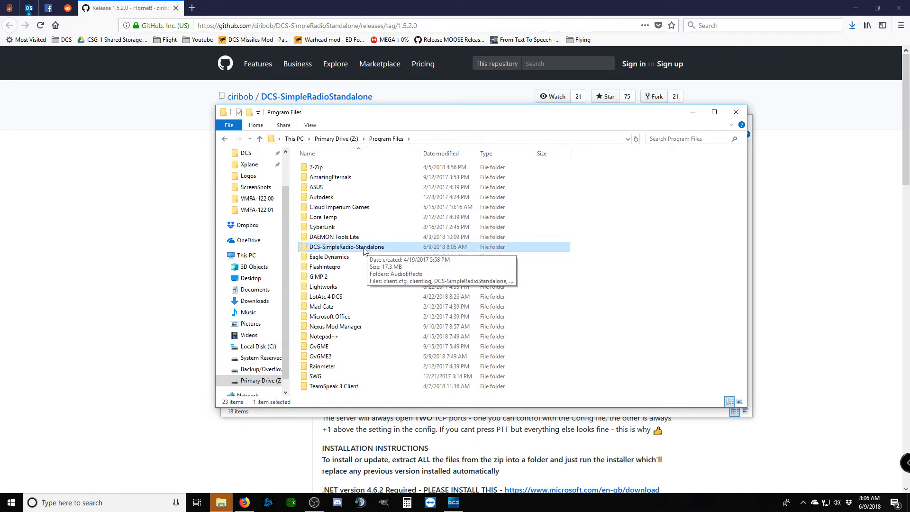
pyautogui.moveTo(374, 249)
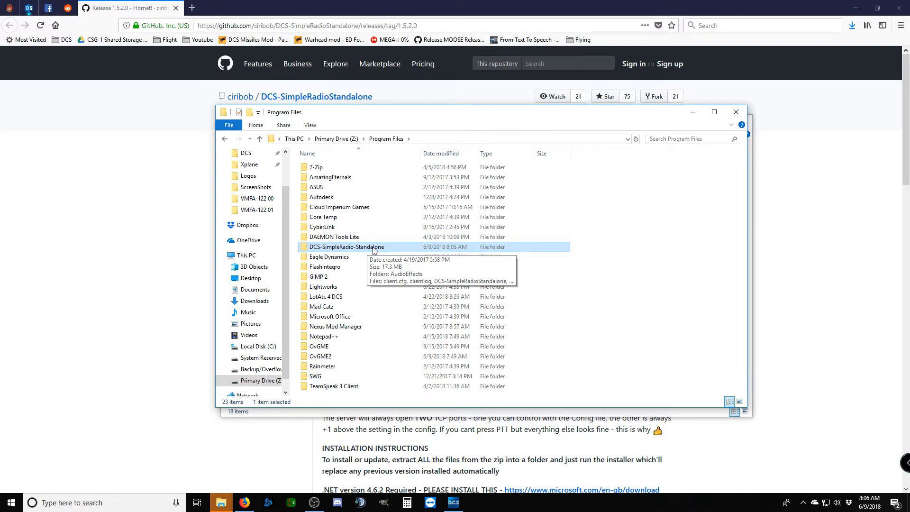
# Enter the DCS-SimpleRadio-Standalone folder, check SR-ClientRadio and select its shortcut
pyautogui.doubleClick(346, 247)
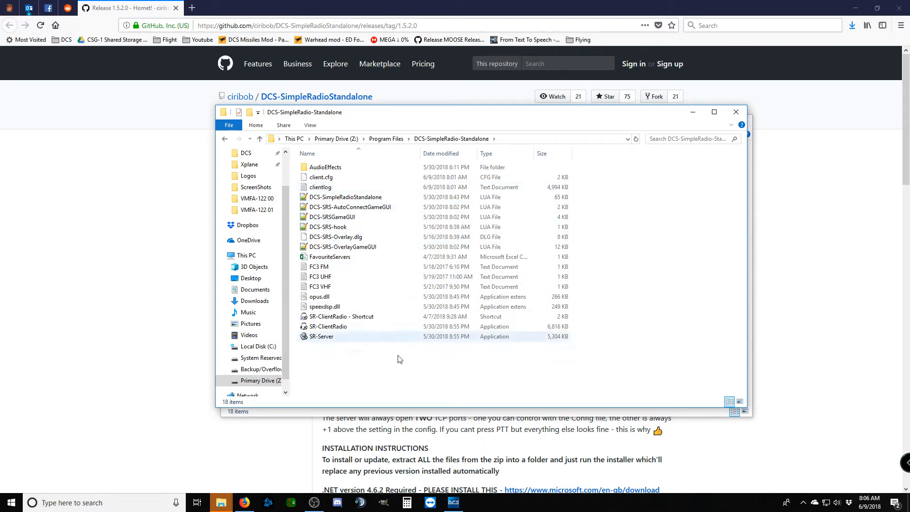
pyautogui.moveTo(393, 312)
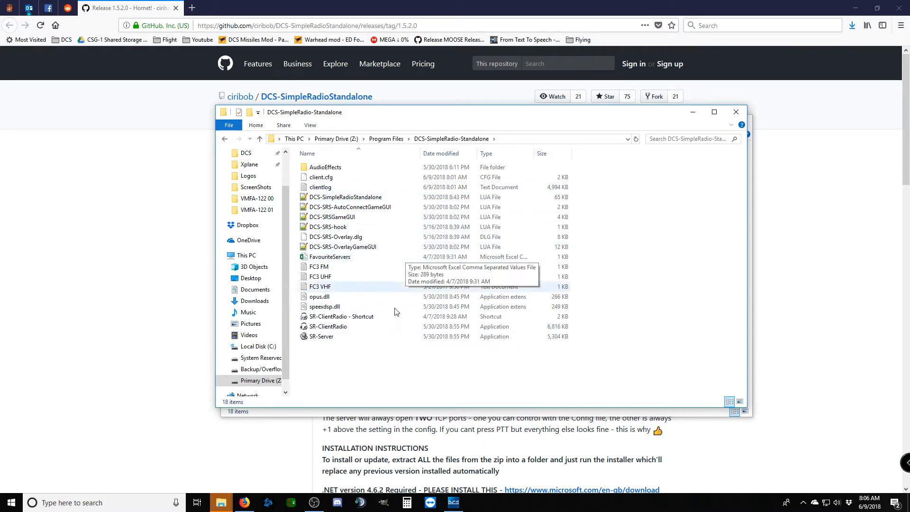
pyautogui.moveTo(381, 375)
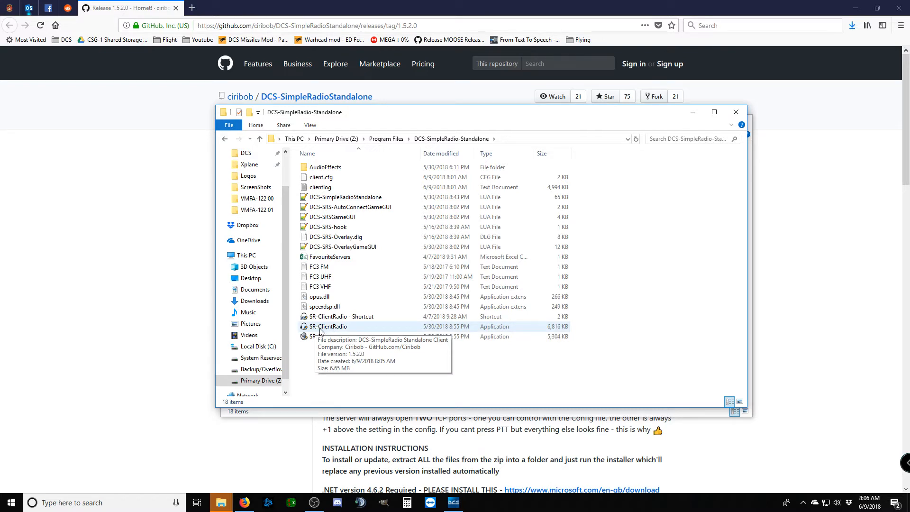
pyautogui.rightClick(329, 326)
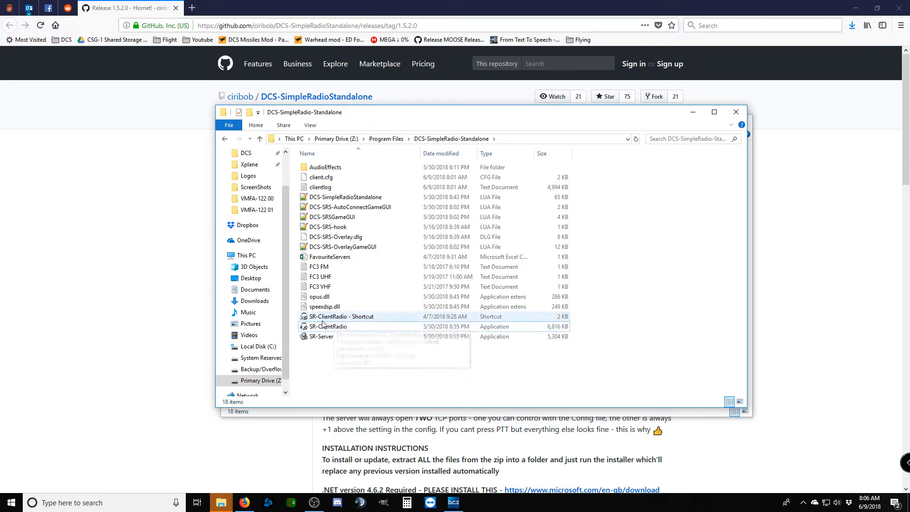
pyautogui.click(341, 316)
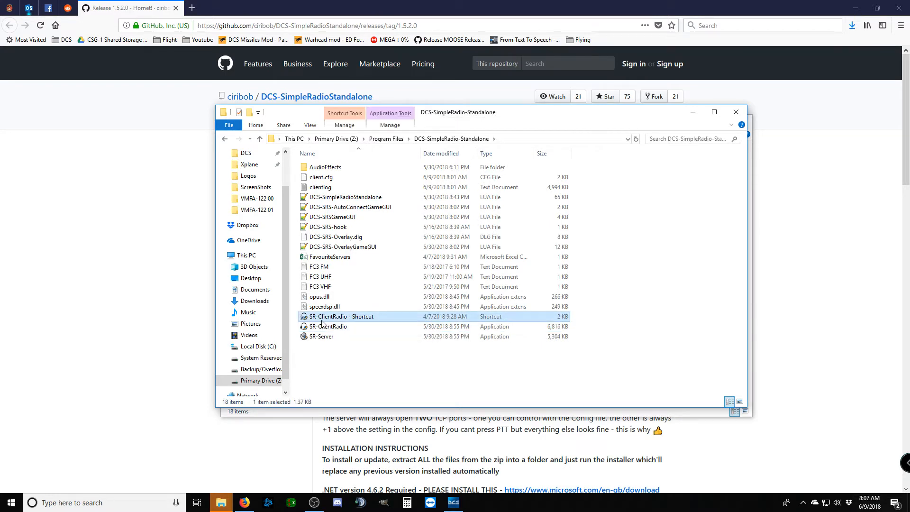
pyautogui.moveTo(324, 320)
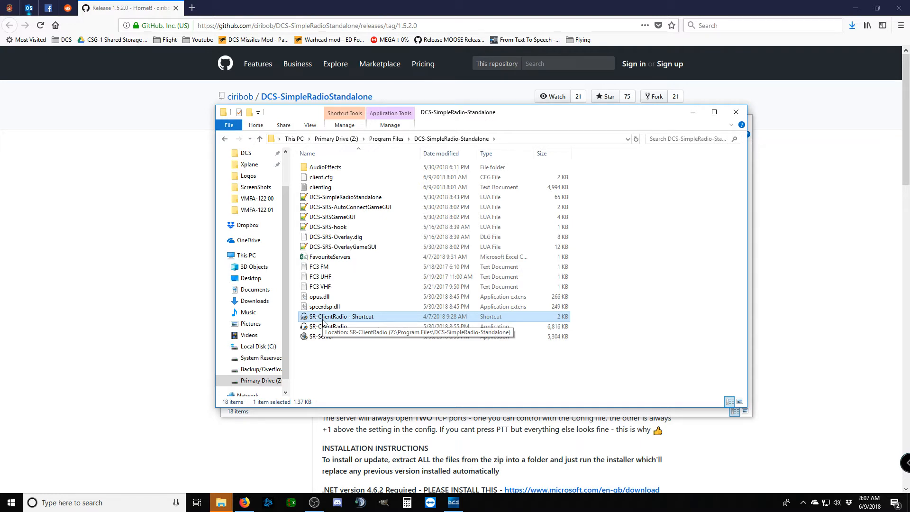
pyautogui.moveTo(338, 322)
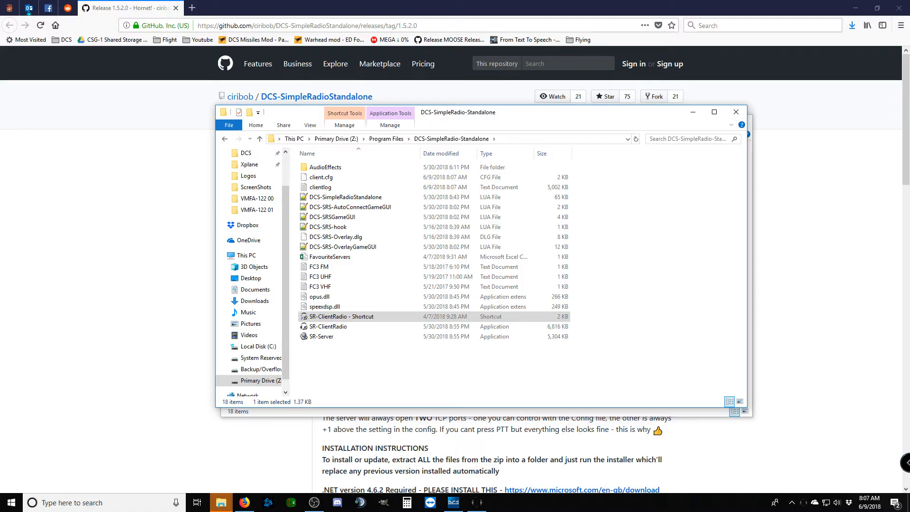
# Launch the DCS-SRS Client from the SR-ClientRadio shortcut
pyautogui.doubleClick(342, 316)
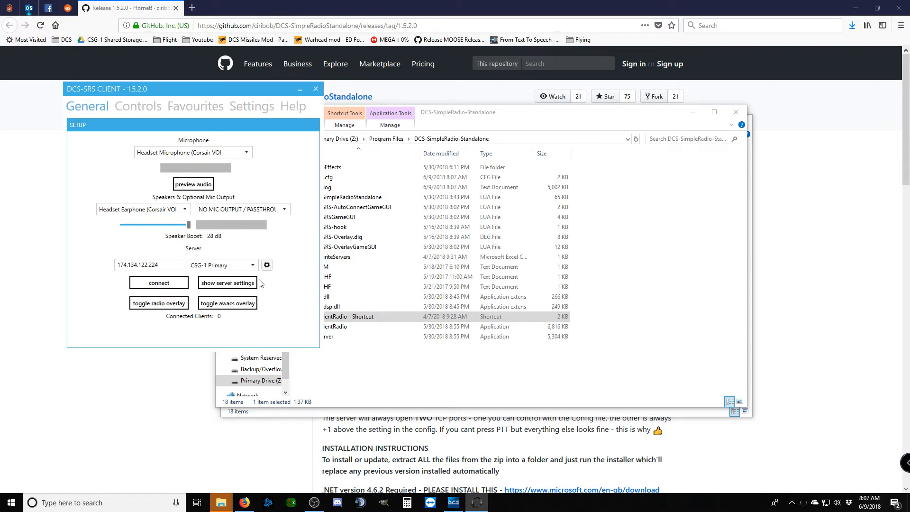
pyautogui.moveTo(279, 292)
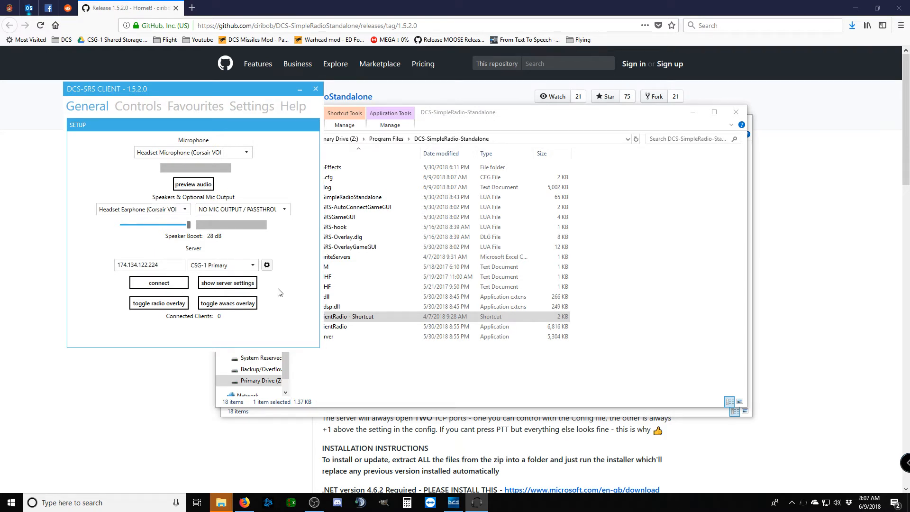
pyautogui.moveTo(168, 178)
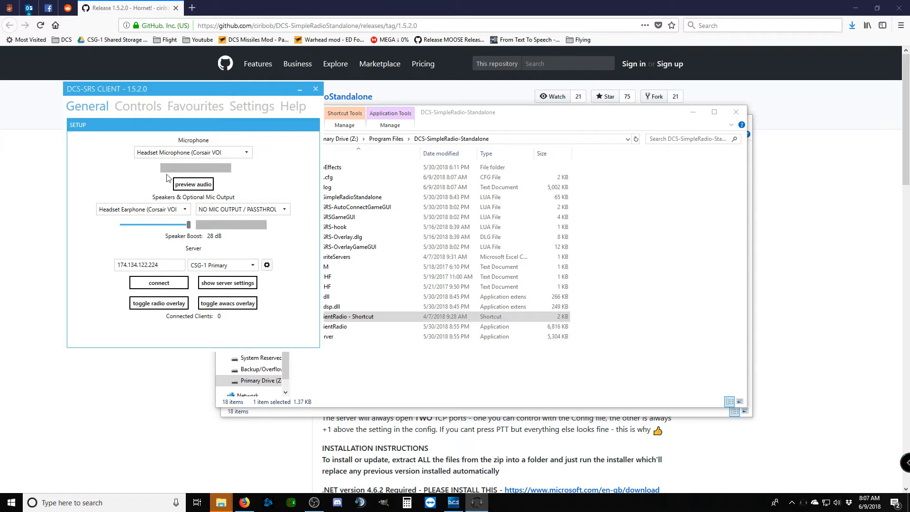
pyautogui.moveTo(165, 147)
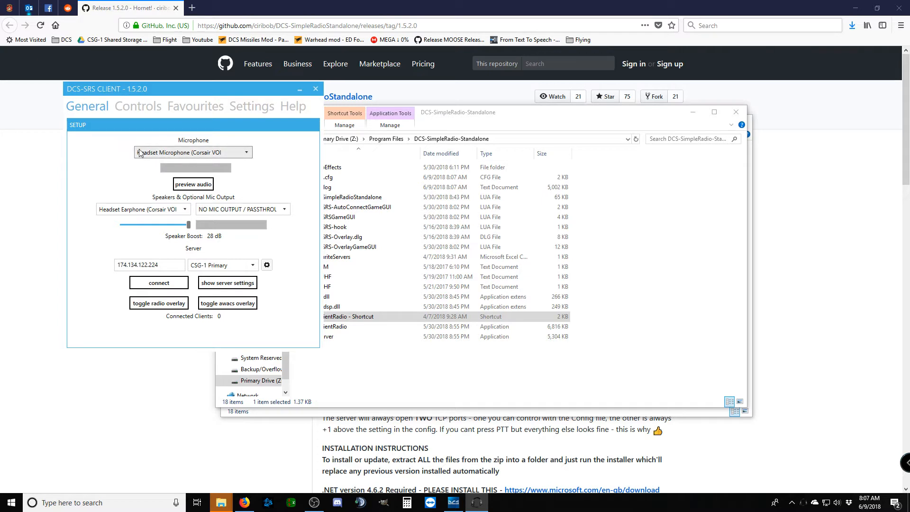
pyautogui.moveTo(248, 173)
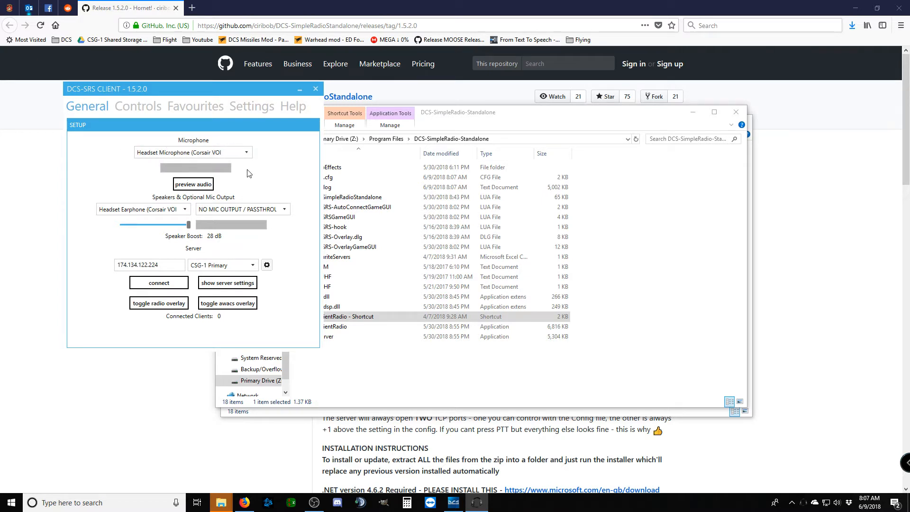
pyautogui.moveTo(134, 200)
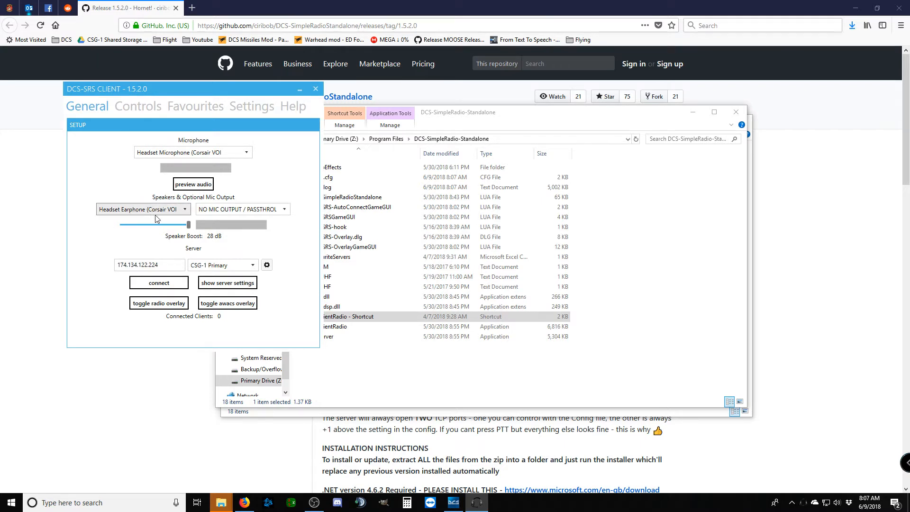
pyautogui.moveTo(145, 210)
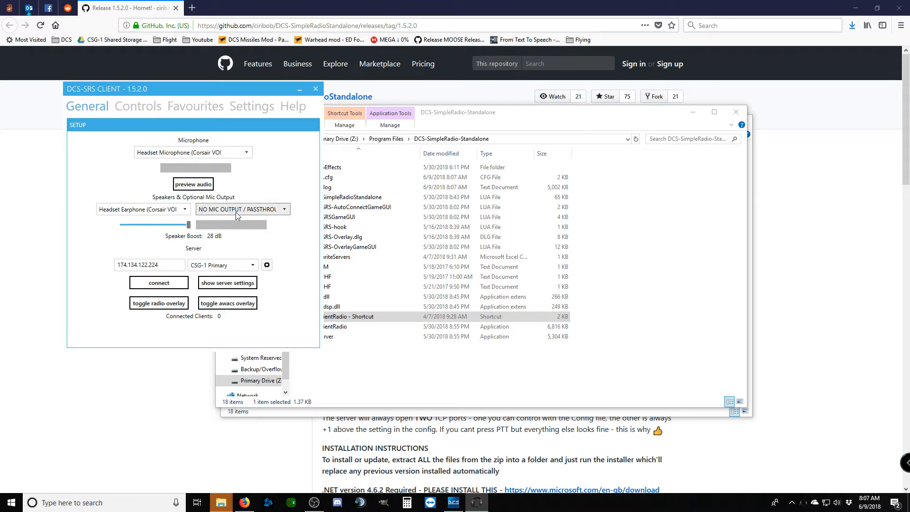
pyautogui.moveTo(216, 210)
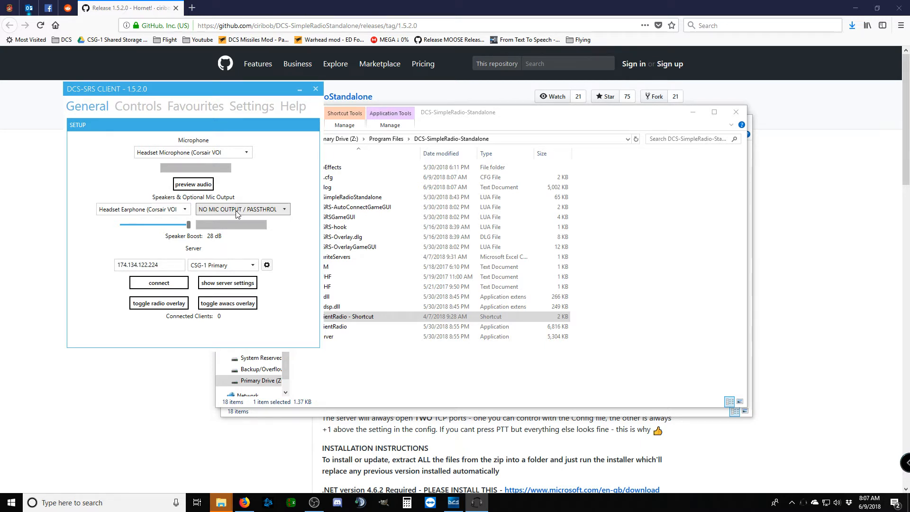
pyautogui.moveTo(243, 214)
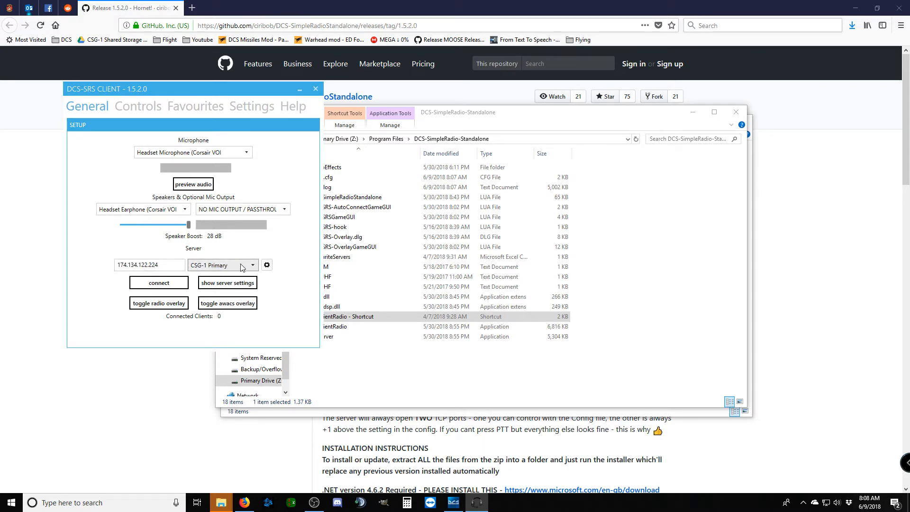
pyautogui.click(252, 265)
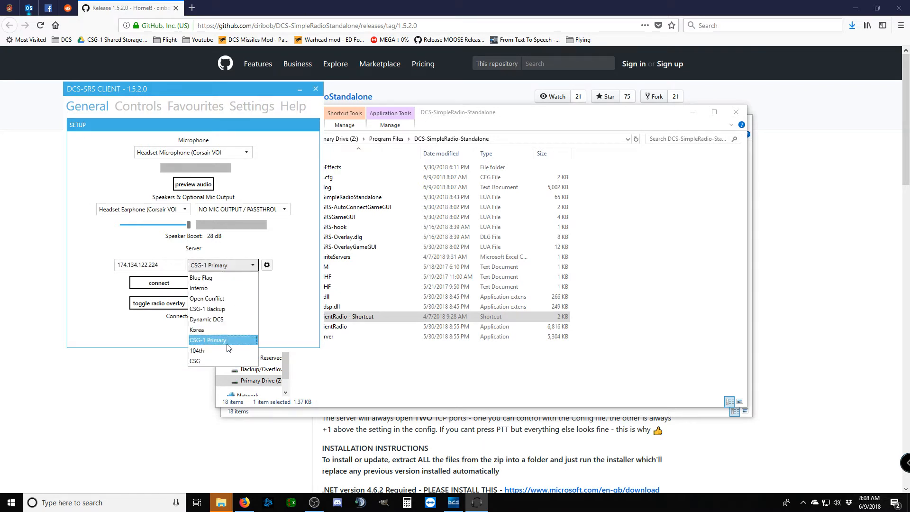
pyautogui.click(207, 340)
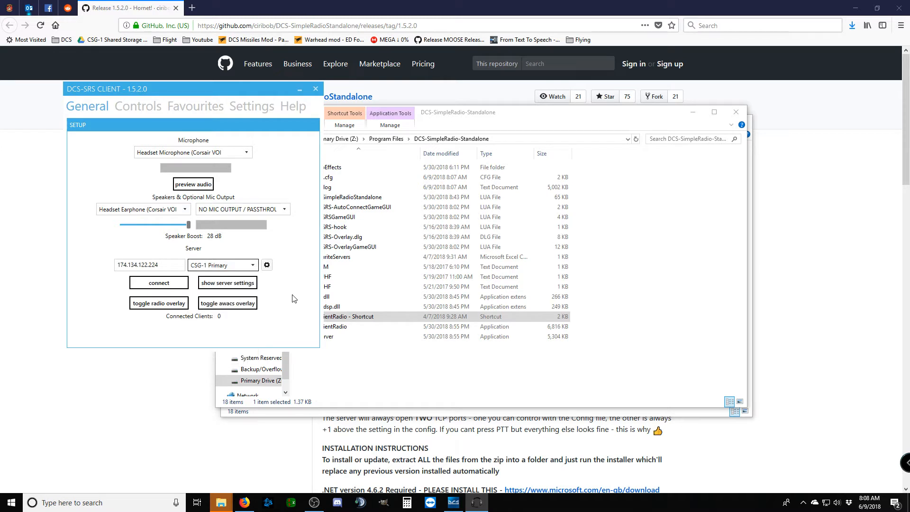
pyautogui.moveTo(139, 132)
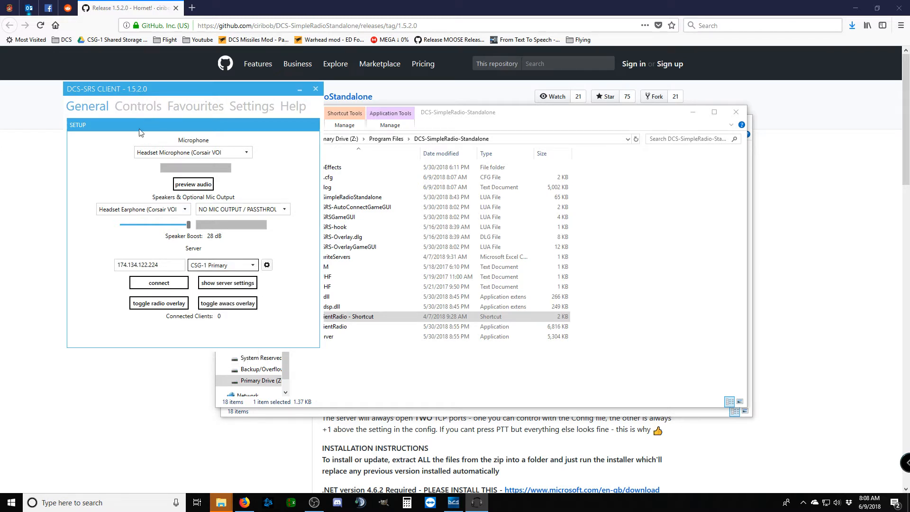
pyautogui.moveTo(251, 106)
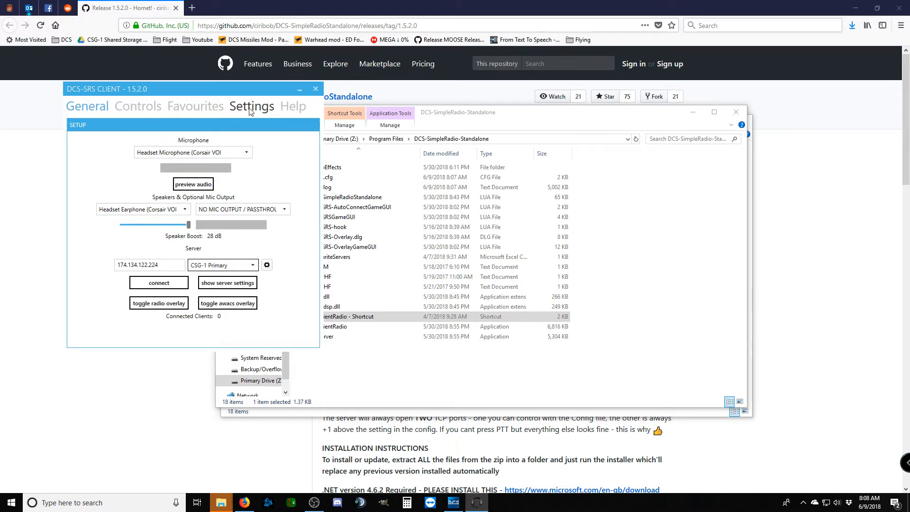
pyautogui.click(251, 106)
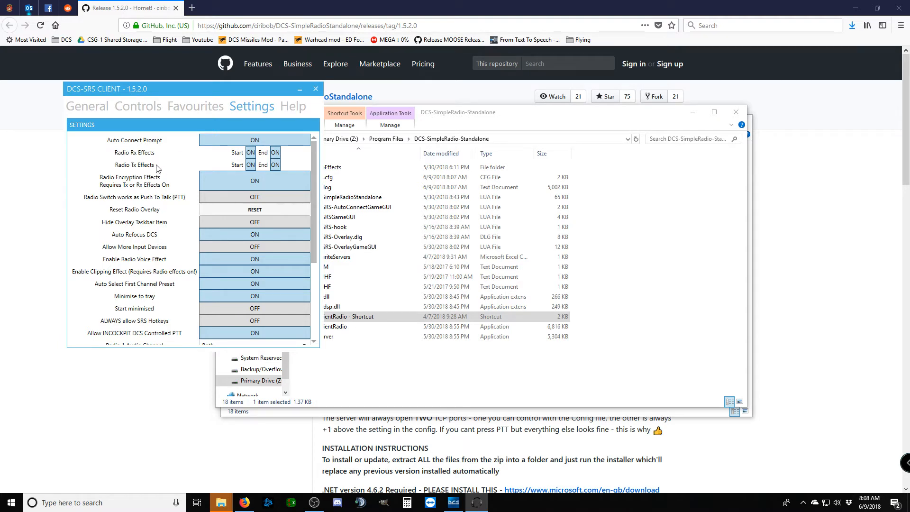
pyautogui.moveTo(250, 135)
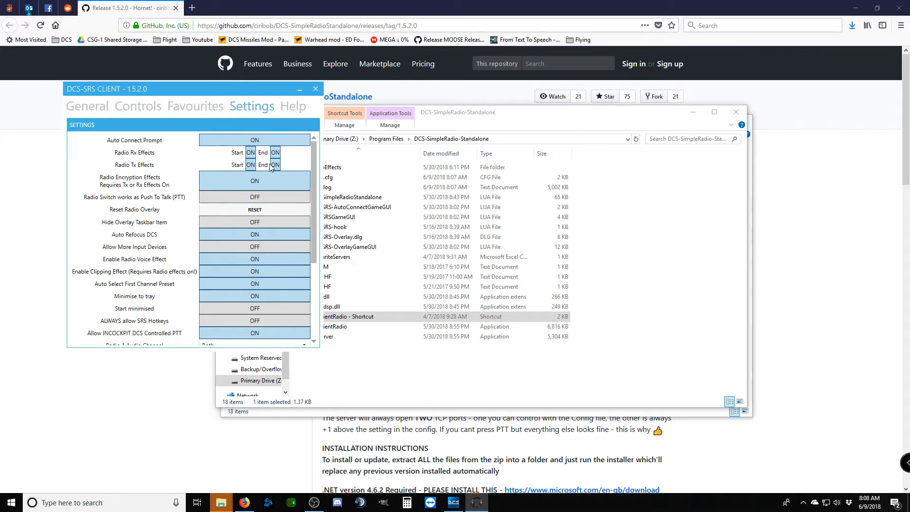
pyautogui.moveTo(213, 170)
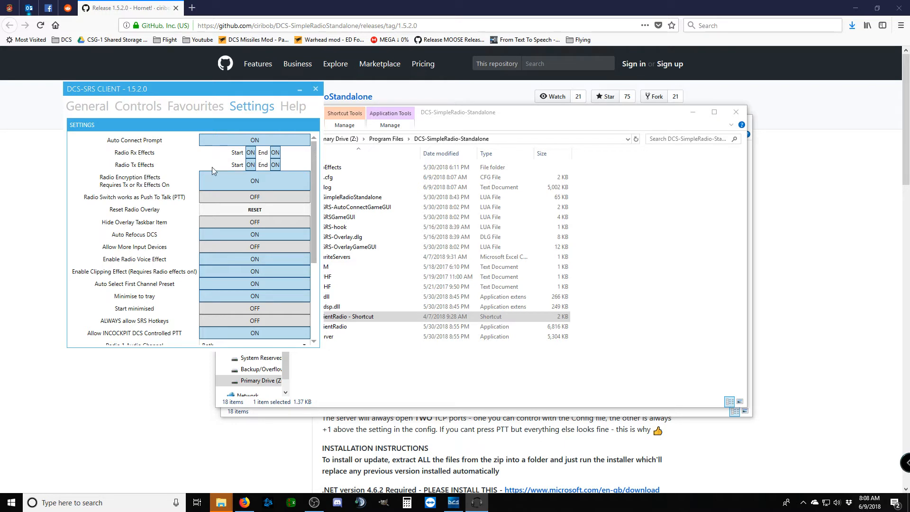
pyautogui.moveTo(261, 183)
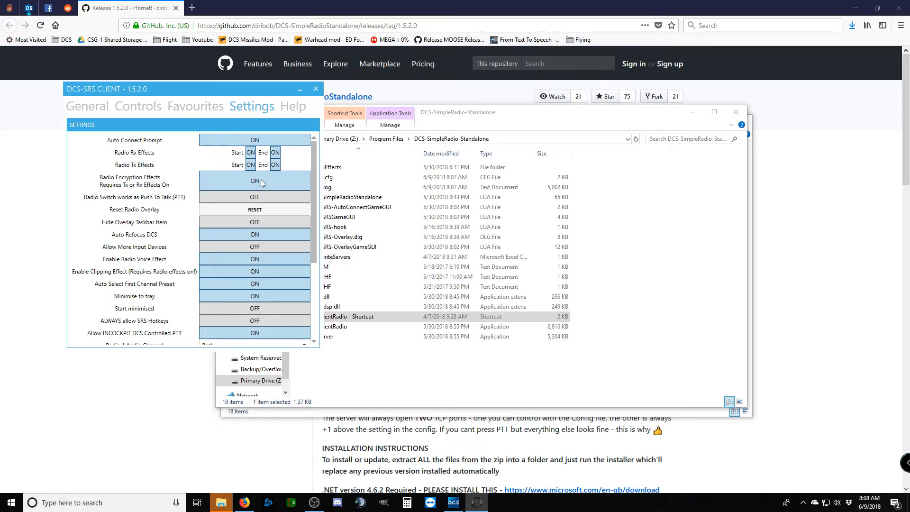
pyautogui.moveTo(281, 186)
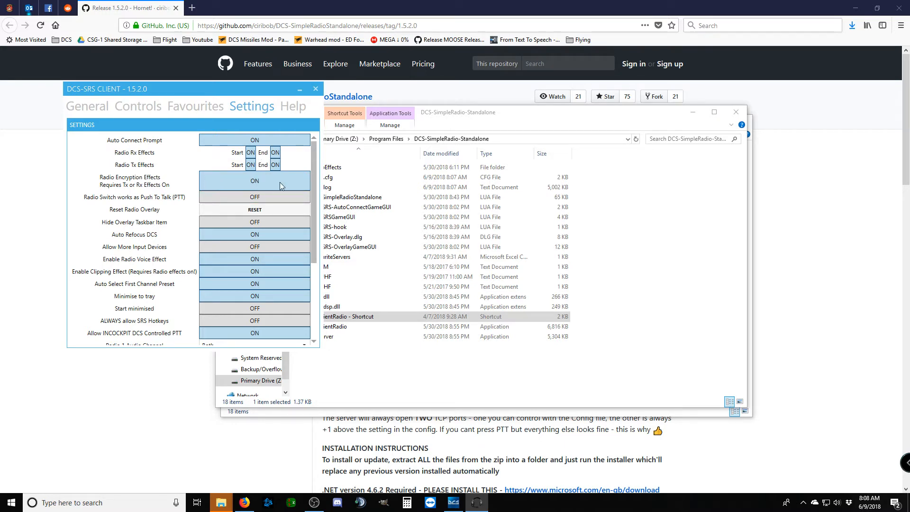
pyautogui.moveTo(269, 184)
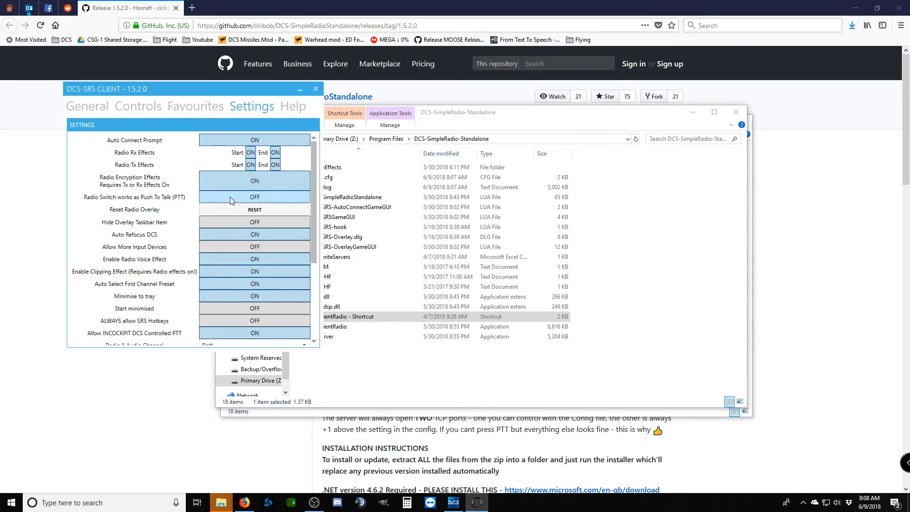
pyautogui.moveTo(207, 202)
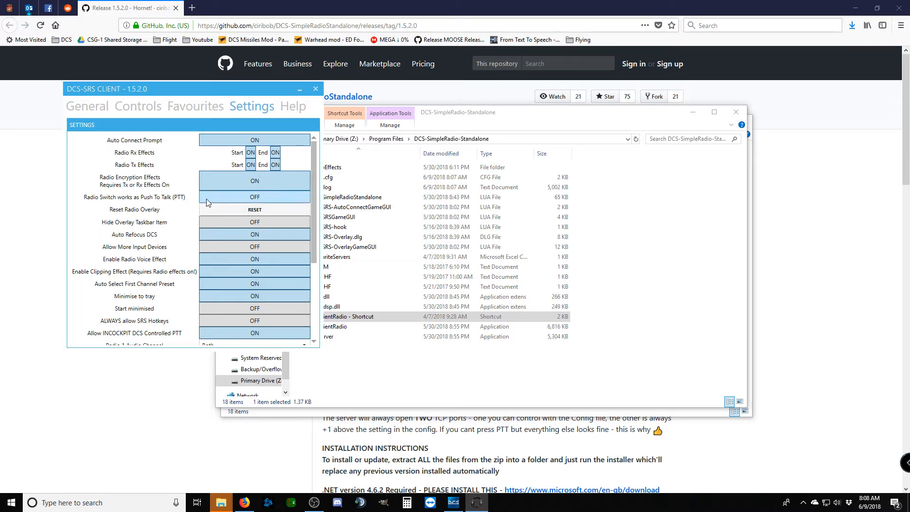
pyautogui.moveTo(180, 207)
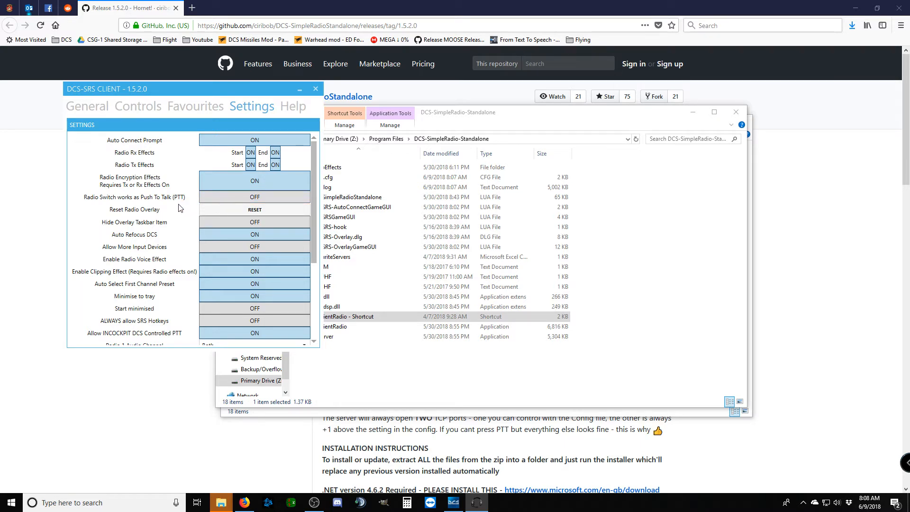
pyautogui.moveTo(192, 200)
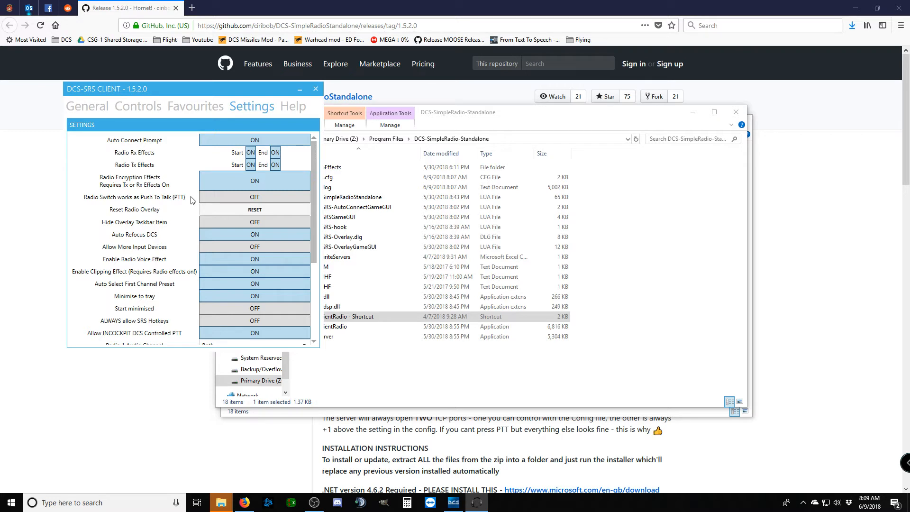
pyautogui.moveTo(185, 201)
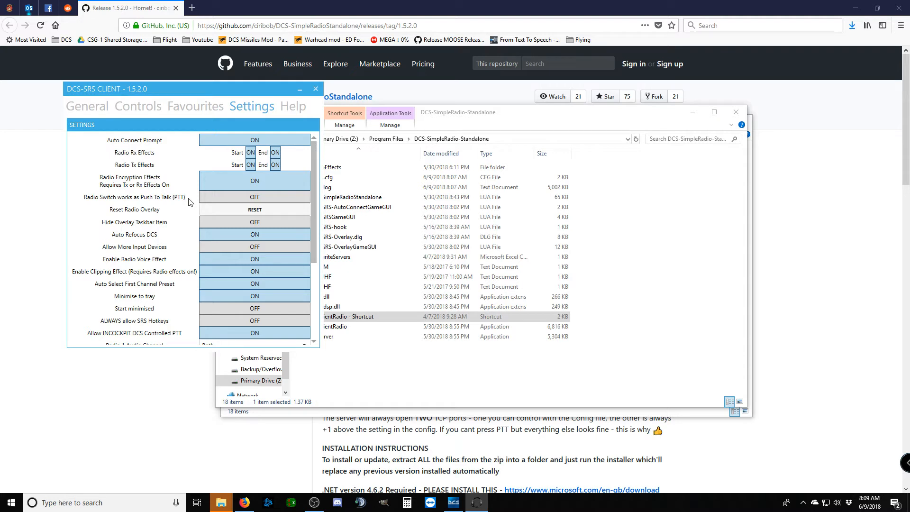
pyautogui.moveTo(185, 201)
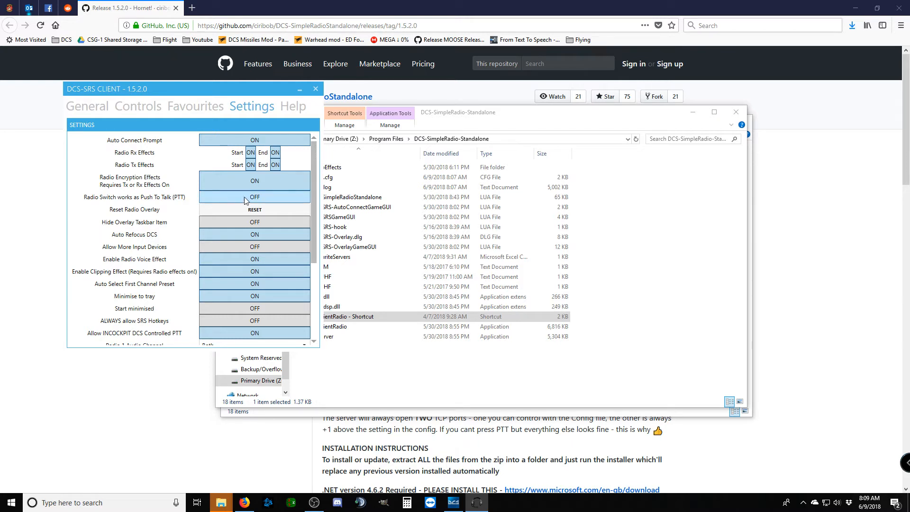
pyautogui.moveTo(249, 203)
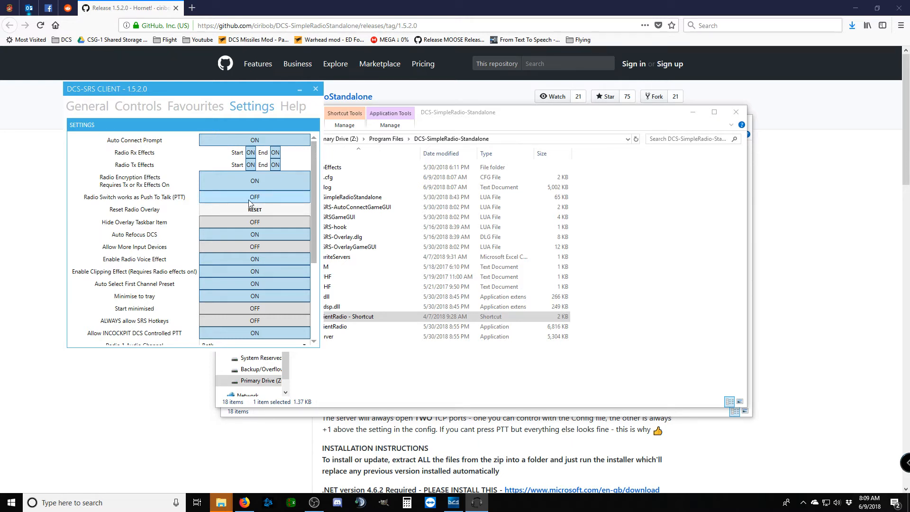
pyautogui.moveTo(243, 203)
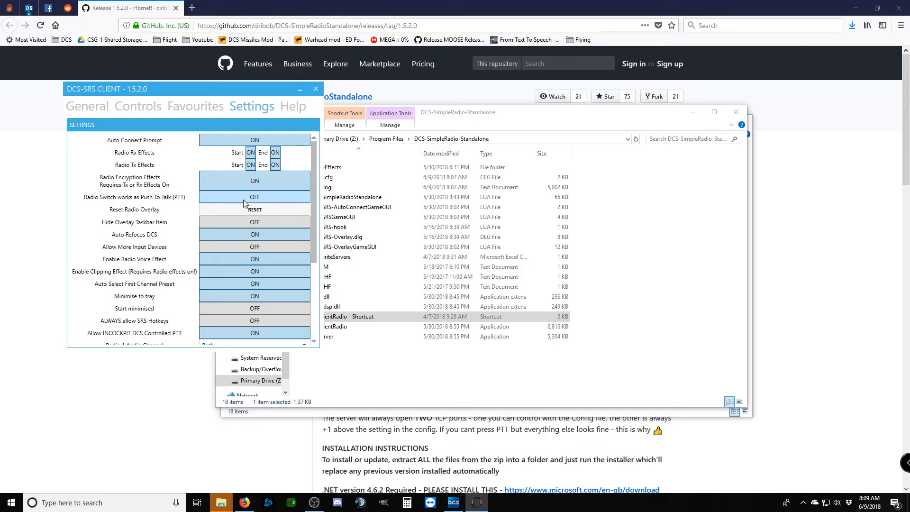
pyautogui.moveTo(166, 213)
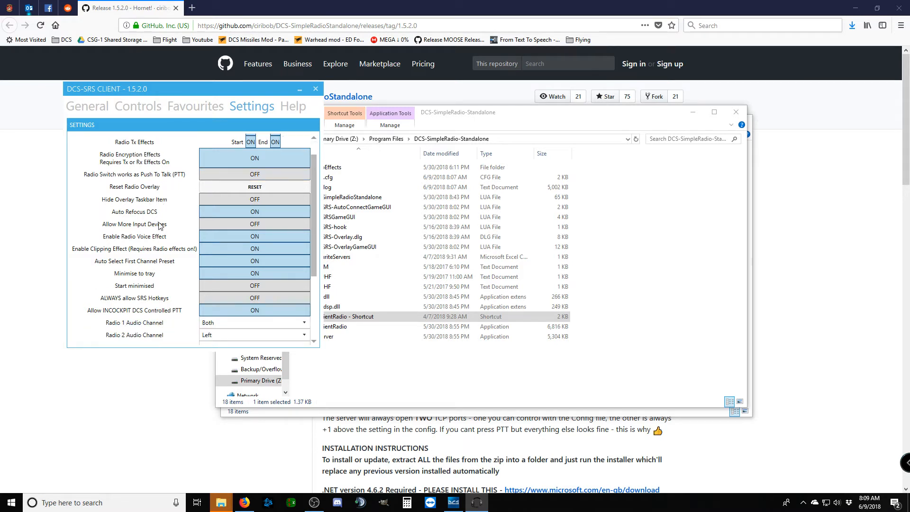
pyautogui.moveTo(260, 240)
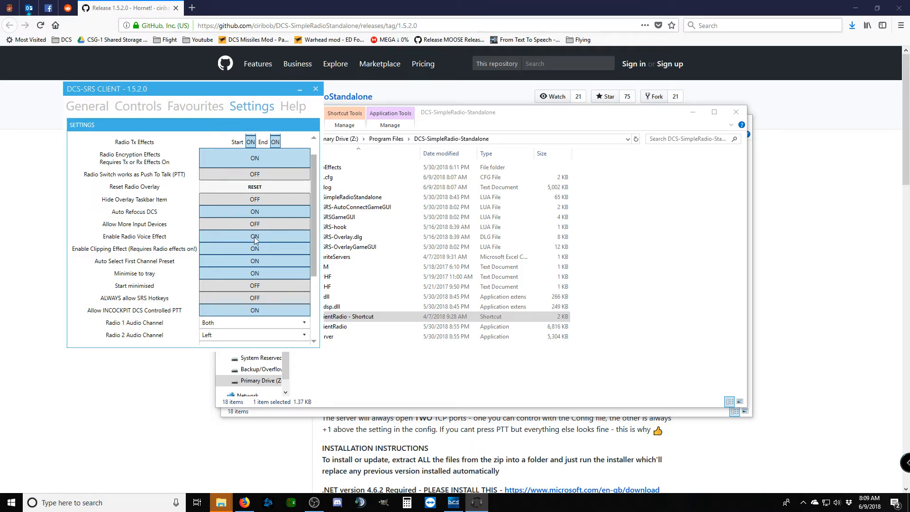
pyautogui.moveTo(236, 240)
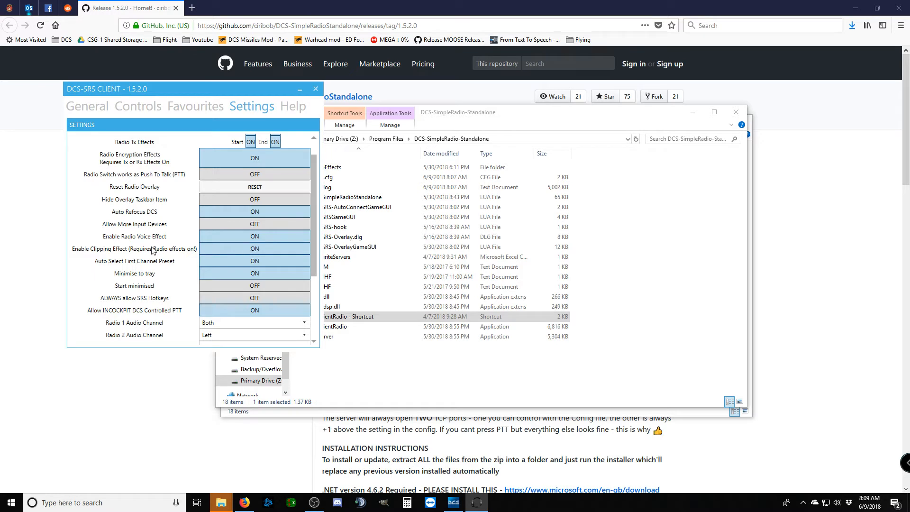
pyautogui.scroll(-3)
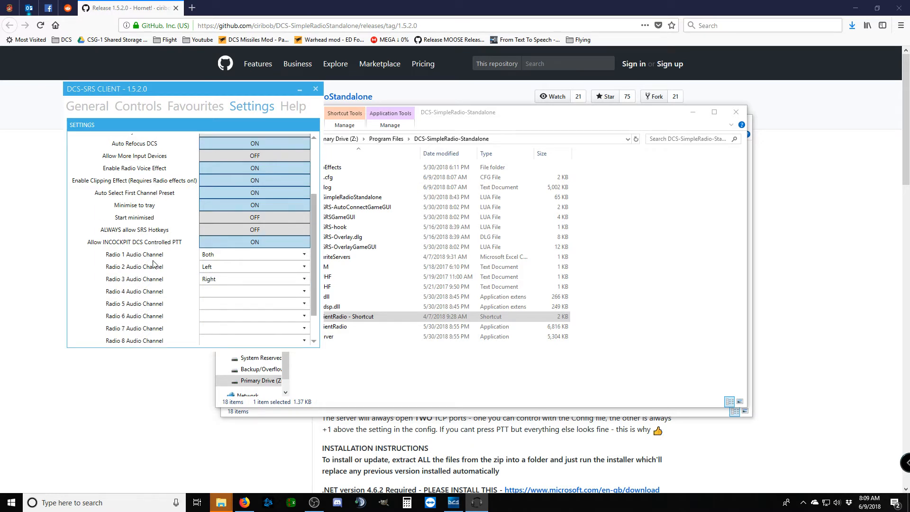
pyautogui.scroll(-3)
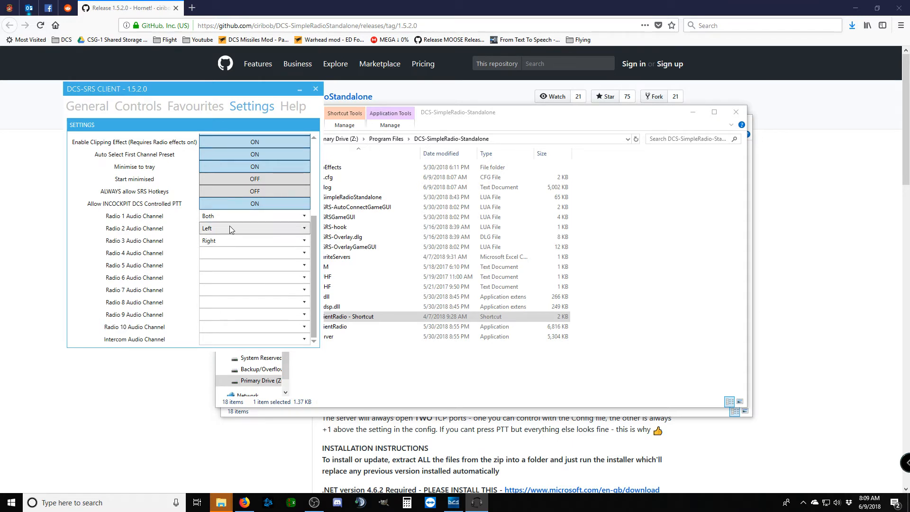
pyautogui.moveTo(231, 225)
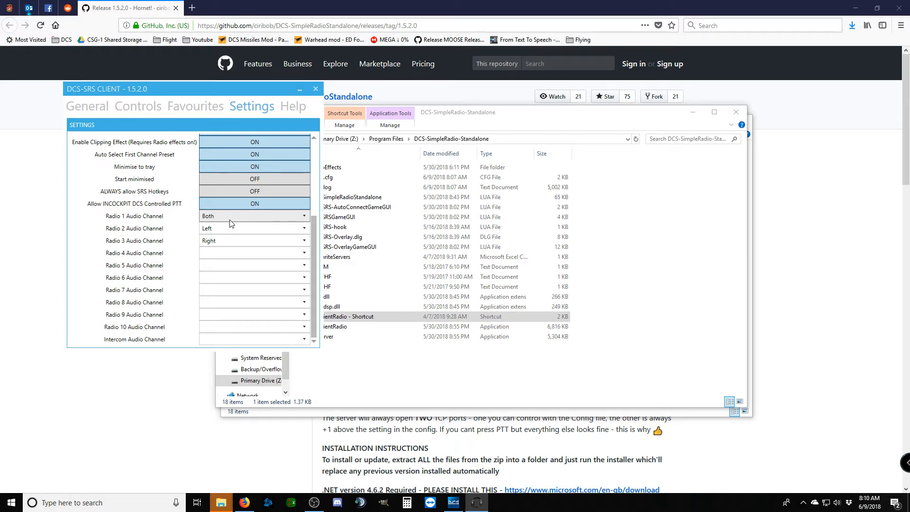
pyautogui.moveTo(219, 235)
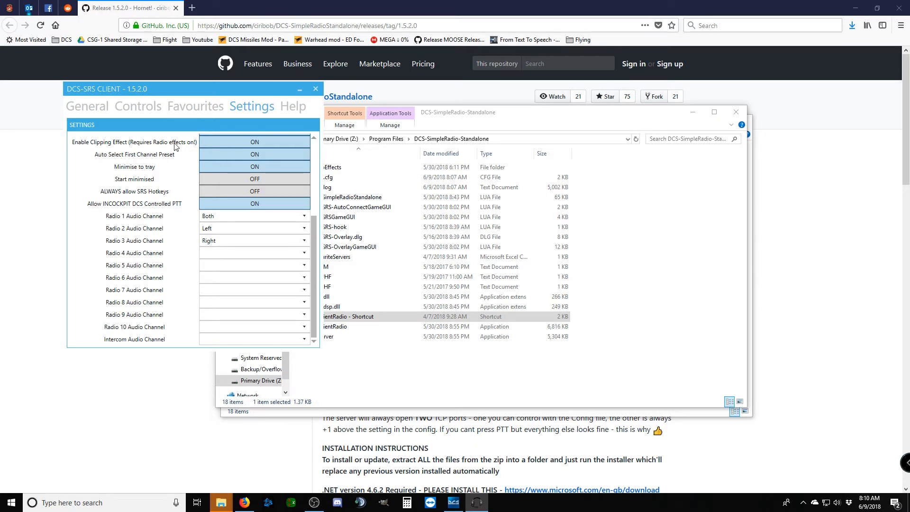
# Review the Controls bindings list, then switch to the client's Settings page
pyautogui.click(138, 106)
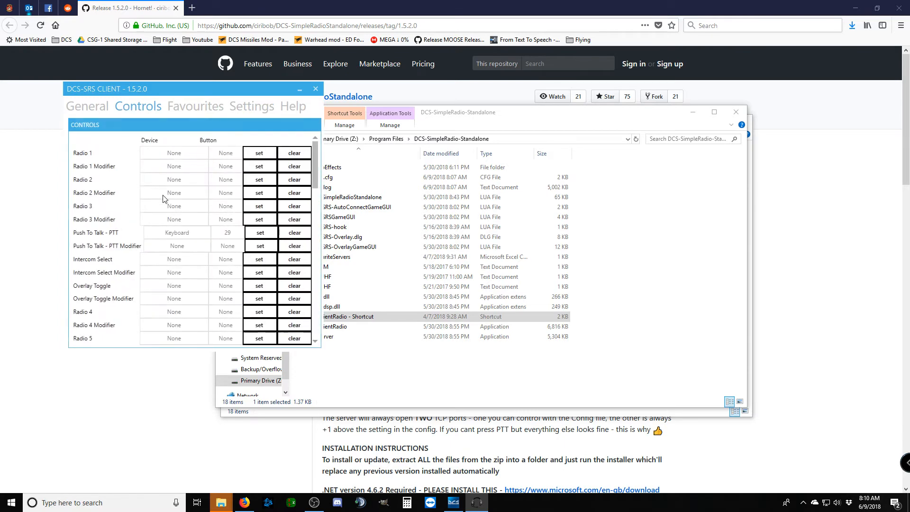
pyautogui.scroll(-3)
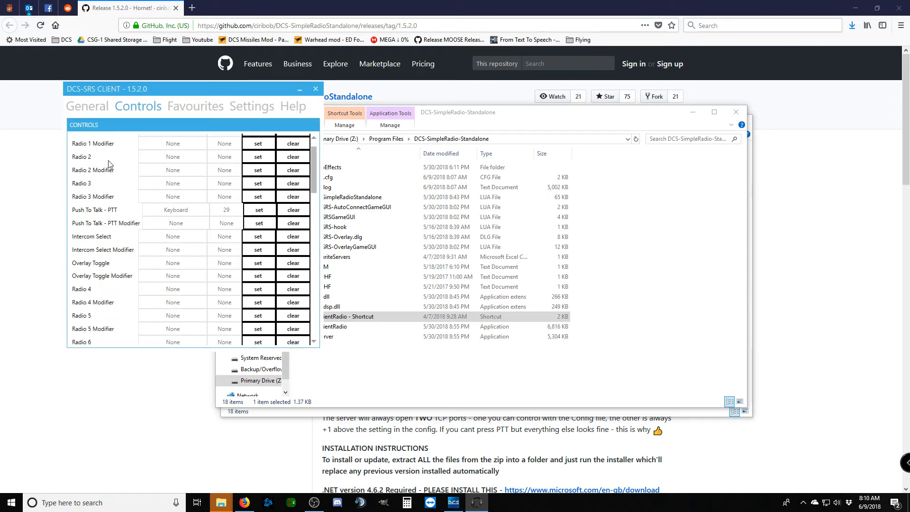
pyautogui.moveTo(155, 219)
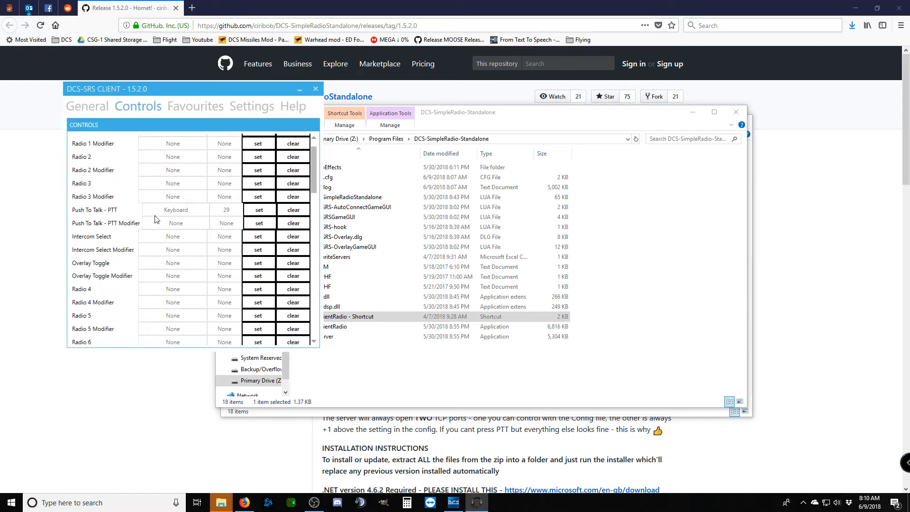
pyautogui.moveTo(174, 216)
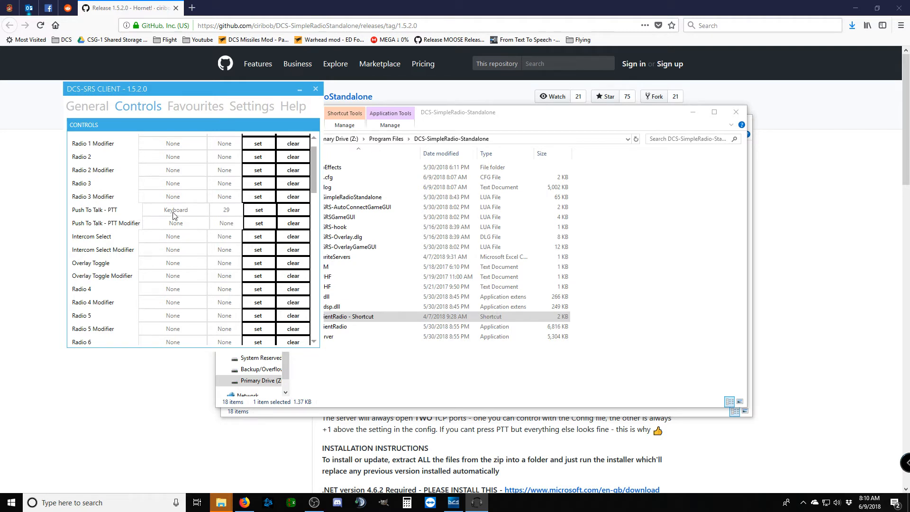
pyautogui.moveTo(209, 213)
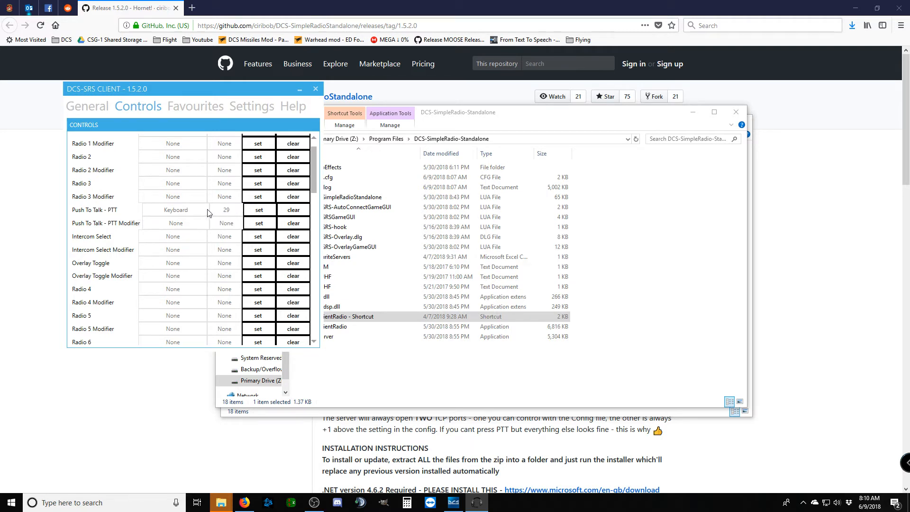
pyautogui.moveTo(201, 212)
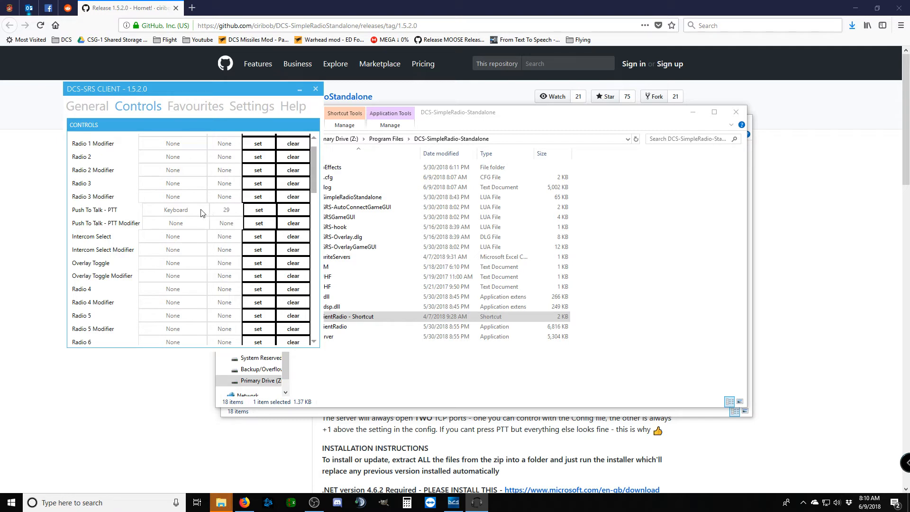
pyautogui.scroll(3)
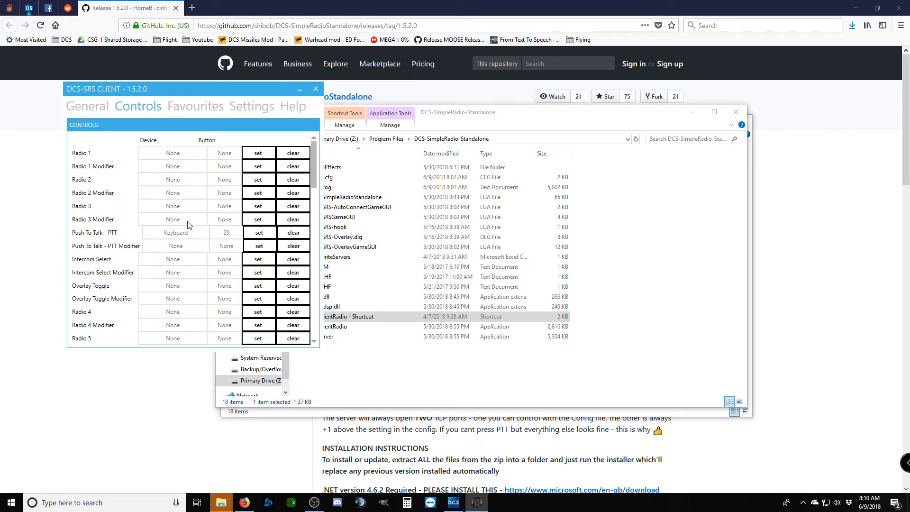
pyautogui.moveTo(90, 184)
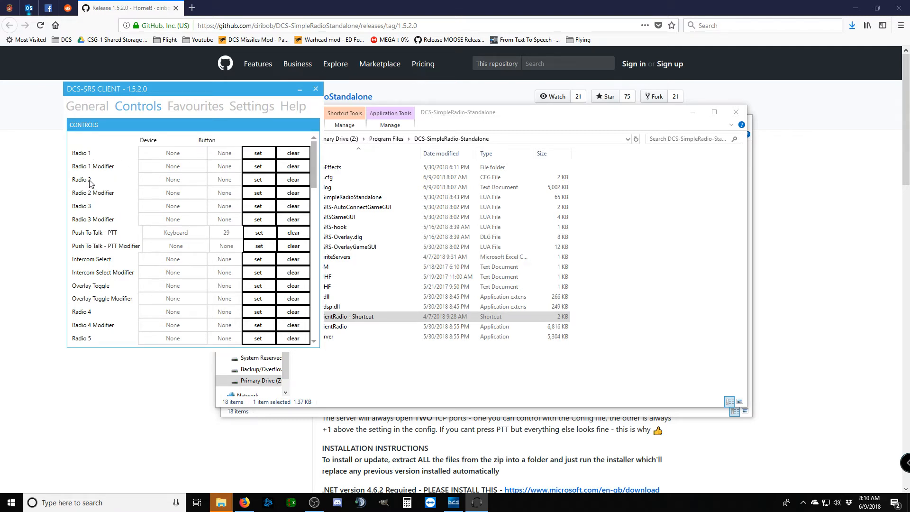
pyautogui.moveTo(131, 170)
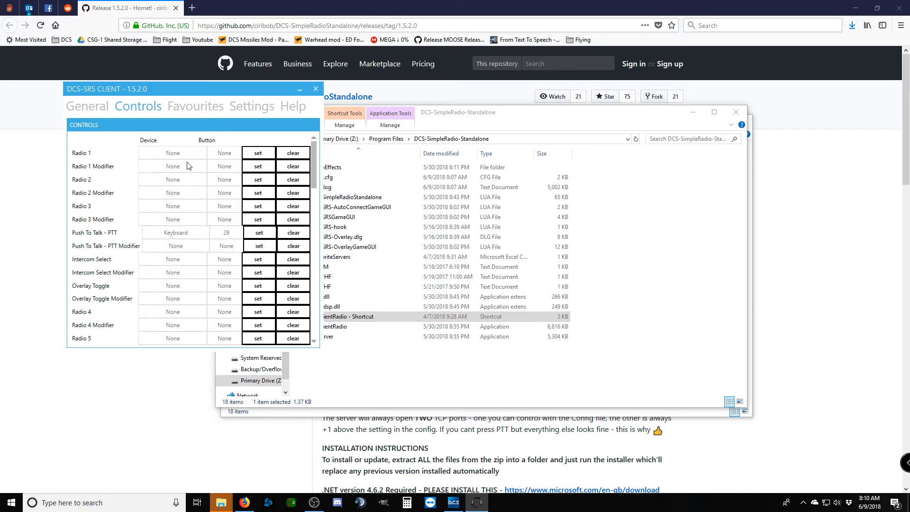
pyautogui.moveTo(186, 156)
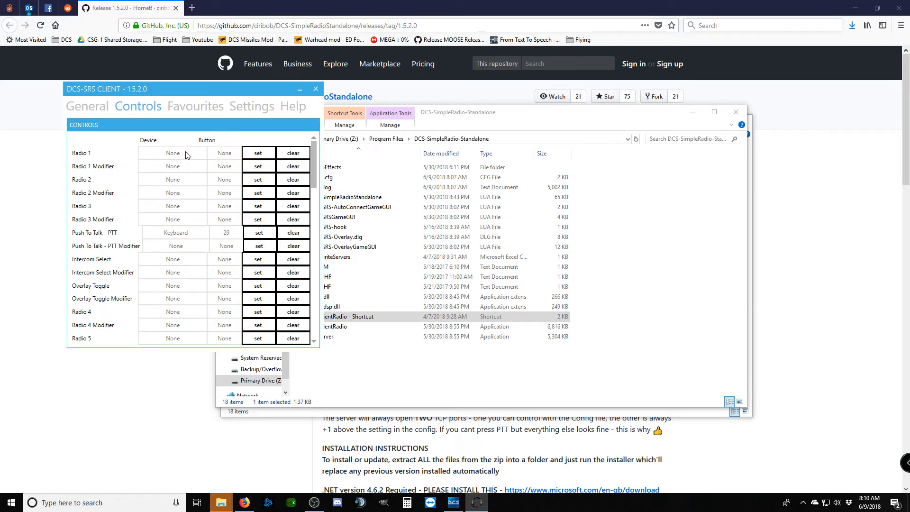
pyautogui.moveTo(181, 161)
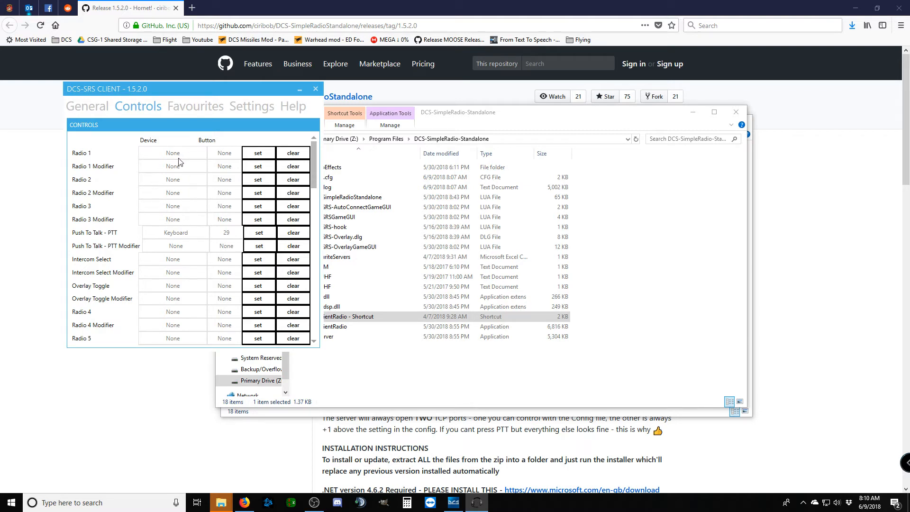
pyautogui.moveTo(176, 217)
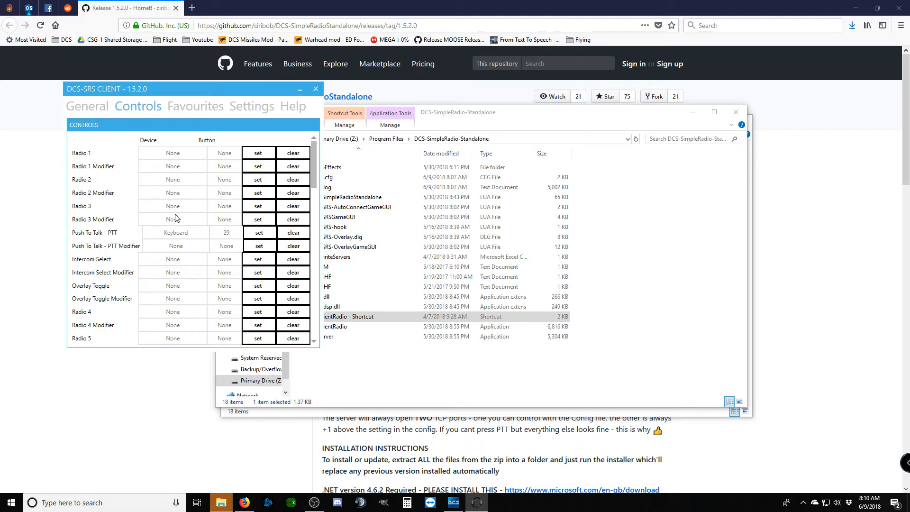
pyautogui.moveTo(188, 207)
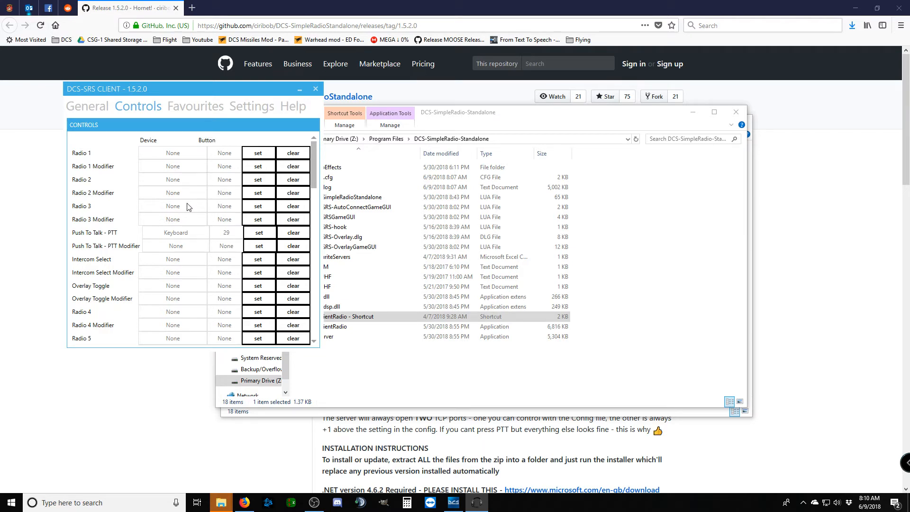
pyautogui.moveTo(180, 188)
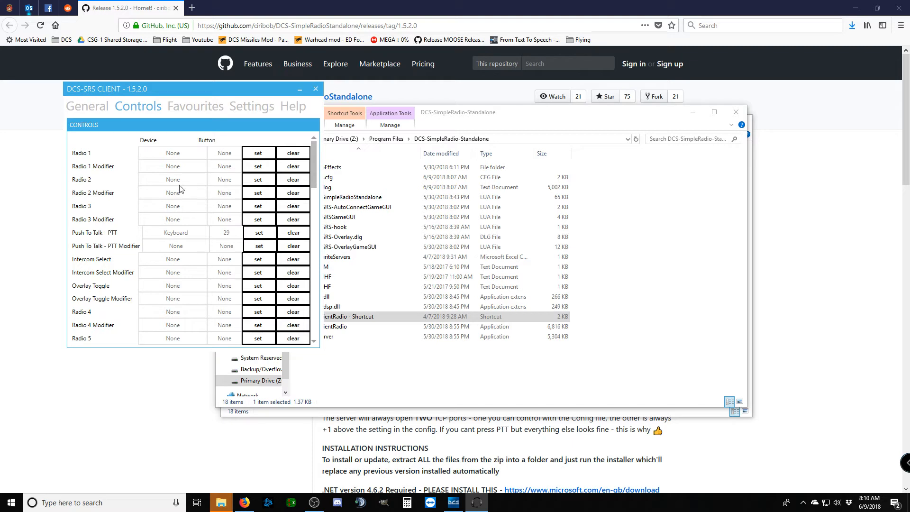
pyautogui.moveTo(176, 158)
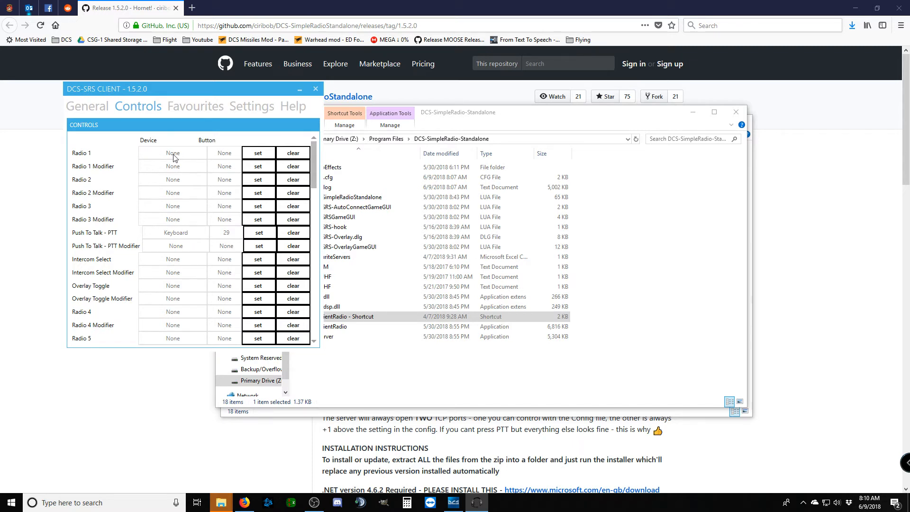
pyautogui.moveTo(129, 198)
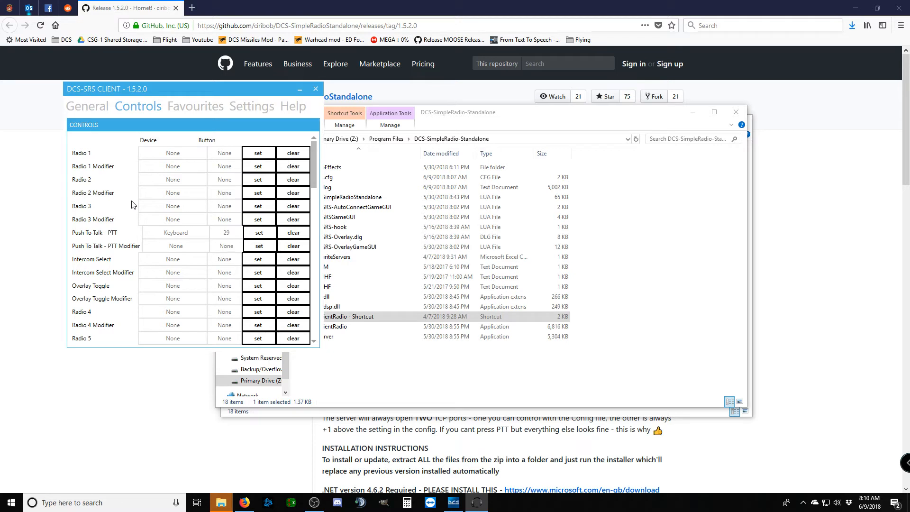
pyautogui.moveTo(180, 183)
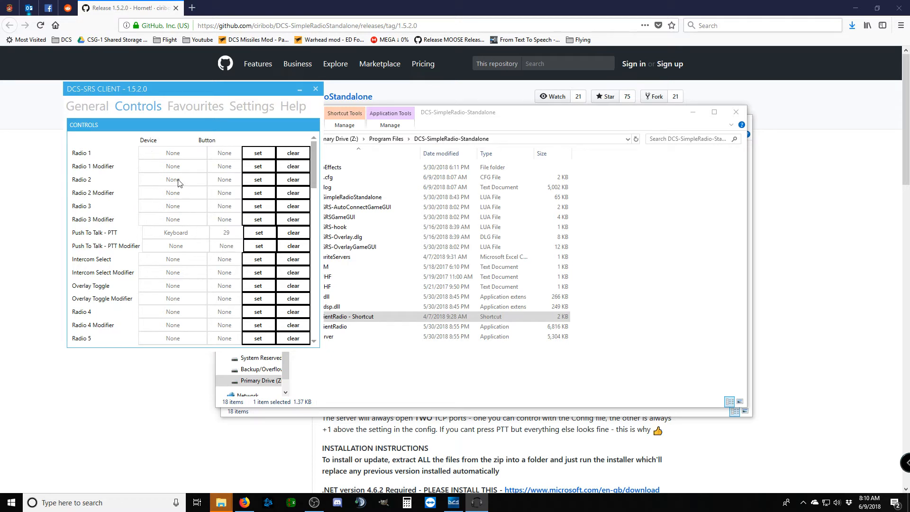
pyautogui.moveTo(161, 153)
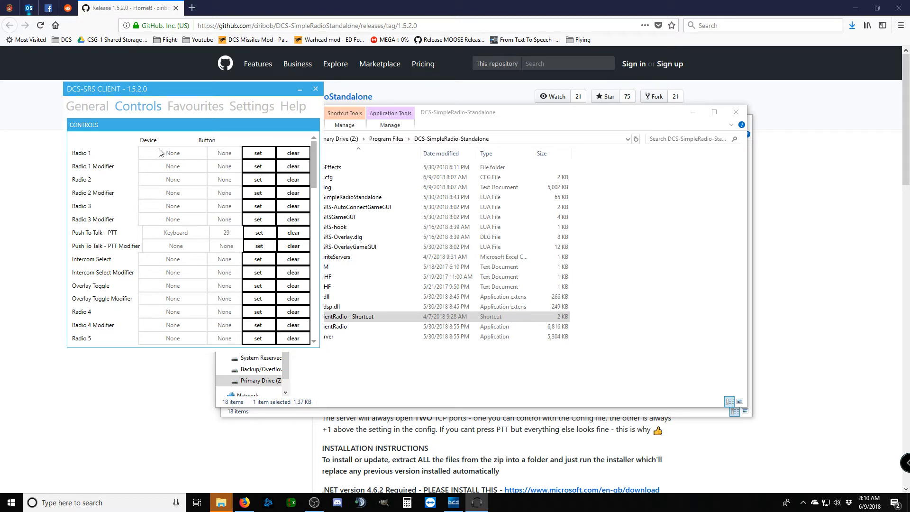
pyautogui.moveTo(173, 183)
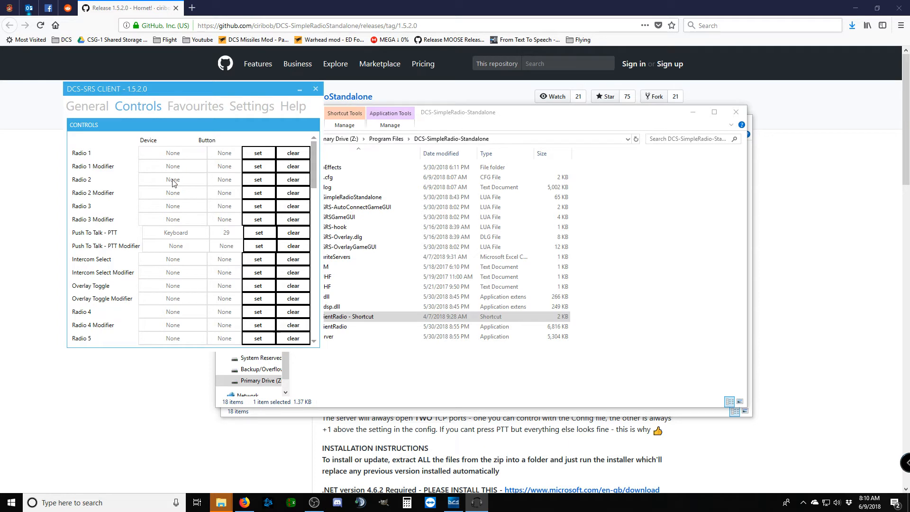
pyautogui.moveTo(180, 212)
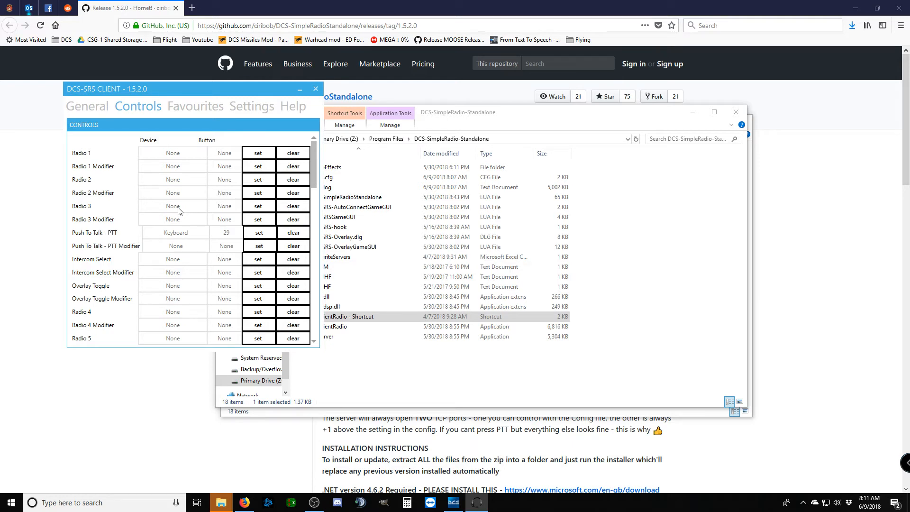
pyautogui.moveTo(183, 191)
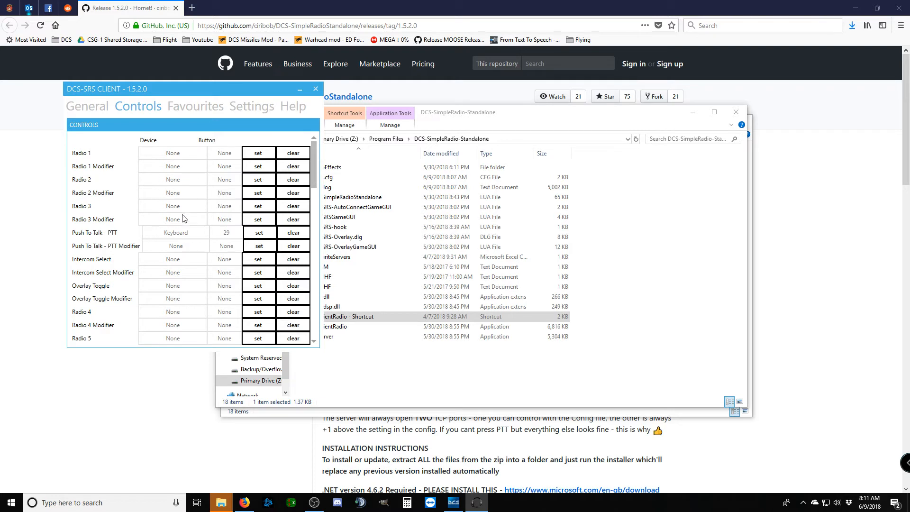
pyautogui.moveTo(183, 182)
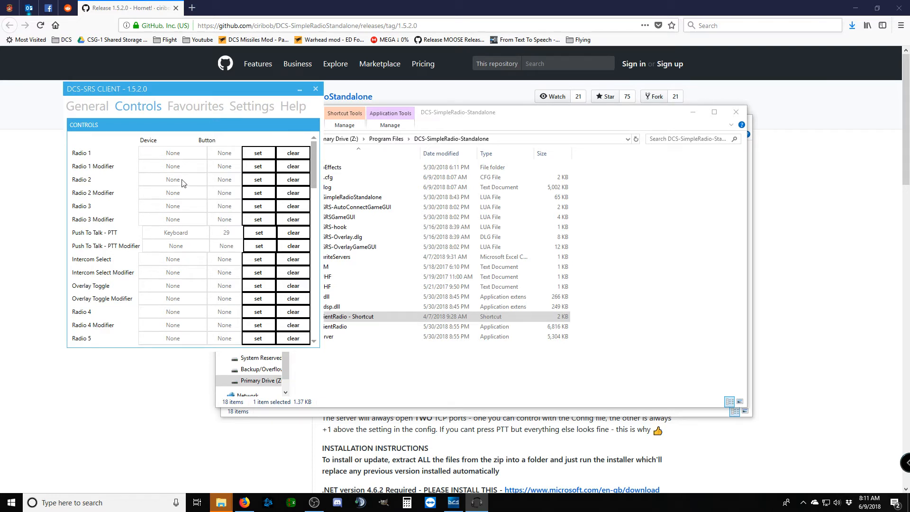
pyautogui.click(252, 106)
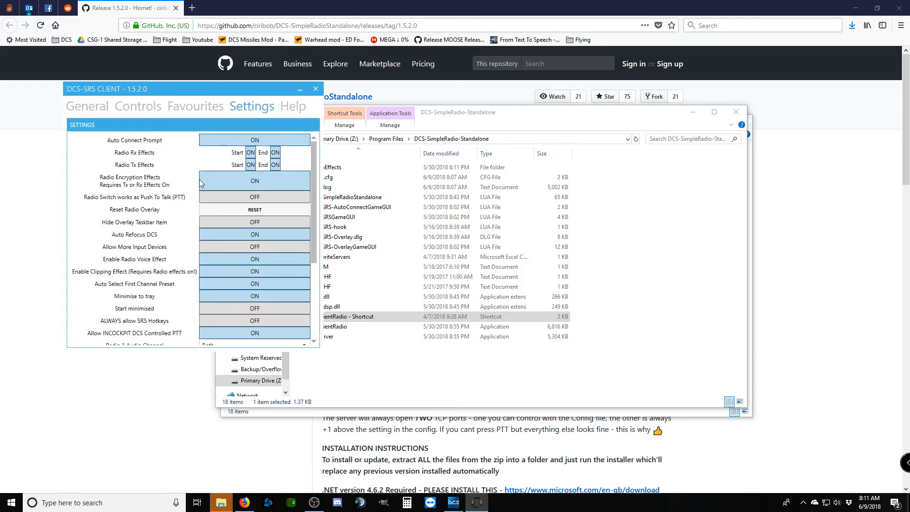
pyautogui.moveTo(184, 192)
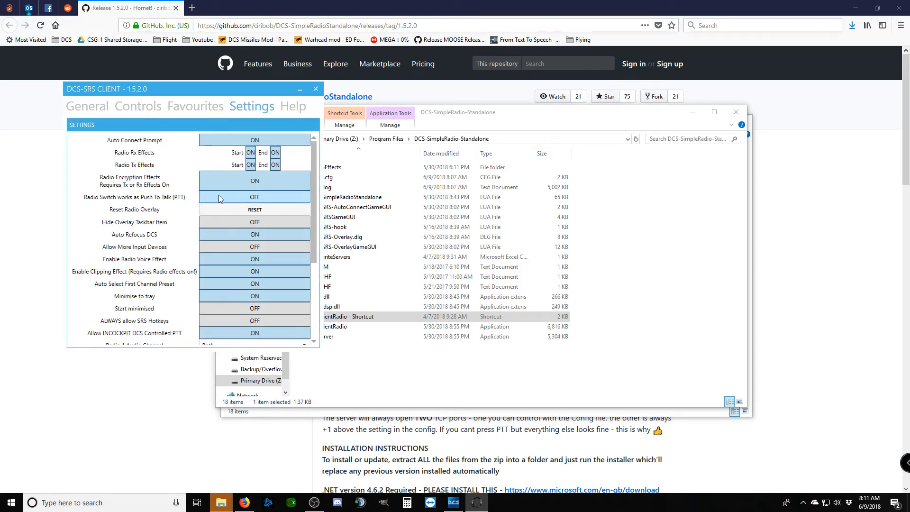
# Review the Select Next and Previous Radio bindings mapped to the X-55 Rhino Throttle
pyautogui.click(138, 106)
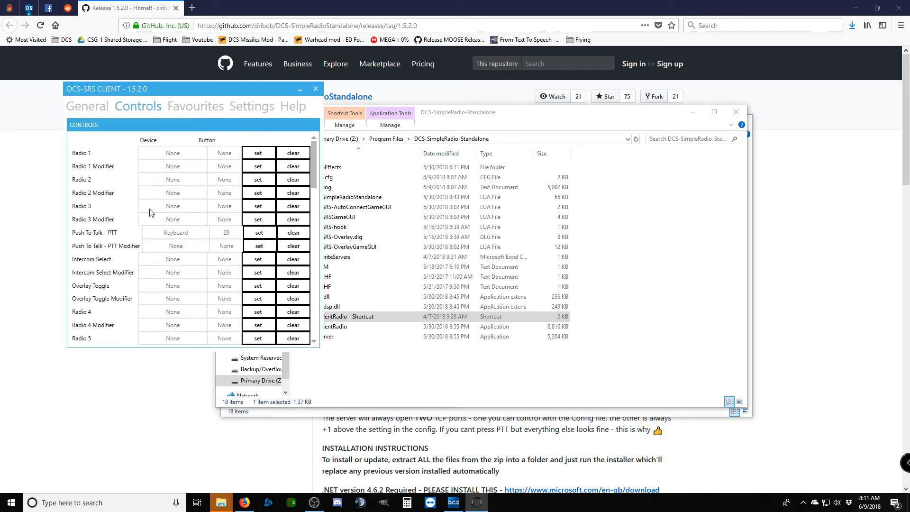
pyautogui.moveTo(135, 186)
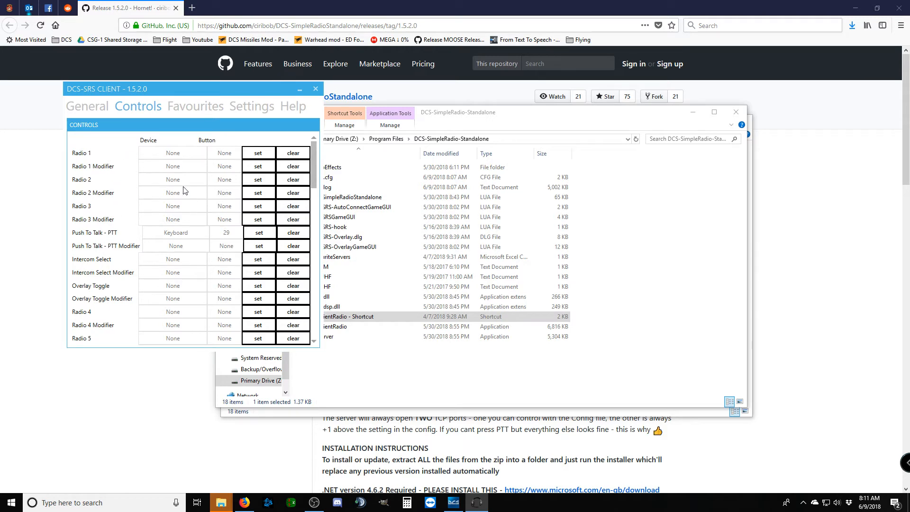
pyautogui.moveTo(153, 184)
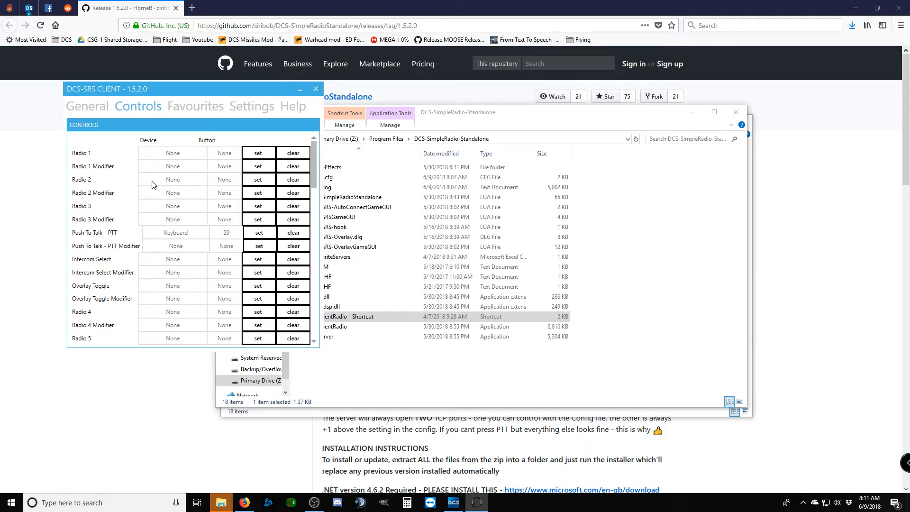
pyautogui.scroll(-3)
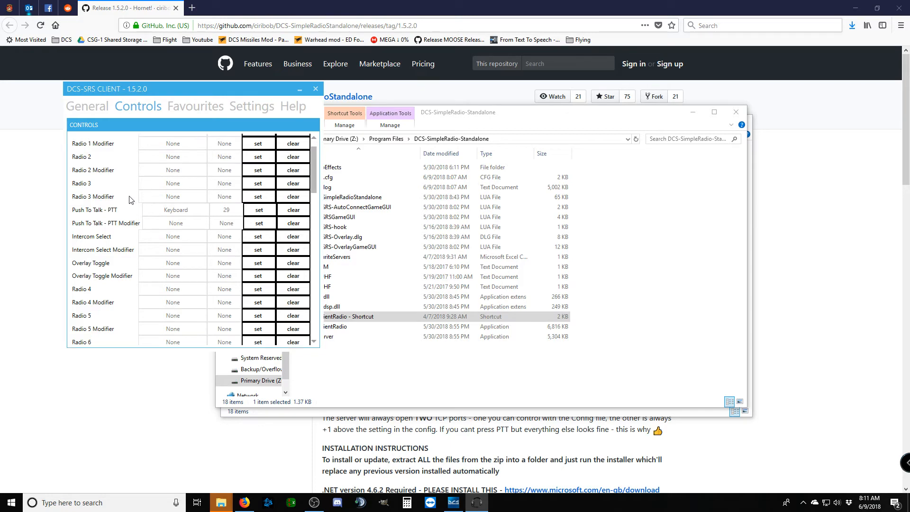
pyautogui.scroll(-3)
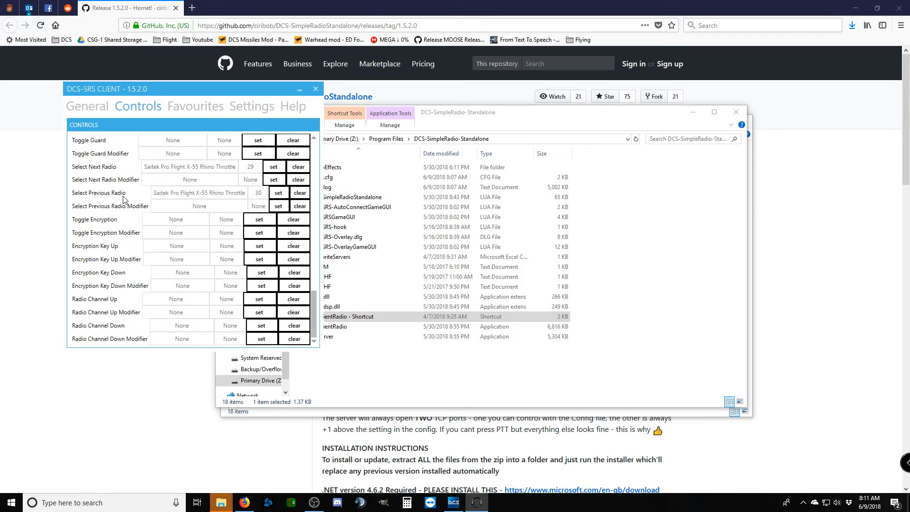
pyautogui.moveTo(110, 240)
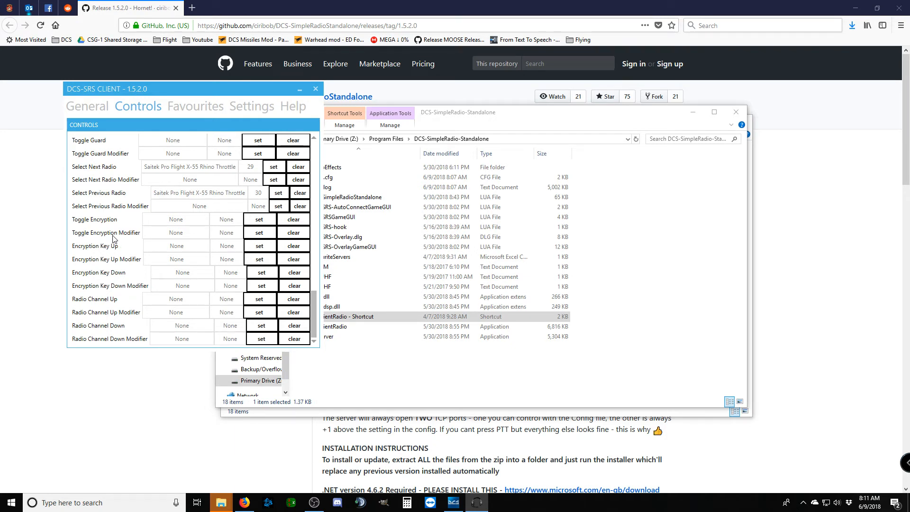
pyautogui.scroll(3)
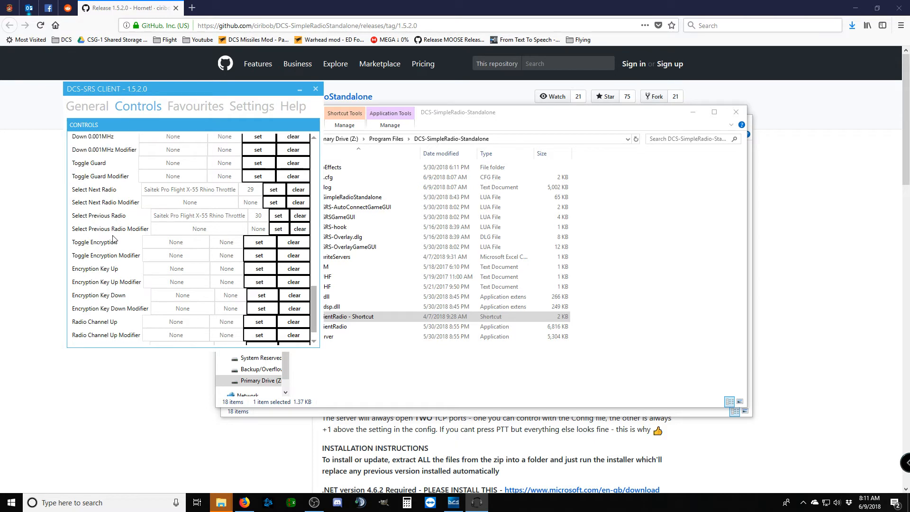
pyautogui.moveTo(119, 200)
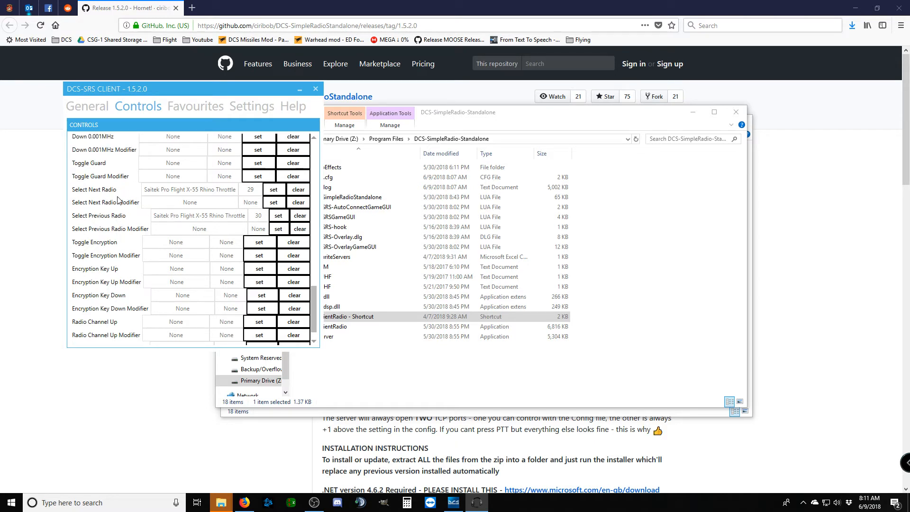
pyautogui.moveTo(225, 193)
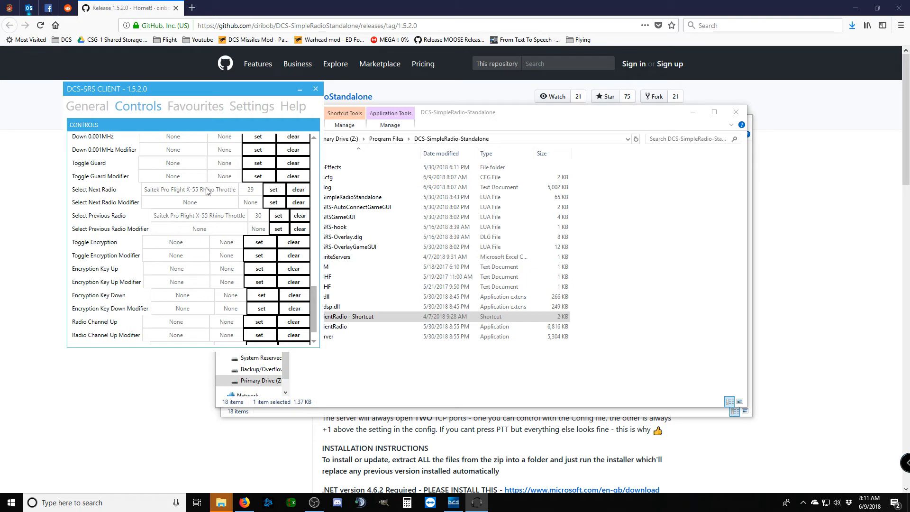
pyautogui.moveTo(199, 195)
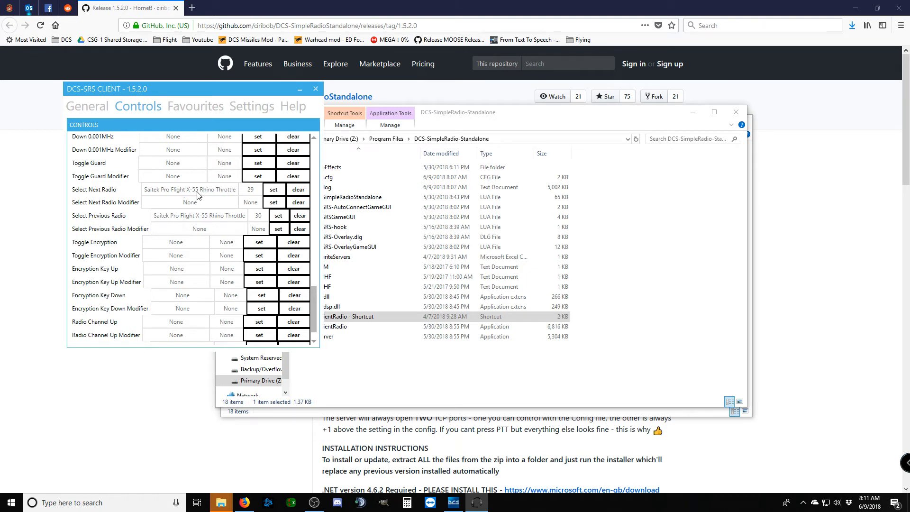
pyautogui.moveTo(181, 196)
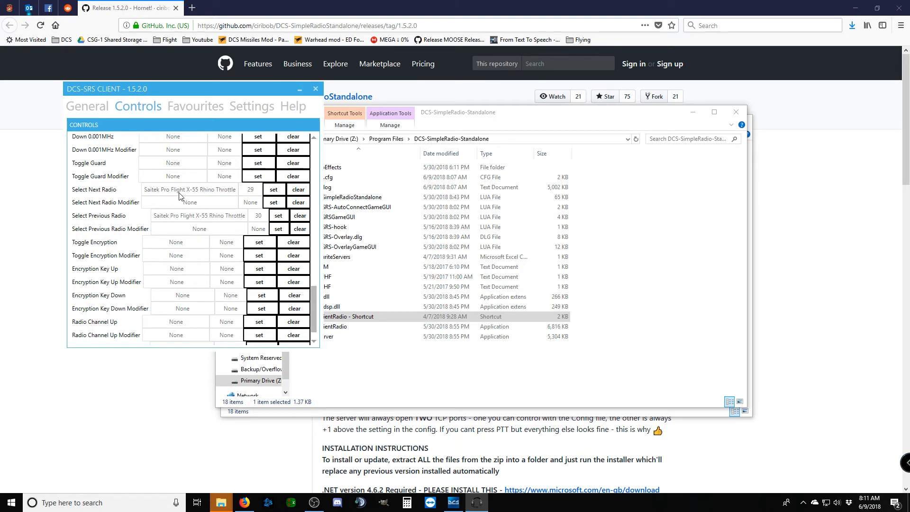
pyautogui.moveTo(97, 195)
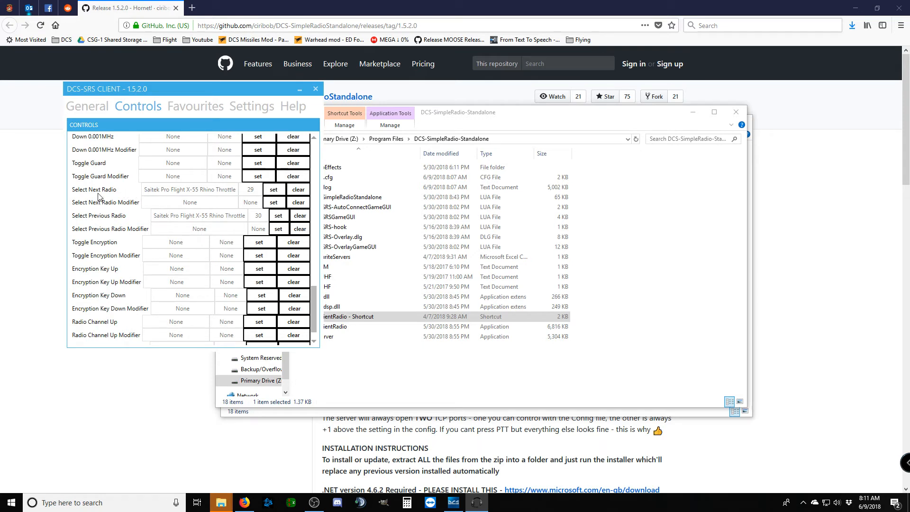
pyautogui.moveTo(122, 232)
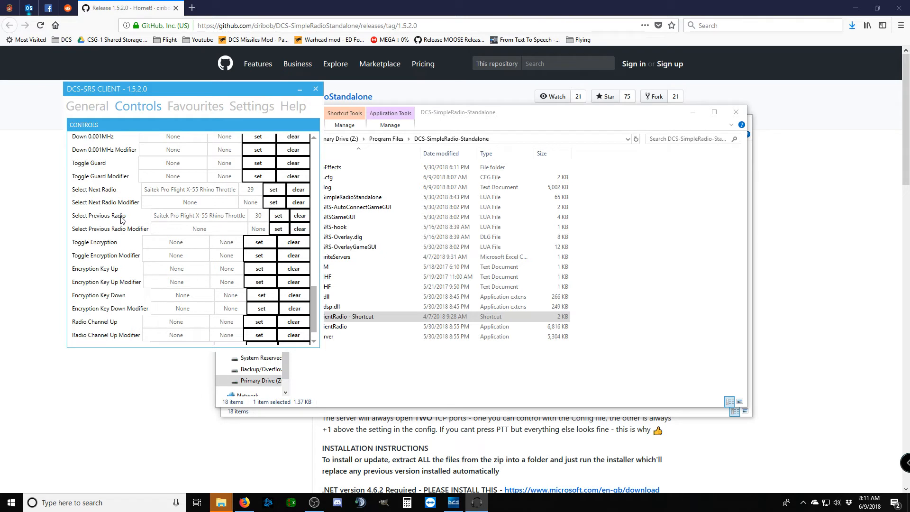
pyautogui.moveTo(126, 196)
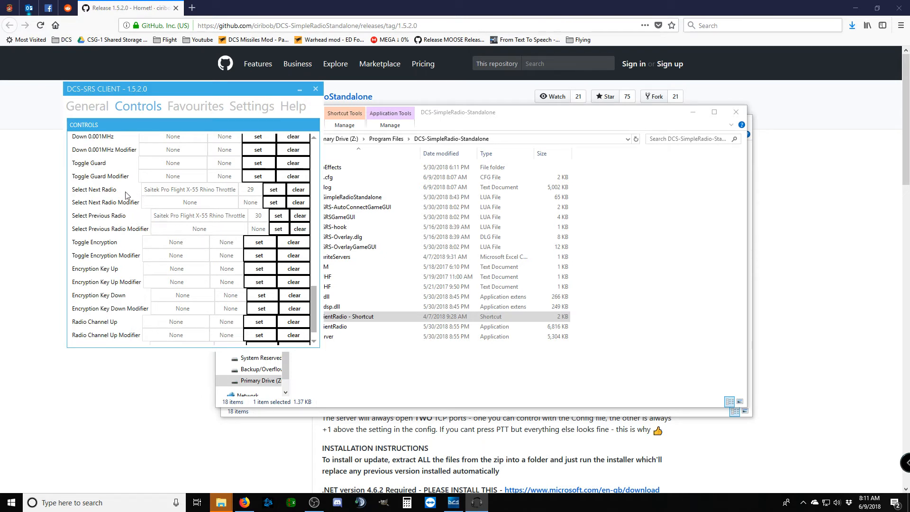
pyautogui.moveTo(122, 220)
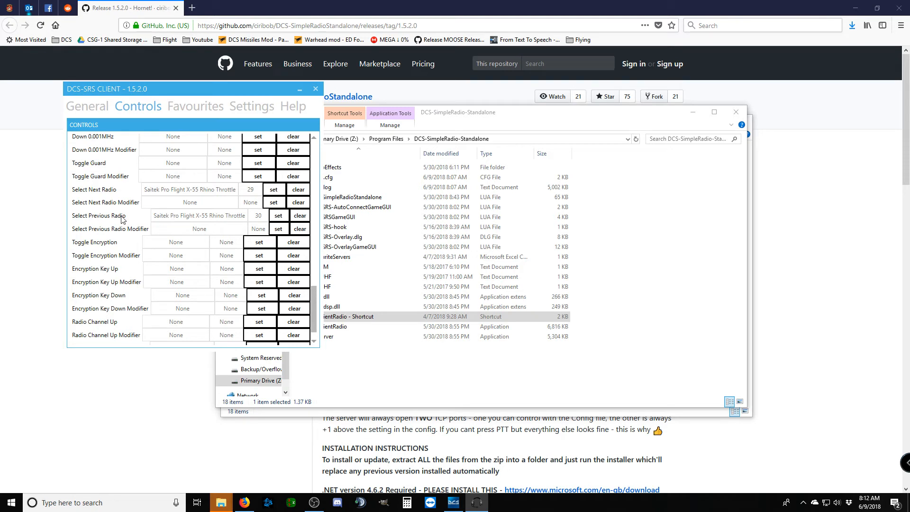
pyautogui.moveTo(104, 186)
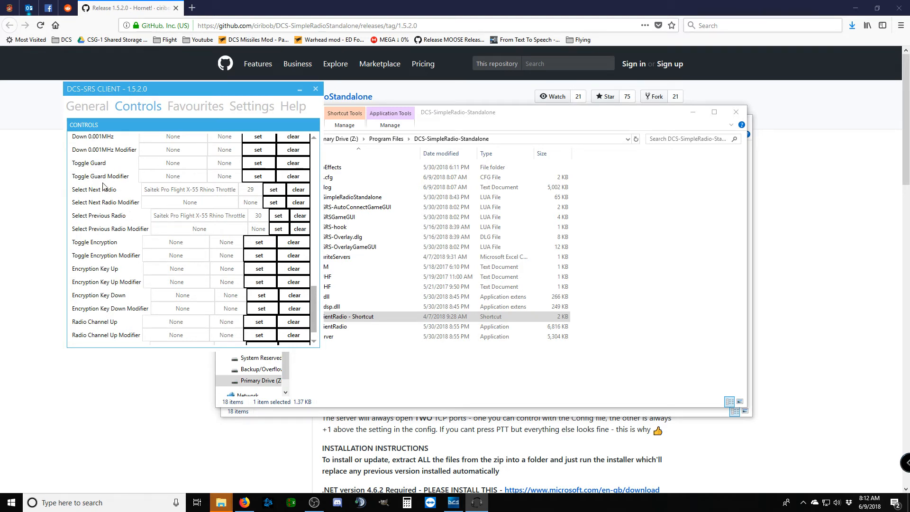
pyautogui.moveTo(115, 192)
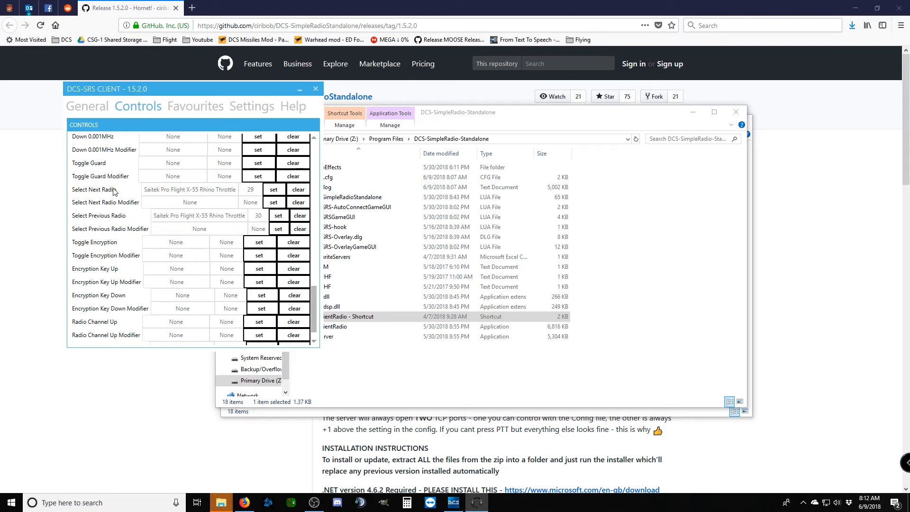
# On the Favourites list, mark the CSG-1 Primary server as the default
pyautogui.click(194, 105)
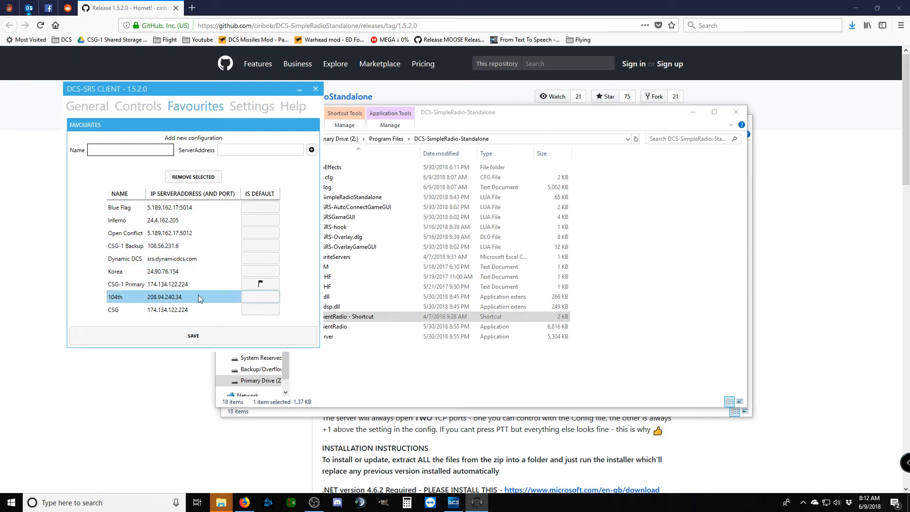
pyautogui.click(120, 207)
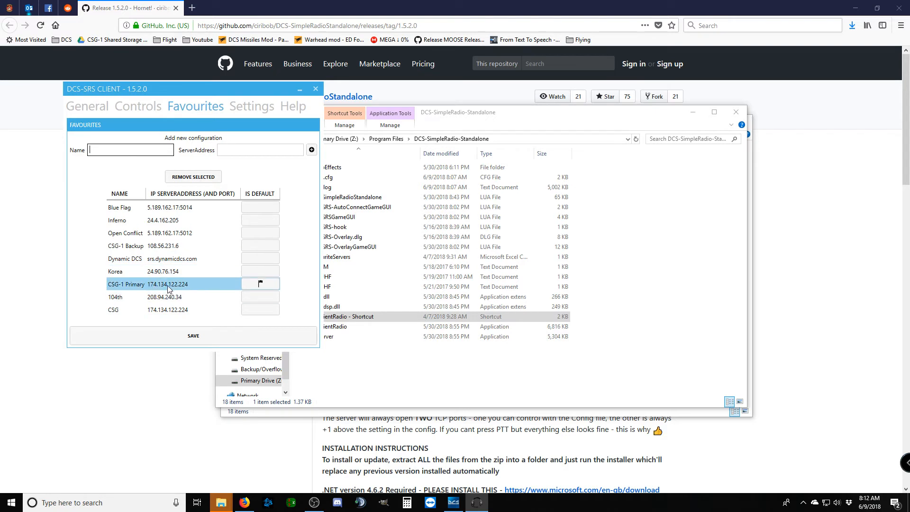
pyautogui.moveTo(147, 289)
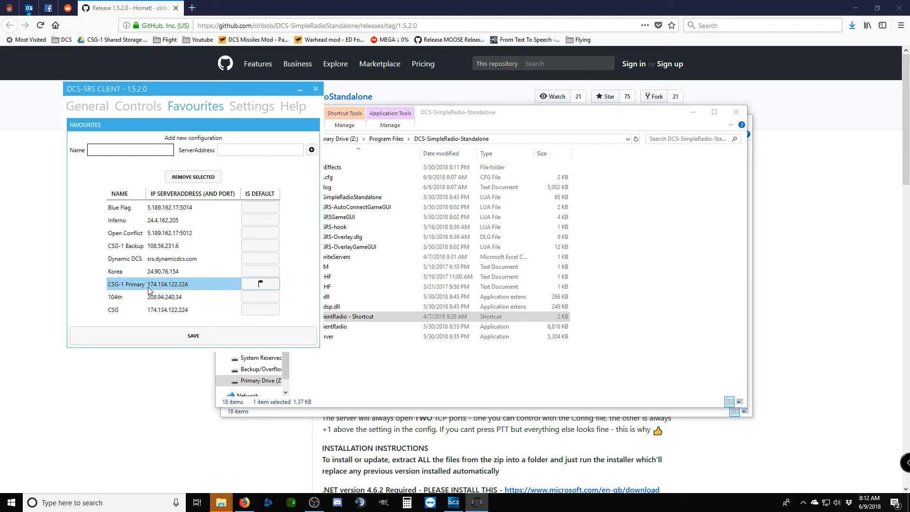
pyautogui.moveTo(157, 290)
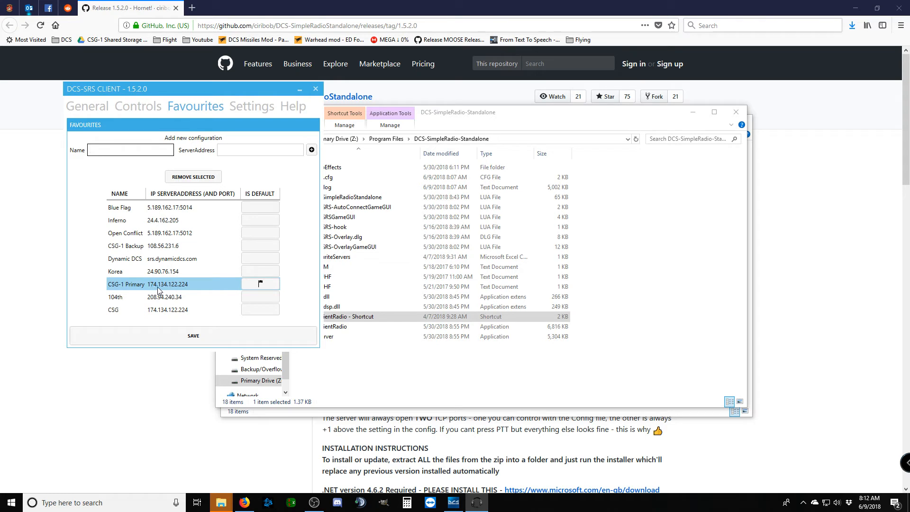
pyautogui.moveTo(180, 290)
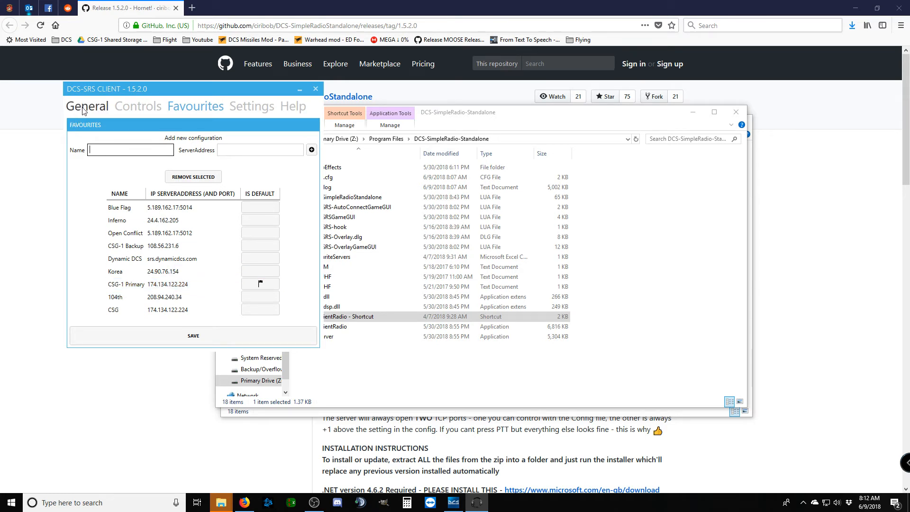
# Connect to the CSG-1 Primary server from the General page and bring up the radio overlay
pyautogui.click(87, 107)
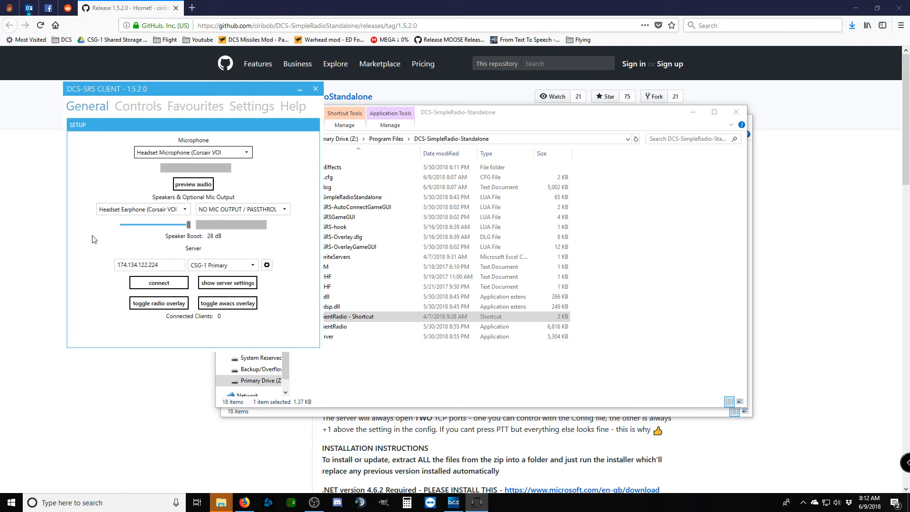
pyautogui.moveTo(108, 245)
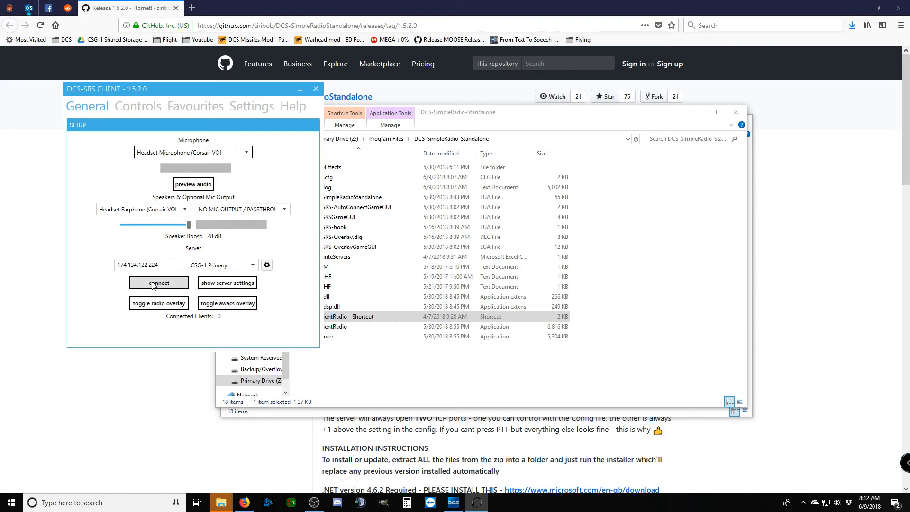
pyautogui.click(158, 282)
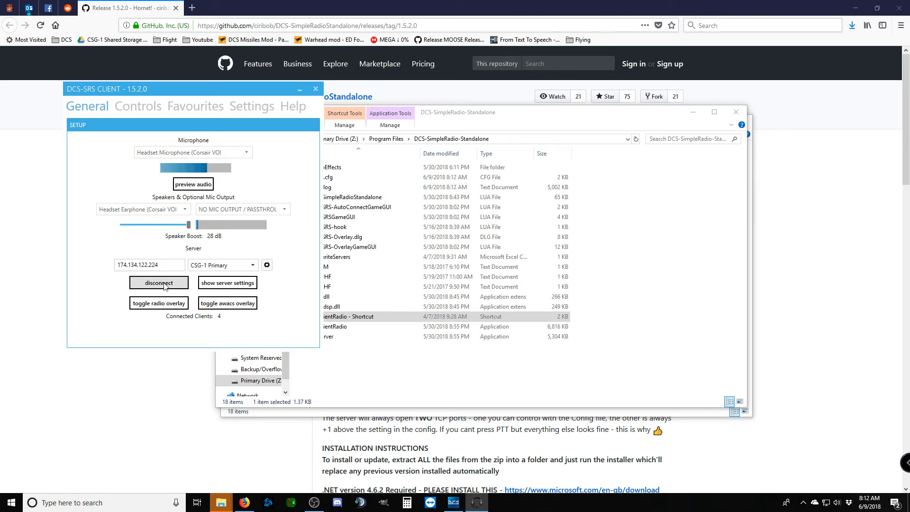
pyautogui.moveTo(158, 302)
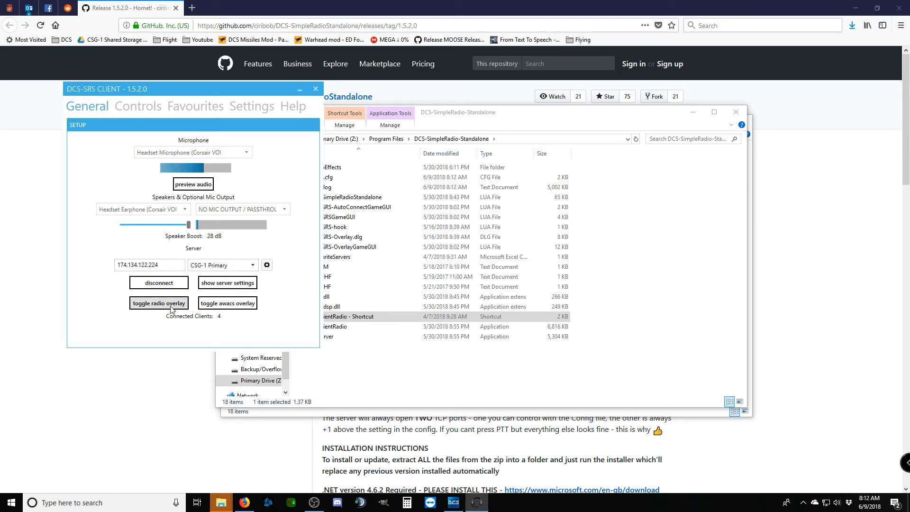
pyautogui.click(159, 302)
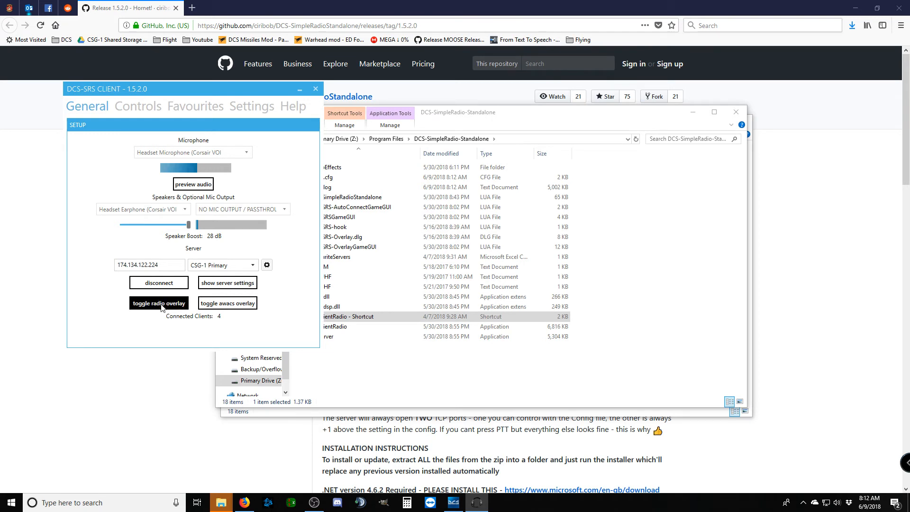
pyautogui.click(158, 302)
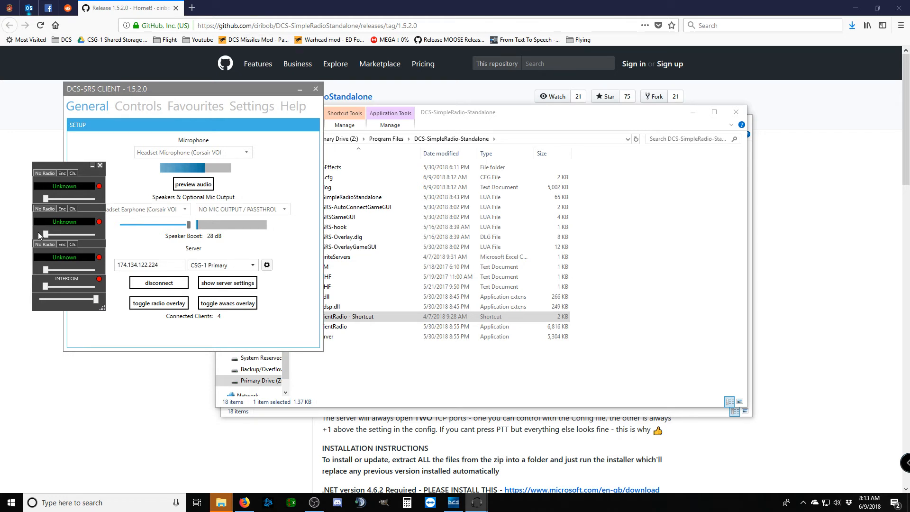
pyautogui.moveTo(58, 243)
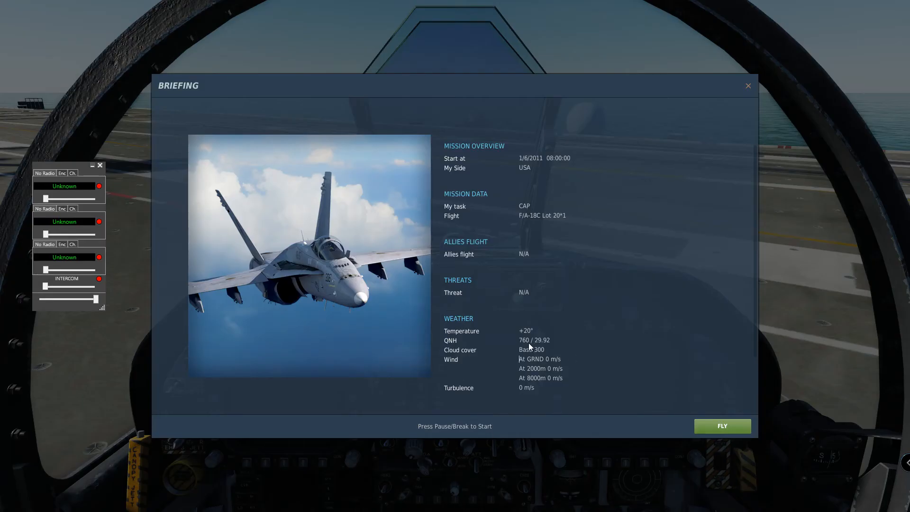
pyautogui.moveTo(603, 317)
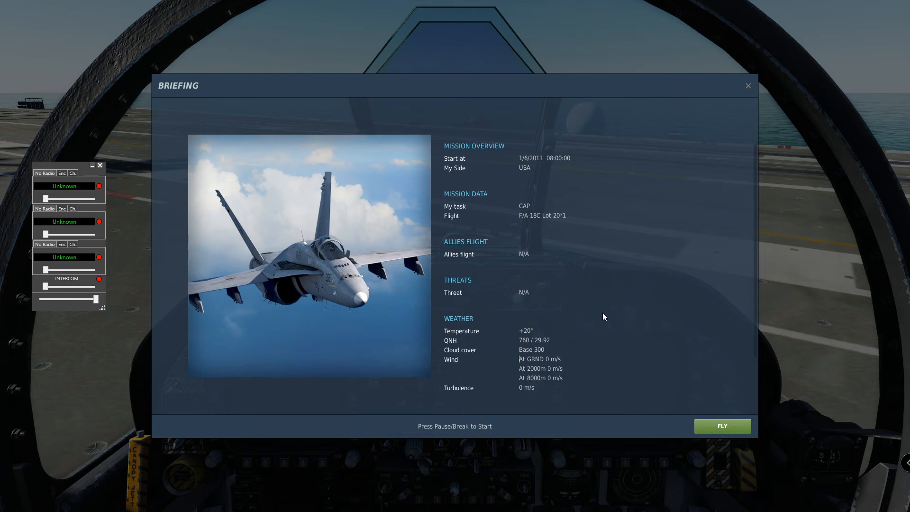
pyautogui.moveTo(642, 328)
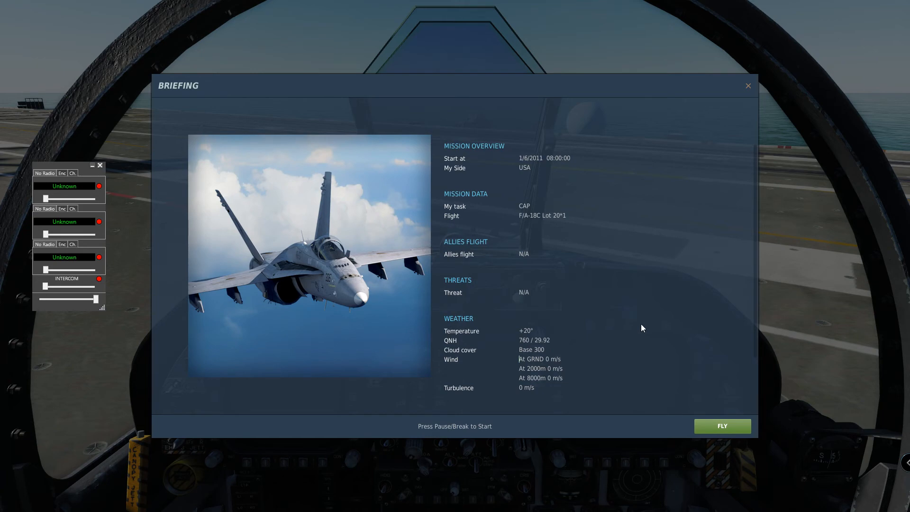
pyautogui.moveTo(722, 426)
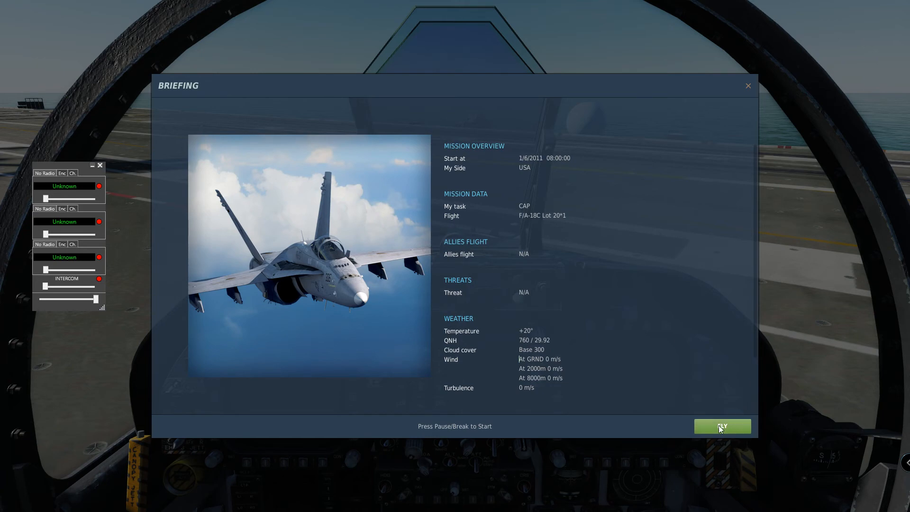
# Start the briefed mission with FLY to enter the F/A-18C carrier cockpit
pyautogui.click(722, 426)
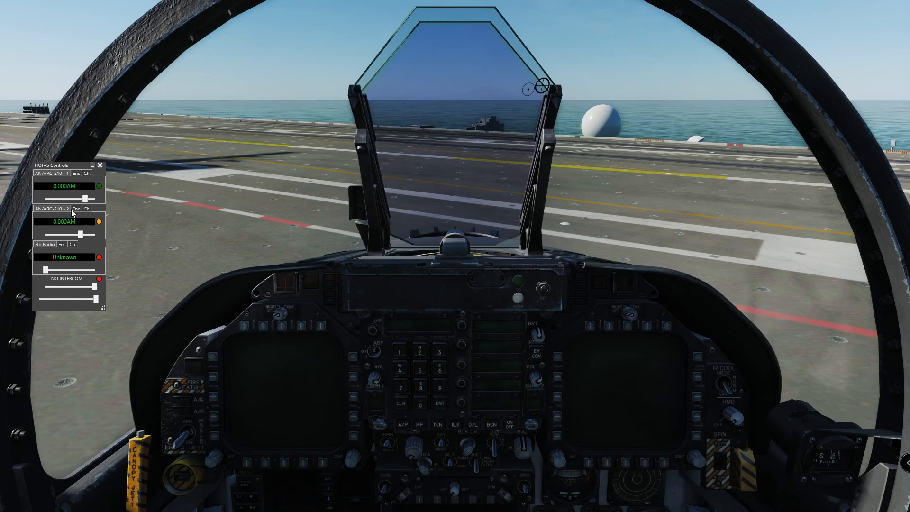
pyautogui.moveTo(62, 196)
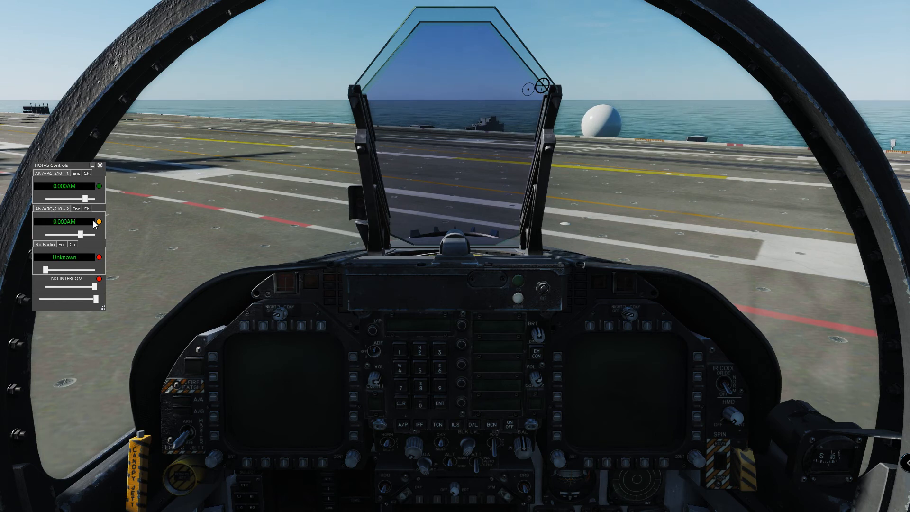
pyautogui.moveTo(161, 233)
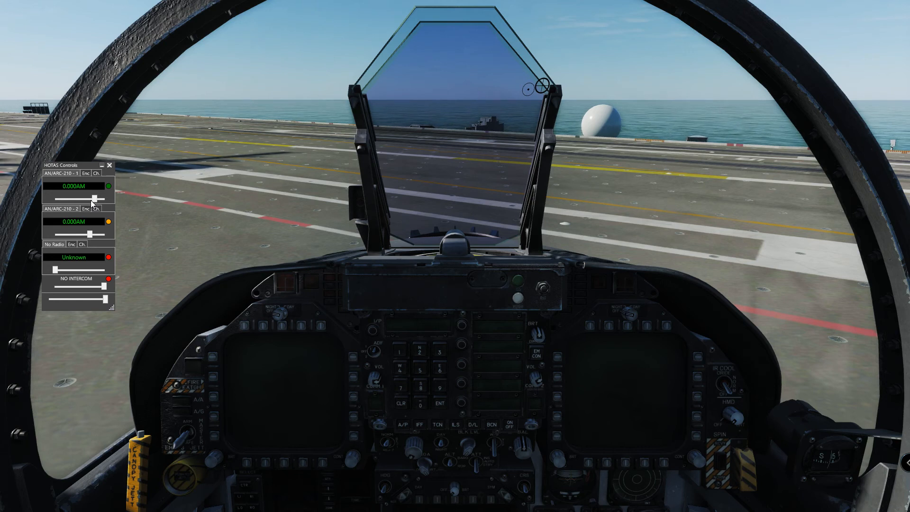
pyautogui.moveTo(593, 331)
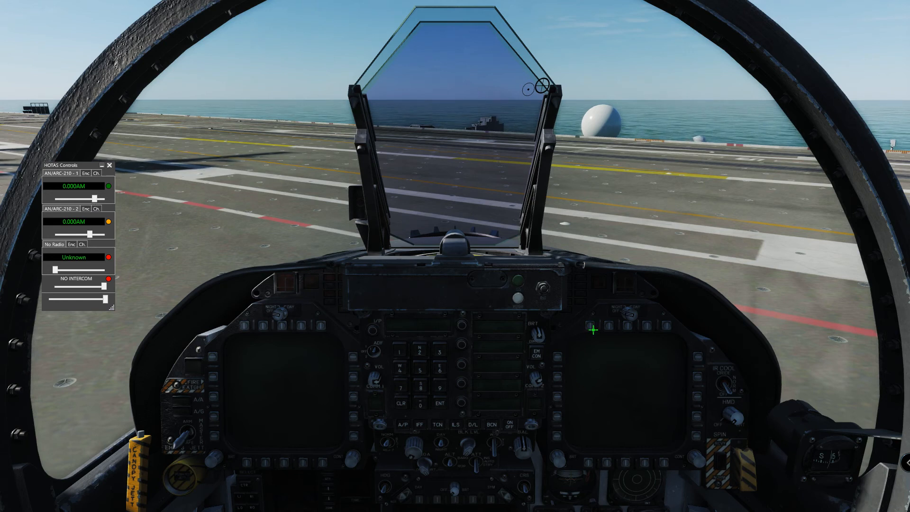
pyautogui.moveTo(592, 330)
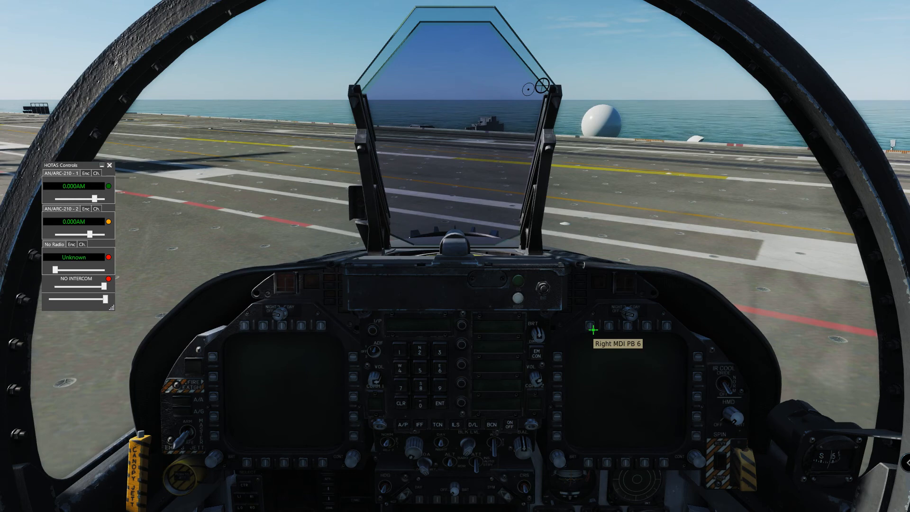
pyautogui.moveTo(592, 331)
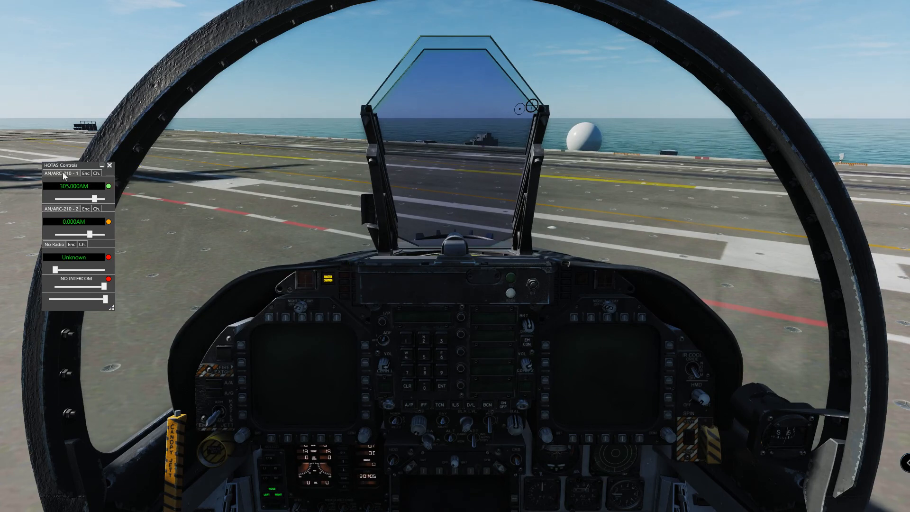
pyautogui.moveTo(108, 191)
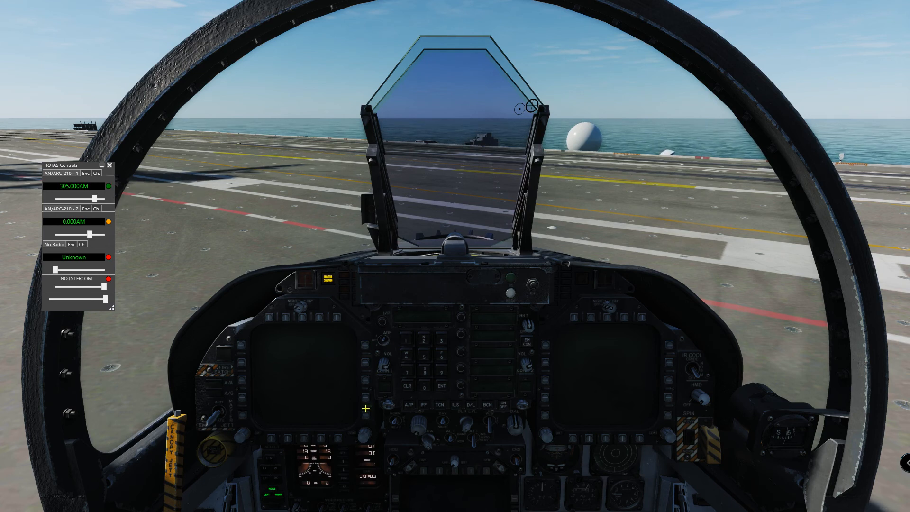
pyautogui.moveTo(513, 324)
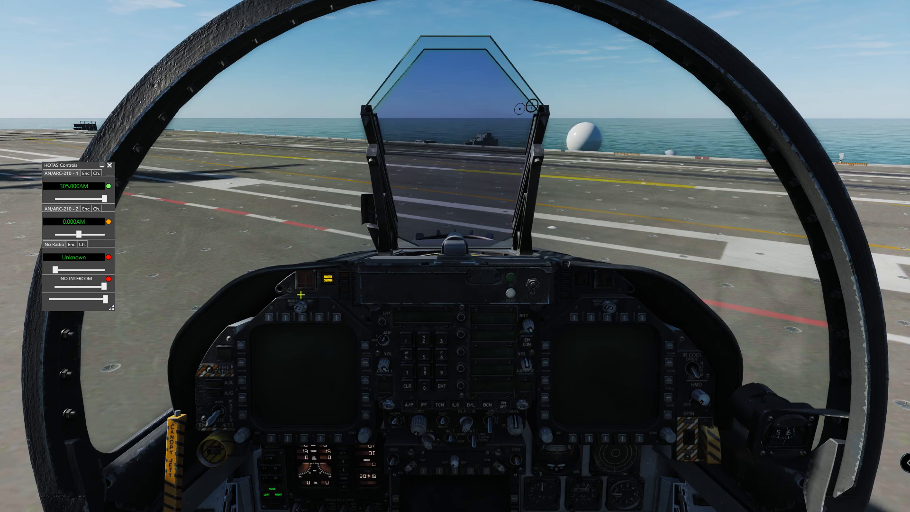
pyautogui.moveTo(383, 398)
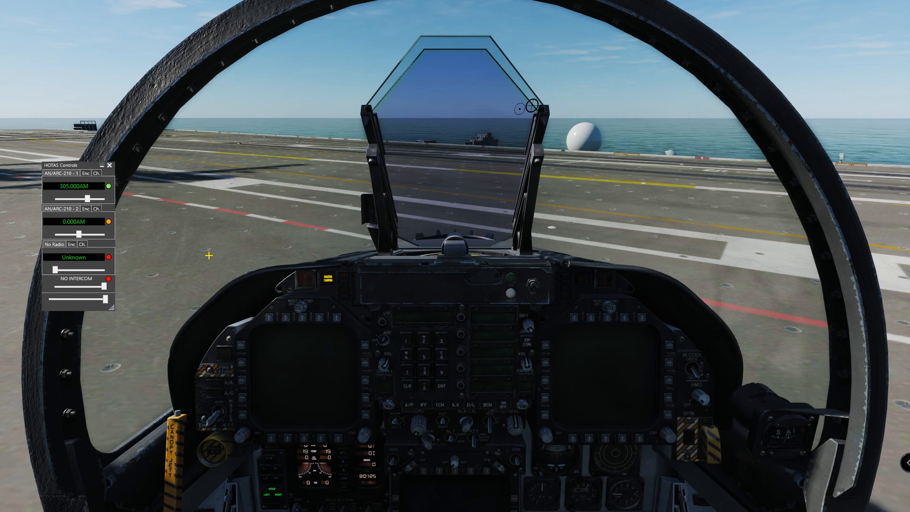
# Drag the SRS radio overlay by its title bar up into the top-left corner of the cockpit view
pyautogui.moveTo(64, 164); pyautogui.dragTo(107, 160)
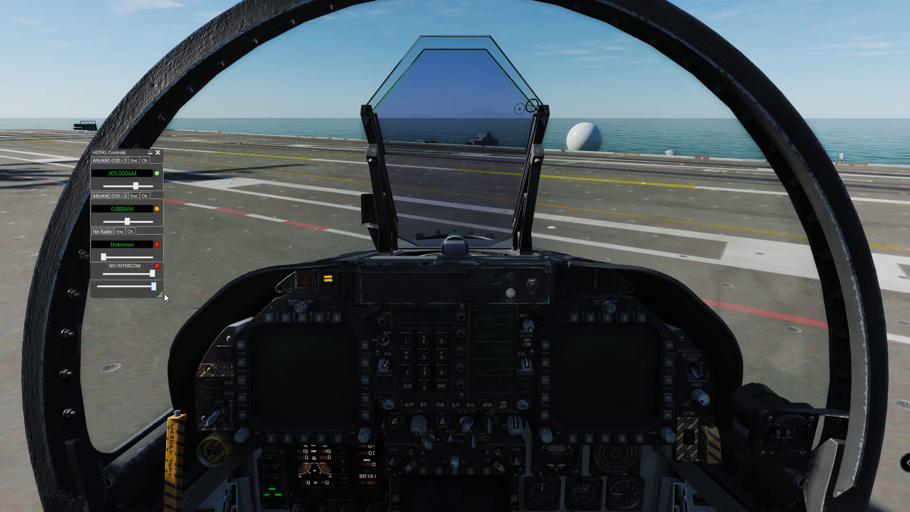
pyautogui.moveTo(124, 152); pyautogui.dragTo(67, 91)
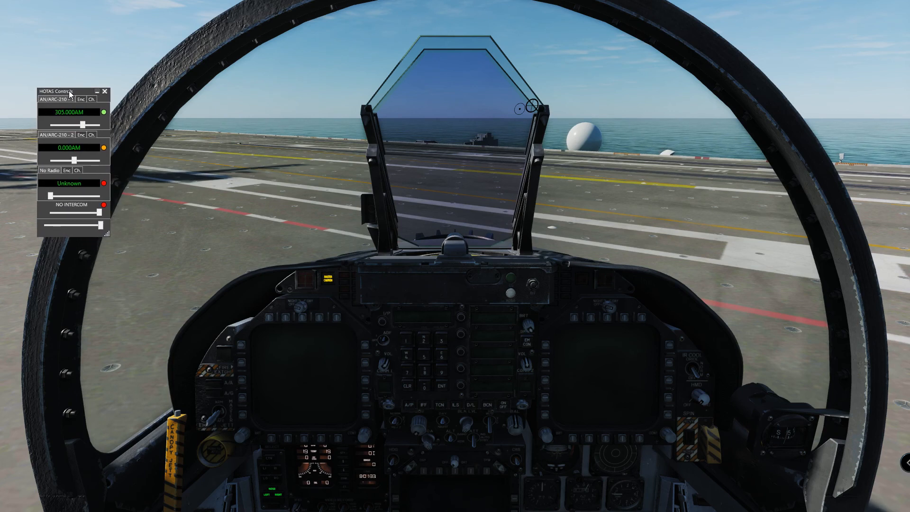
pyautogui.moveTo(69, 91); pyautogui.dragTo(44, 32)
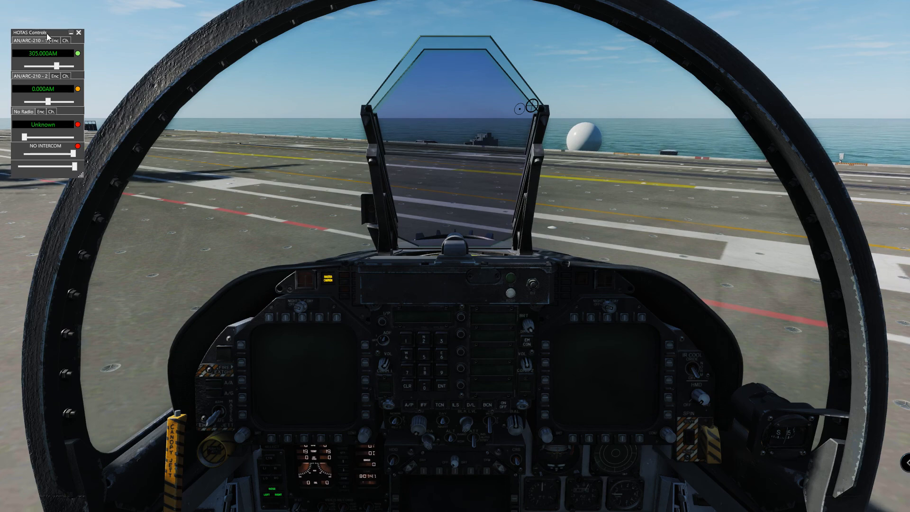
pyautogui.click(78, 32)
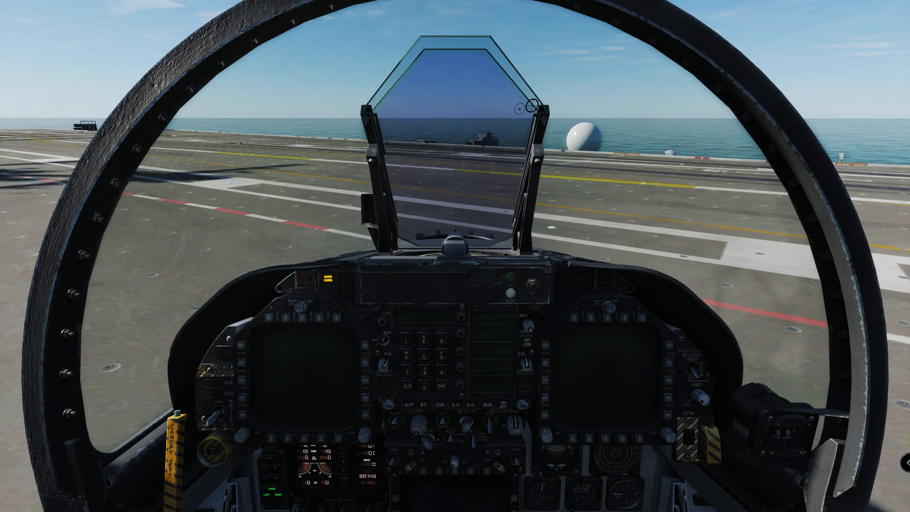